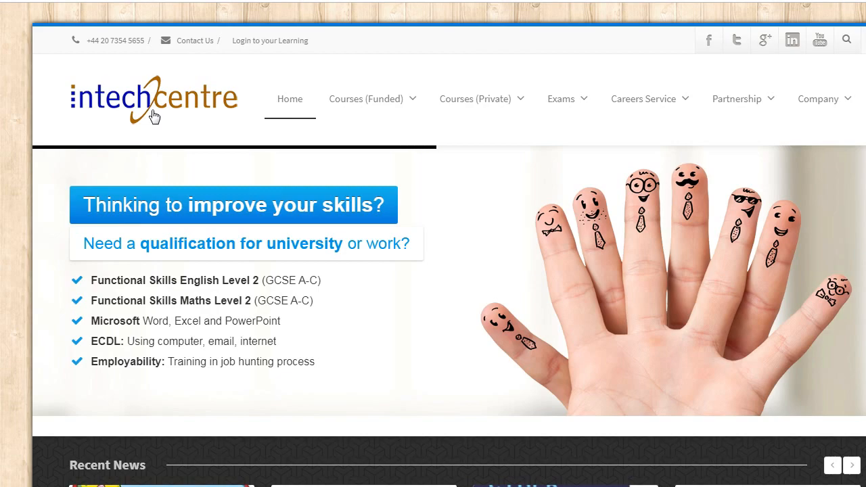
mouse_move(409, 131)
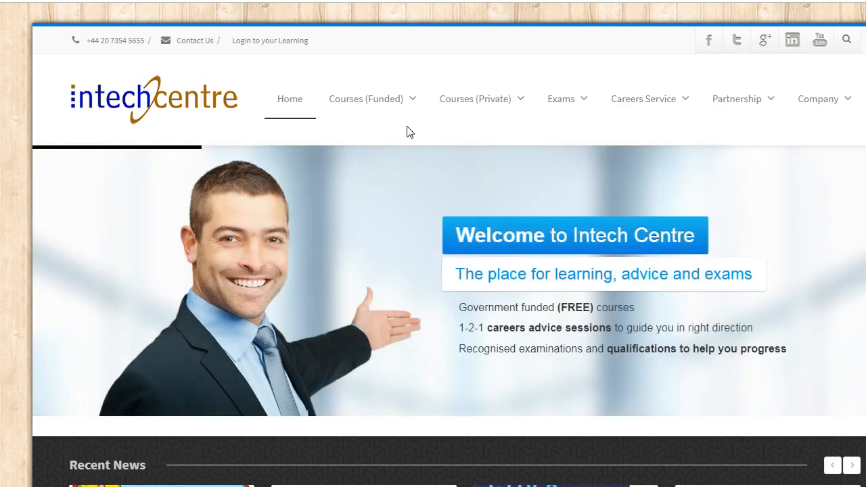
Navigate from the funded courses menu to the Functional Skills Maths Level 2 Exam page
left_click(365, 98)
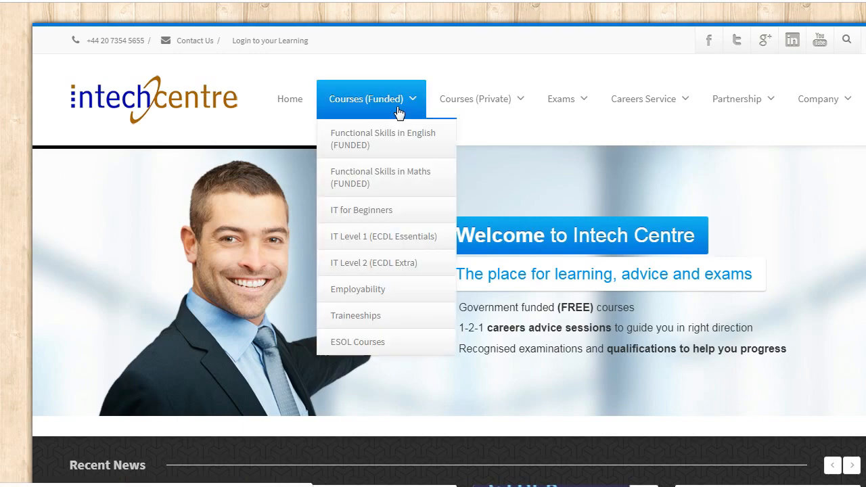
mouse_move(394, 138)
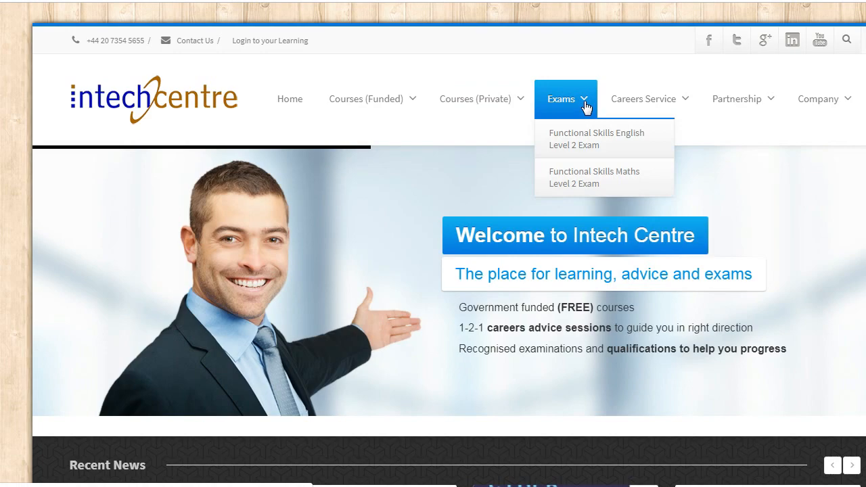
mouse_move(583, 136)
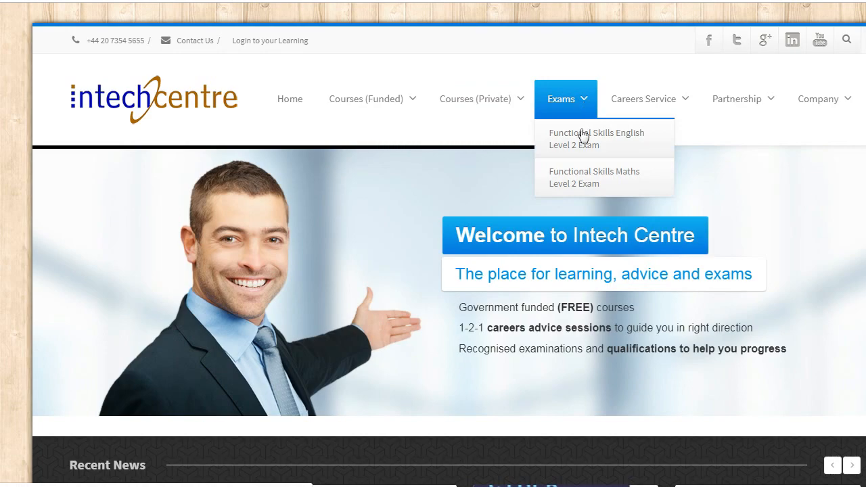
mouse_move(575, 177)
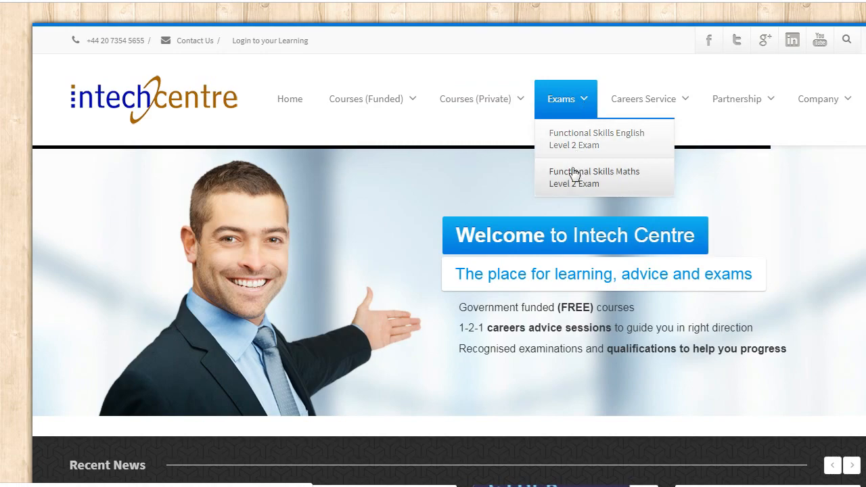
left_click(594, 177)
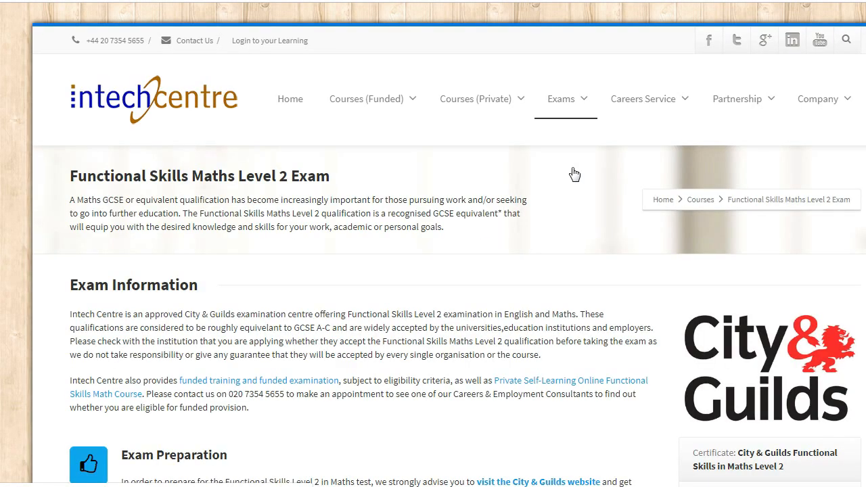
Scroll down the exam page to the Exam Preparation sample test links
scroll("down", 3)
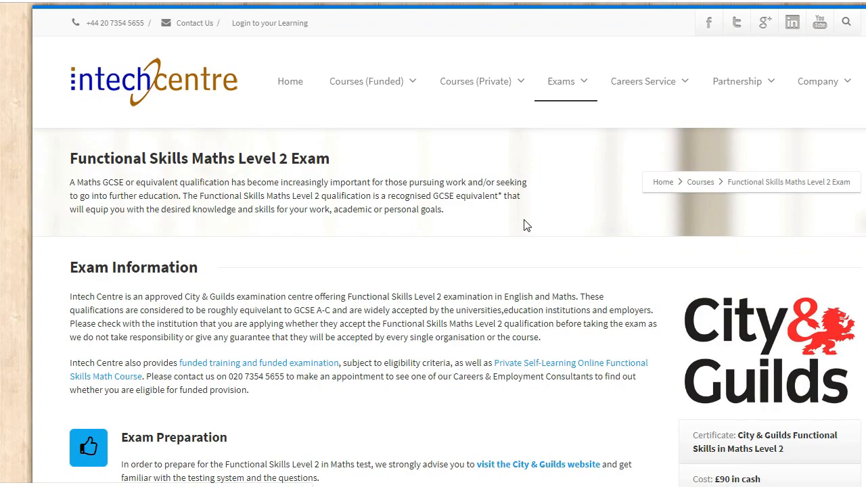
scroll("down", 3)
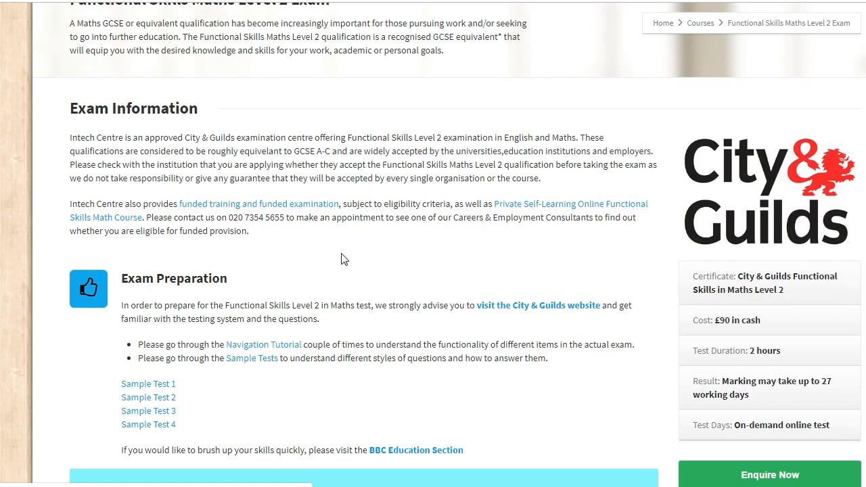
scroll("down", 3)
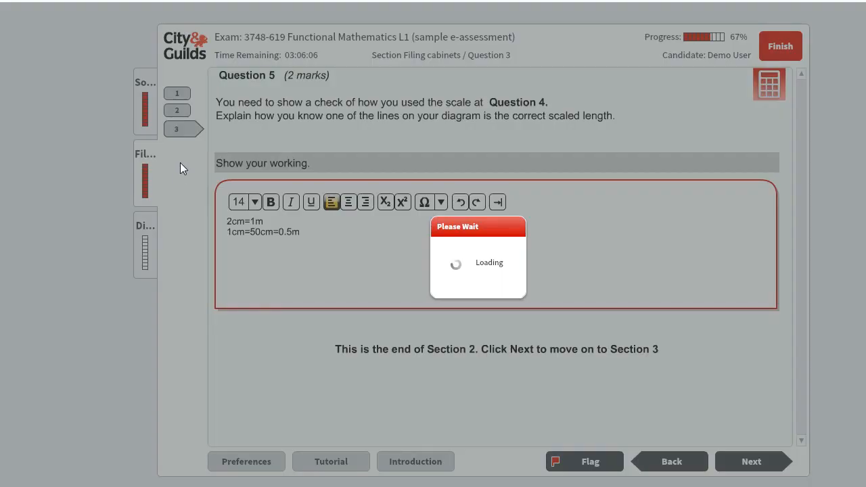
Advance to Section 3 on digital cameras and scroll to Question 1's scores and working box
left_click(750, 461)
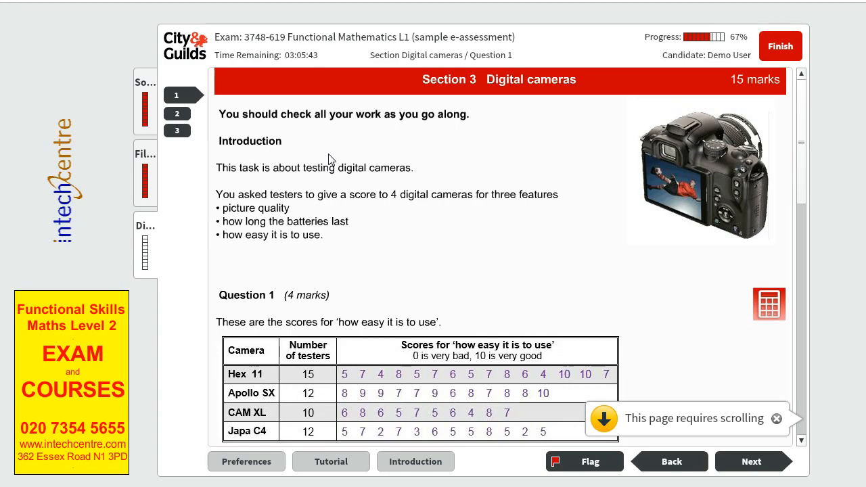
scroll("down", 3)
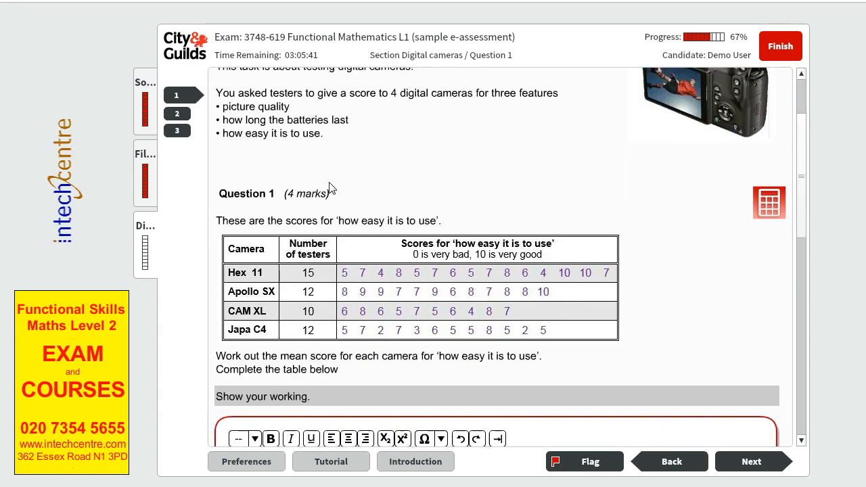
scroll("down", 3)
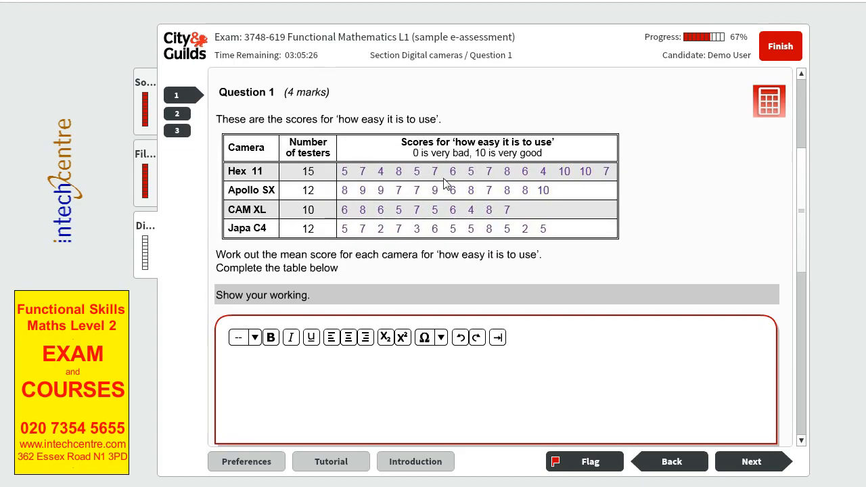
scroll("down", 3)
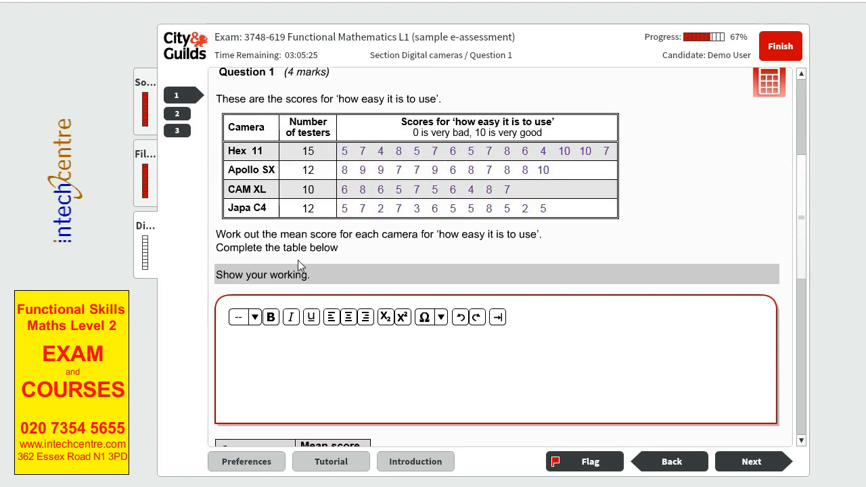
mouse_move(368, 249)
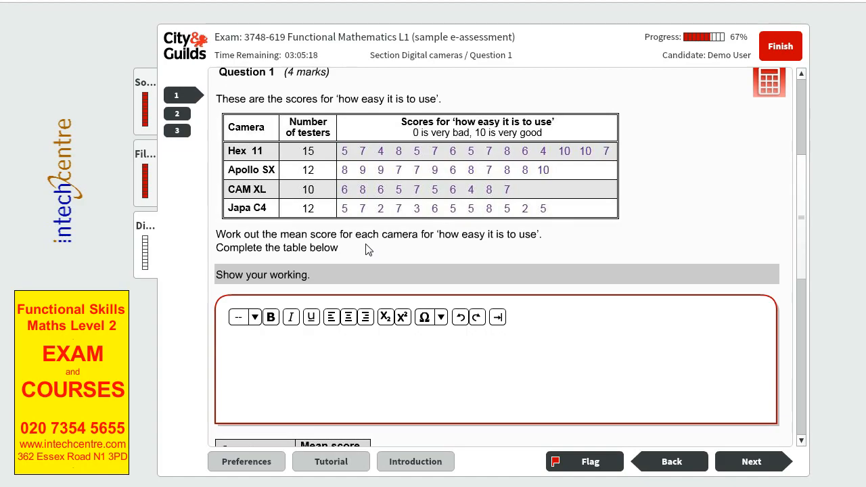
scroll("down", 3)
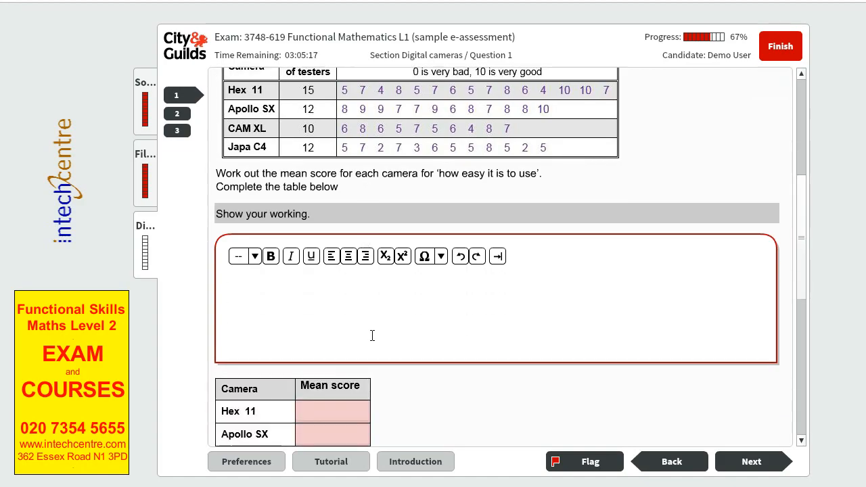
Write the Hex 11 working as 5+7+4+8+5+7+6+5+7+8+6+4+1... ending with = in the working box
left_click(371, 336)
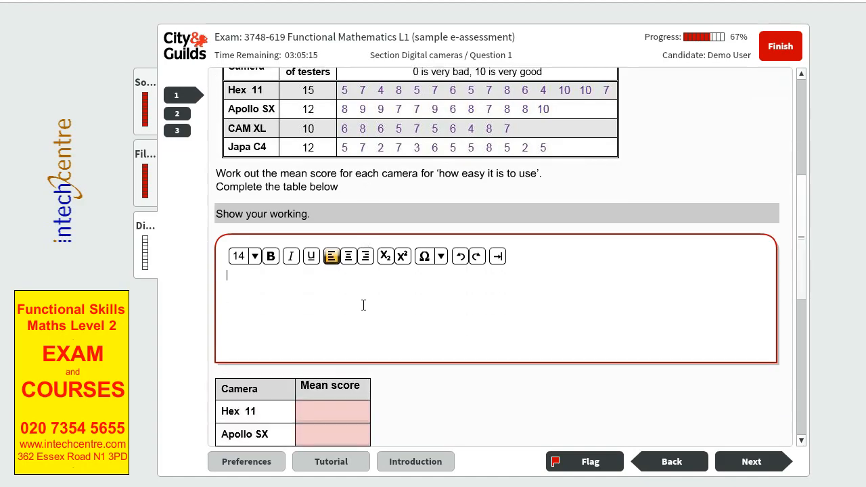
type("5")
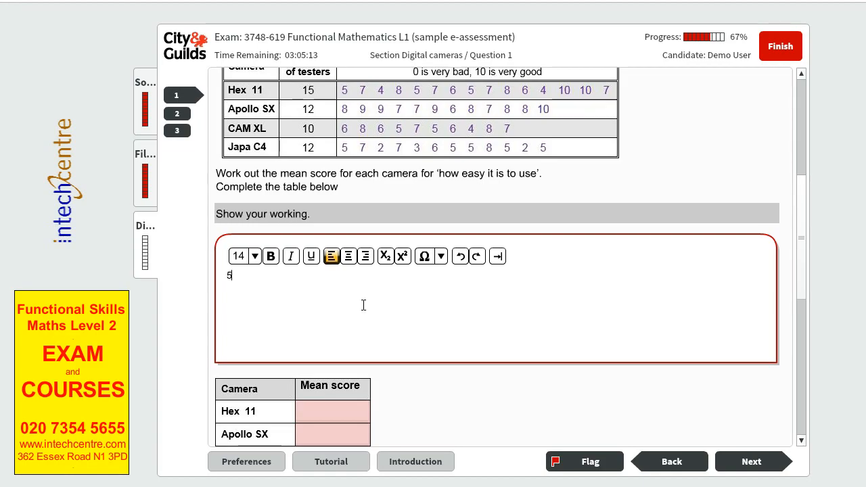
type("+")
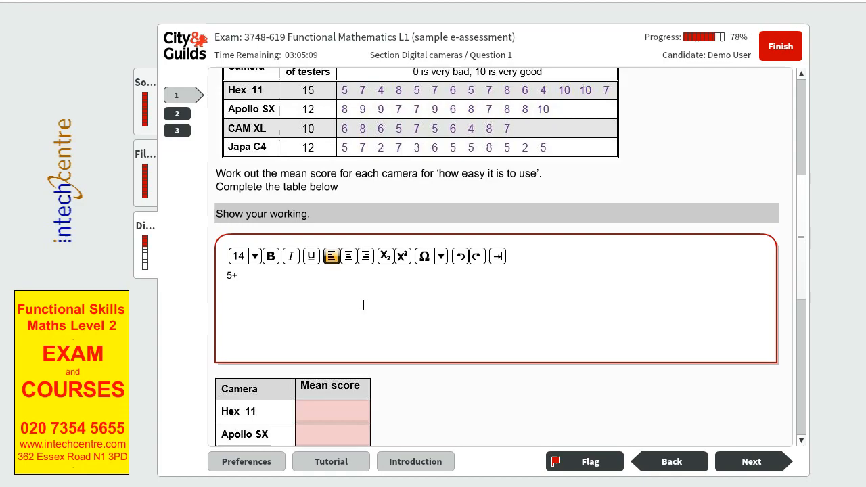
type("7+4")
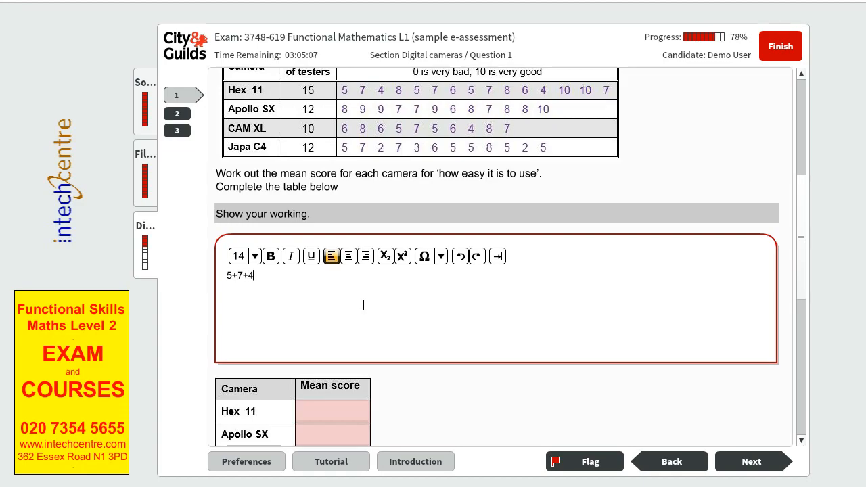
type("+8+5")
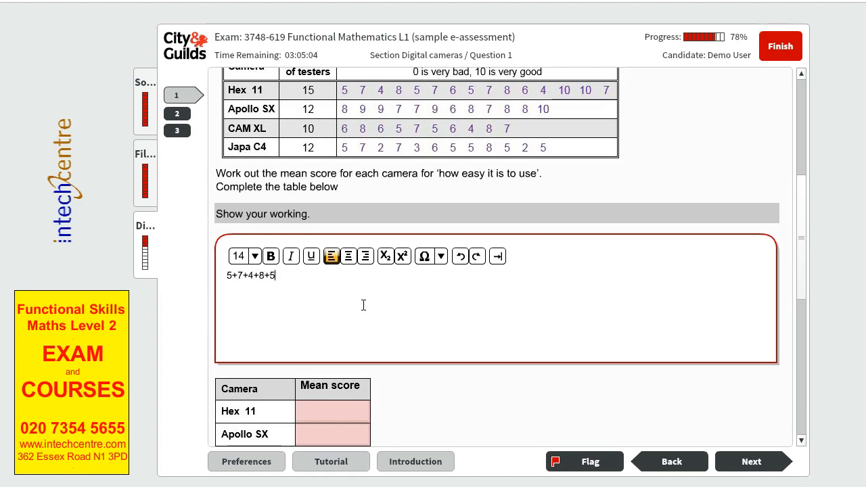
type("+7+")
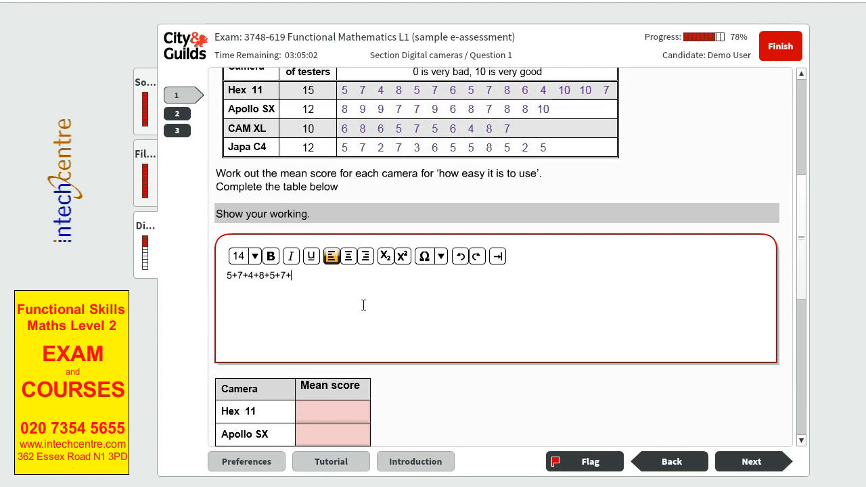
type("6+5+7")
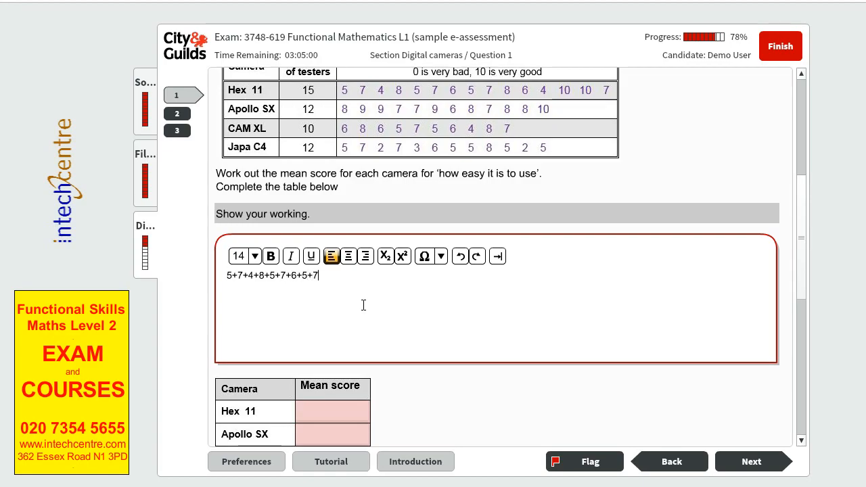
type("+8+6")
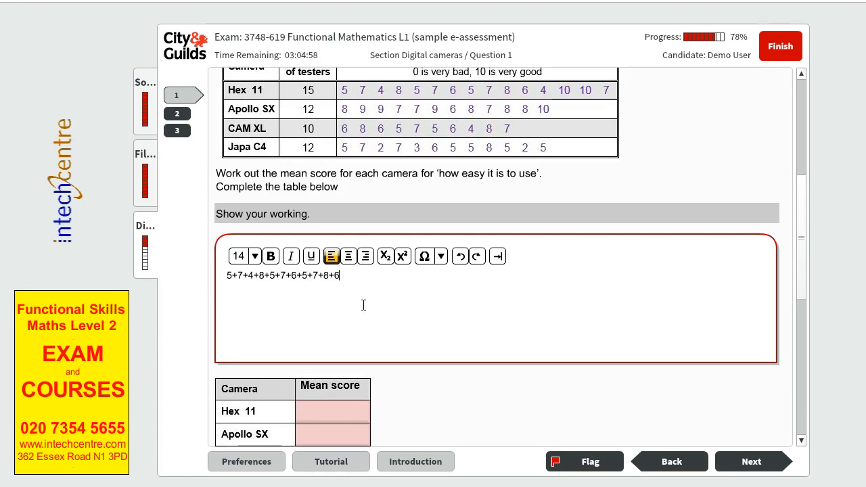
type("+4+10+10+7")
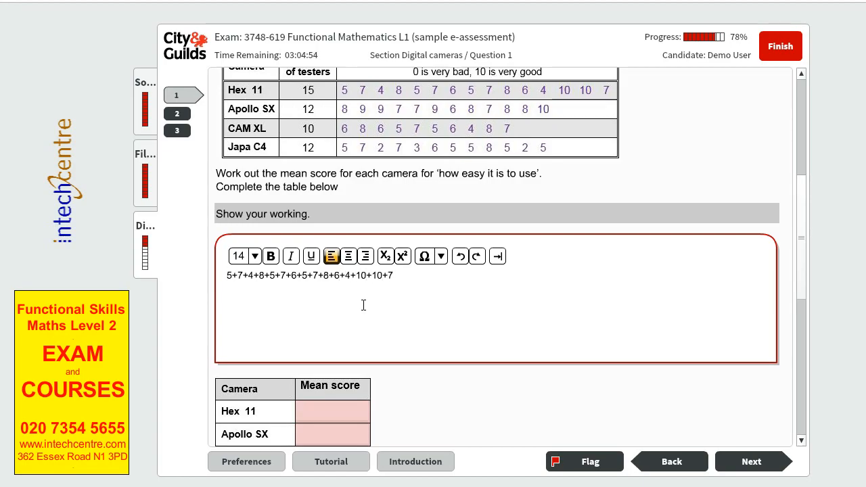
type("=")
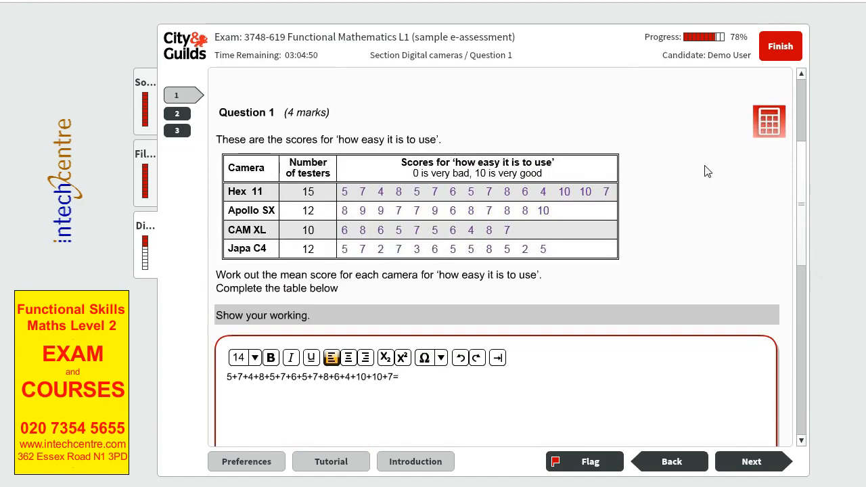
Total the Hex 11 scores on the on-screen calculator, moved clear of the table
left_click(769, 122)
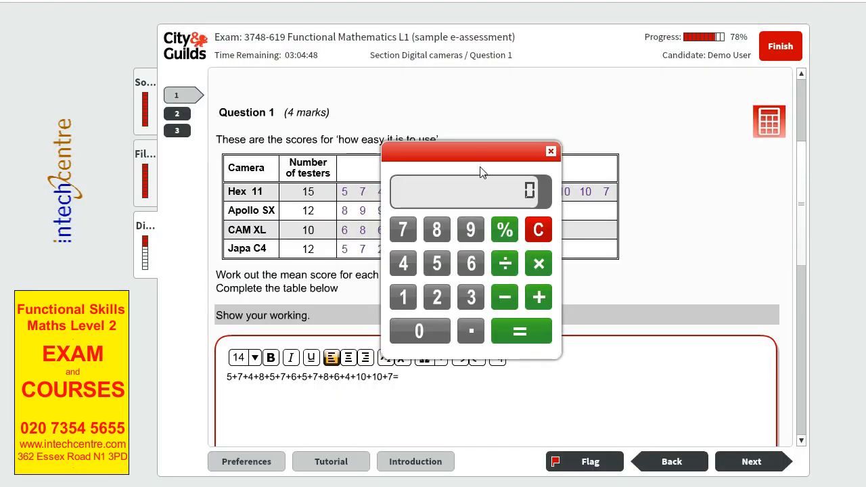
left_click_drag(481, 152, 706, 163)
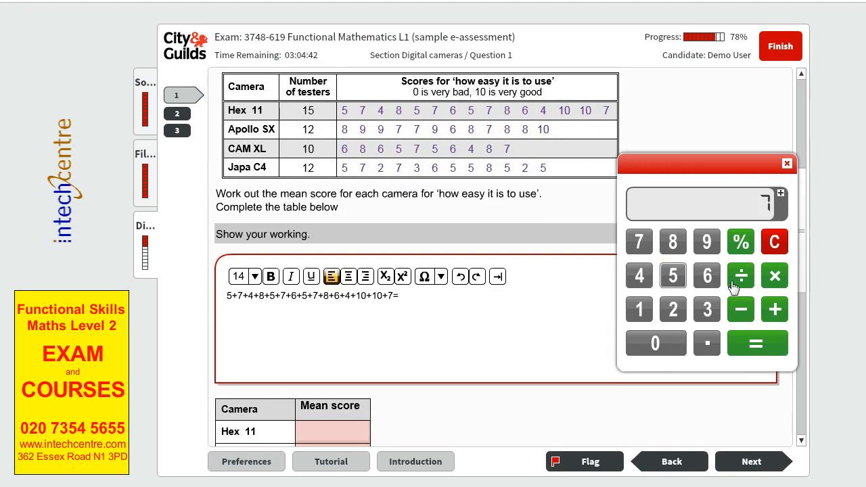
left_click(639, 275)
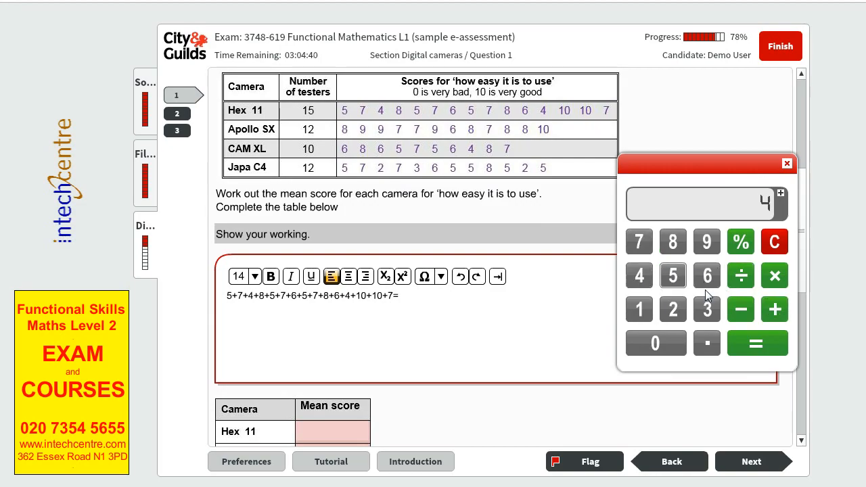
left_click(672, 241)
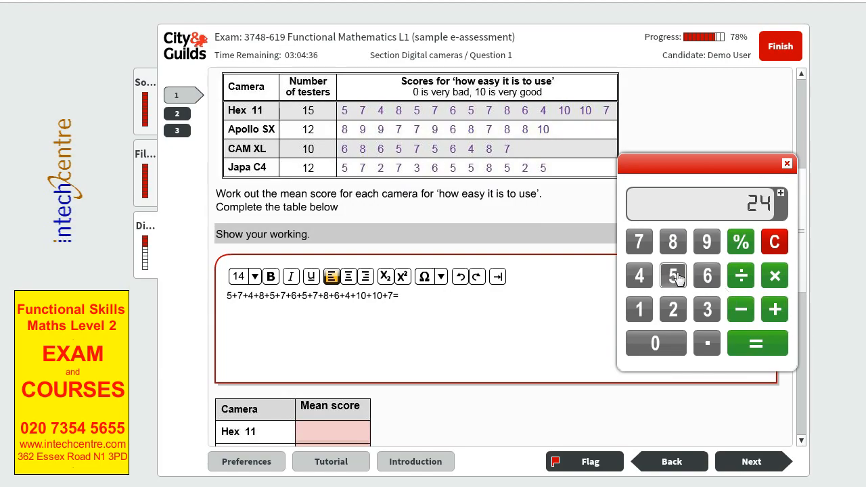
left_click(774, 308)
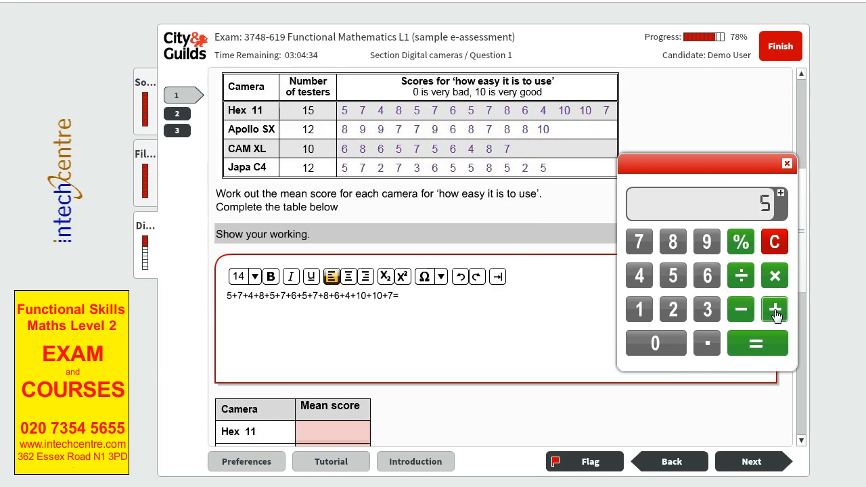
left_click(773, 309)
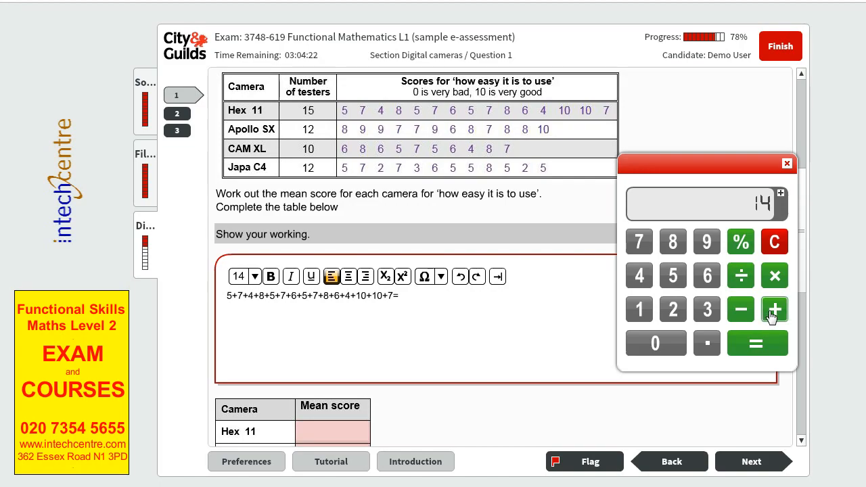
left_click(774, 240)
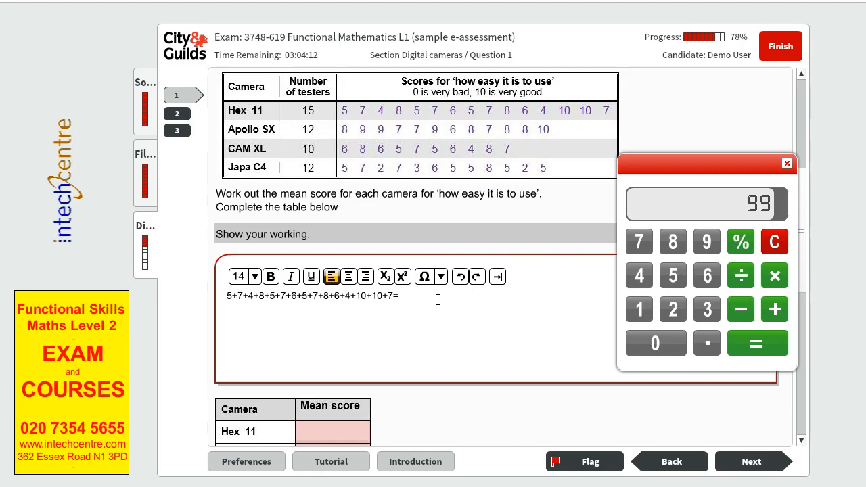
Write the Hex 11 total 99 and start 99/15 in the working box
left_click(755, 344)
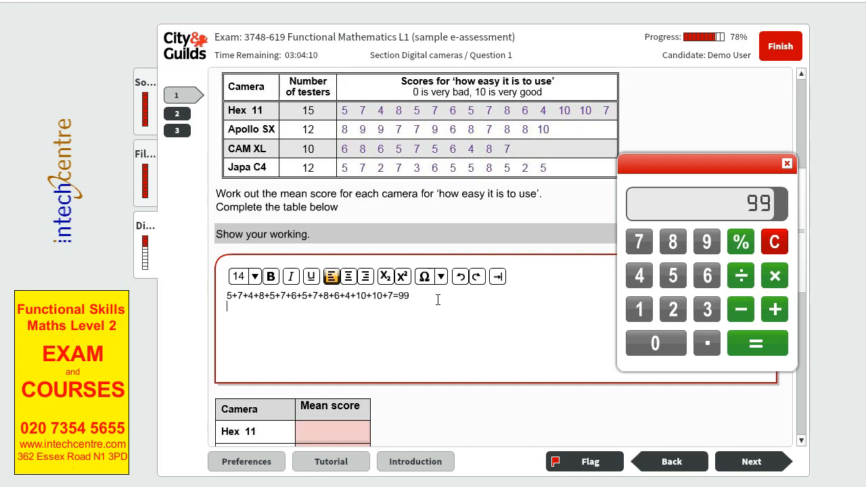
type("99")
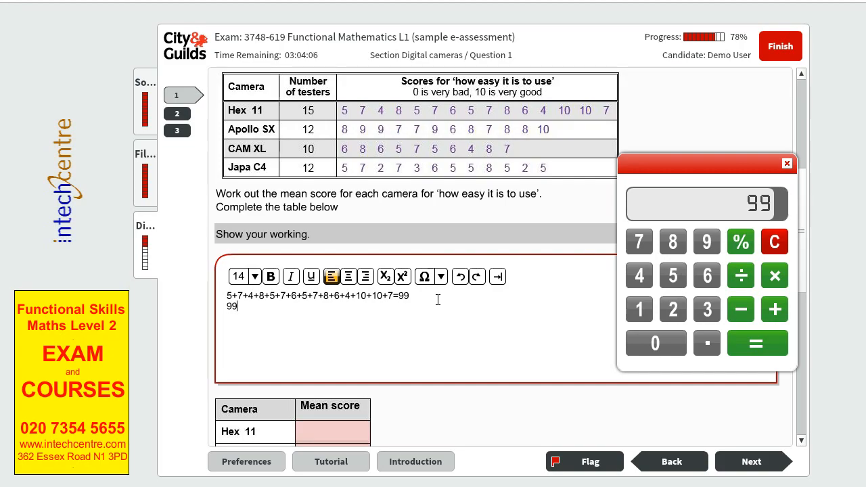
type("*")
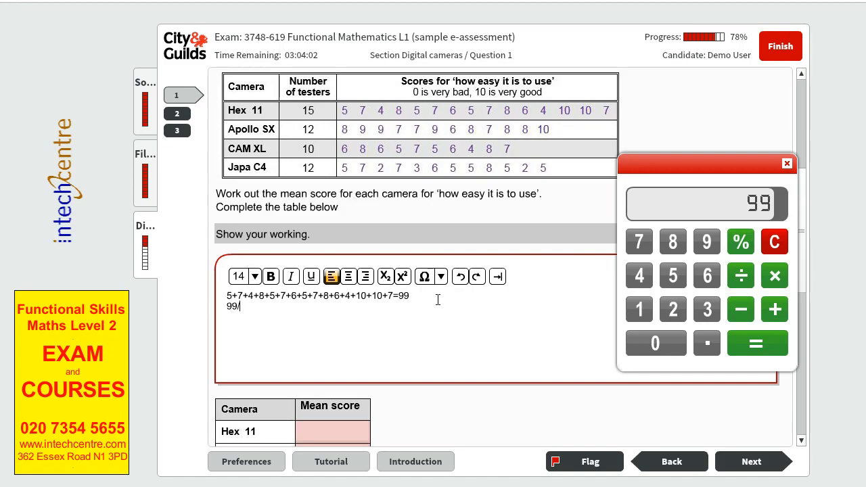
type("/15=")
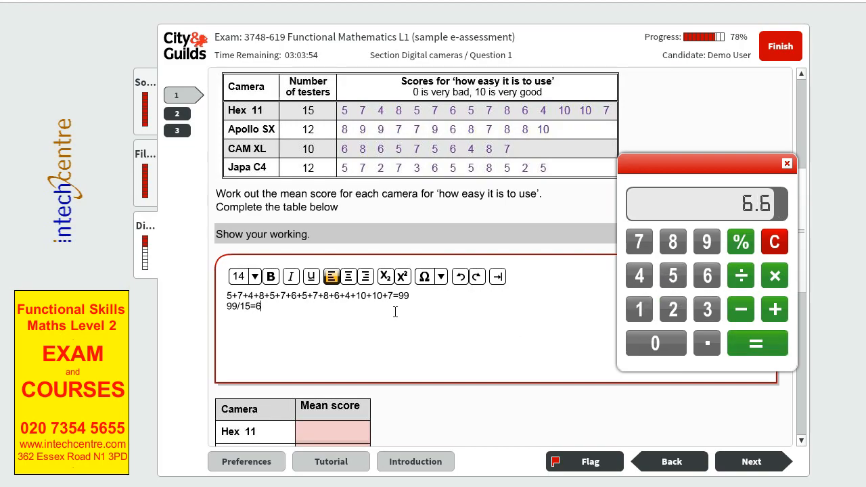
Enter 6.6 as the Hex 11 mean and write the Apollo SX score sum in the working box
type("6")
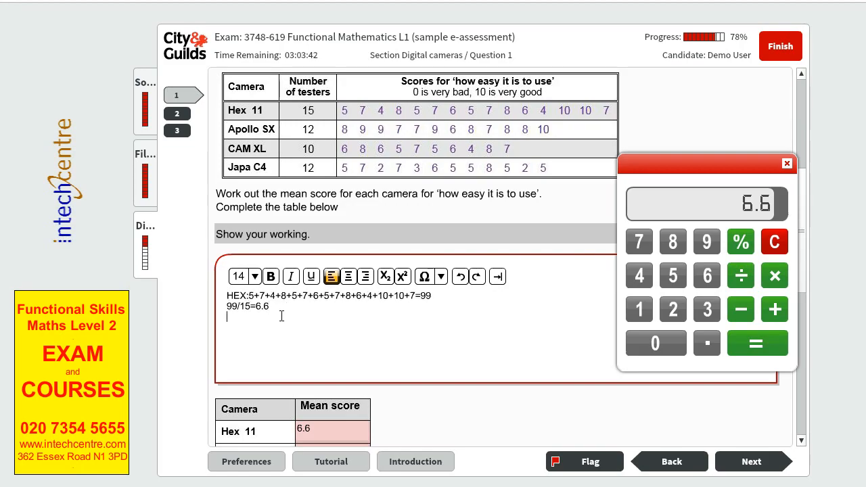
type("Apo")
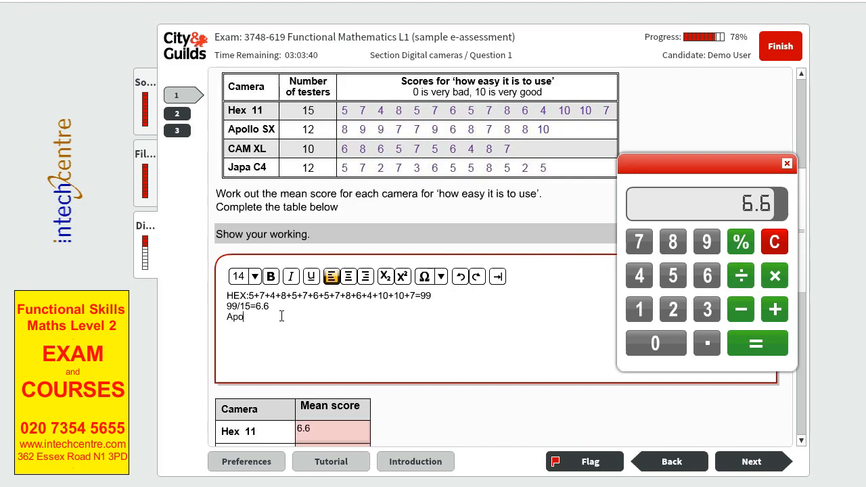
type("llo")
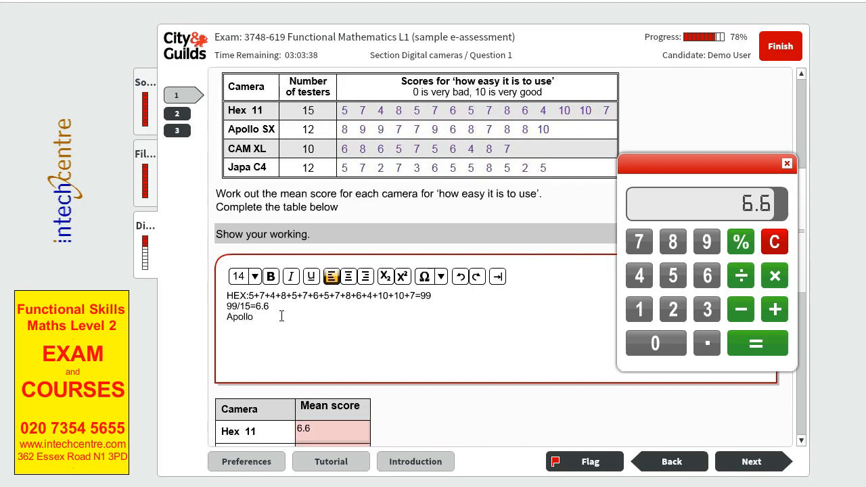
type("SX:")
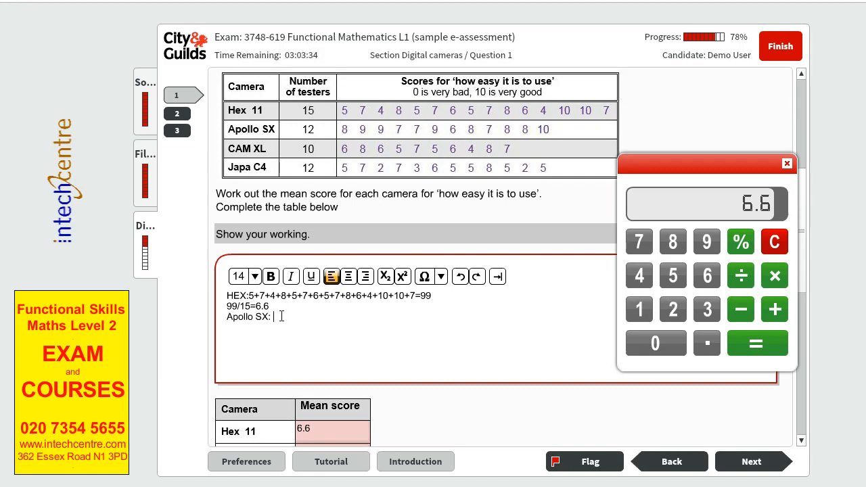
type("1")
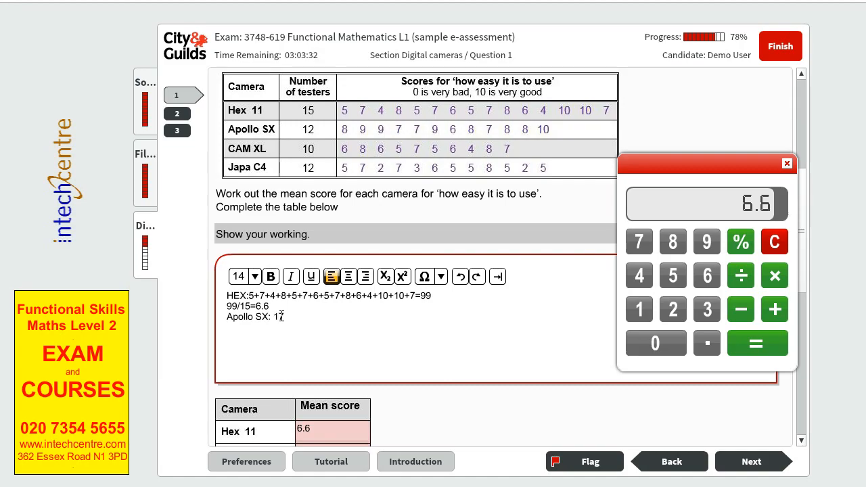
type("+")
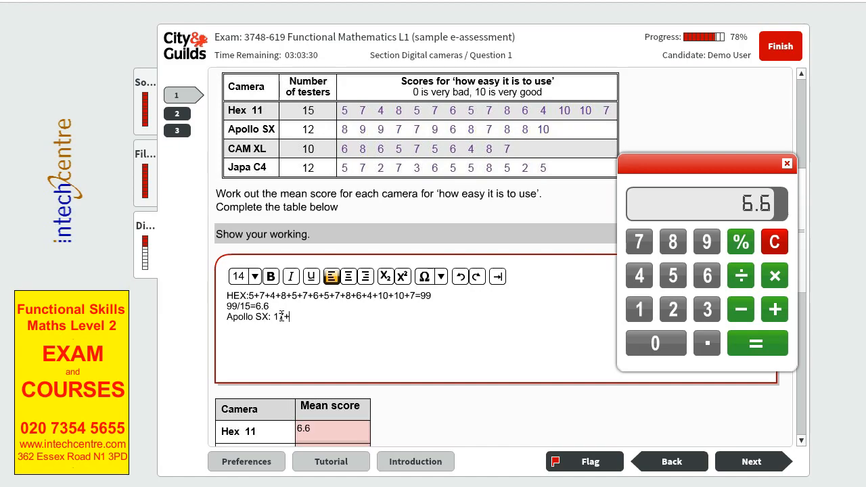
type("16")
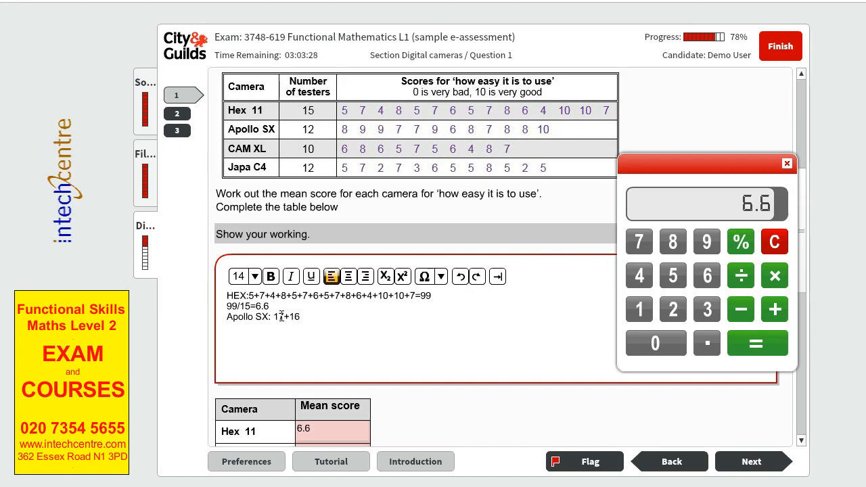
type("+16+")
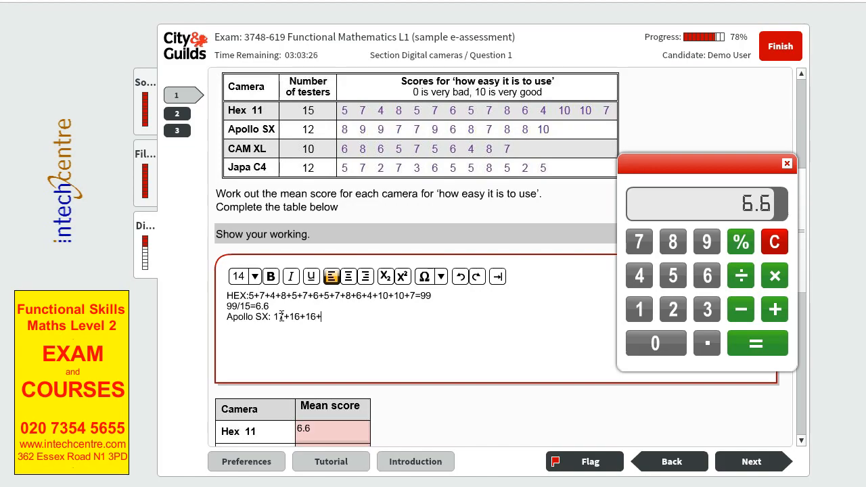
type("14+")
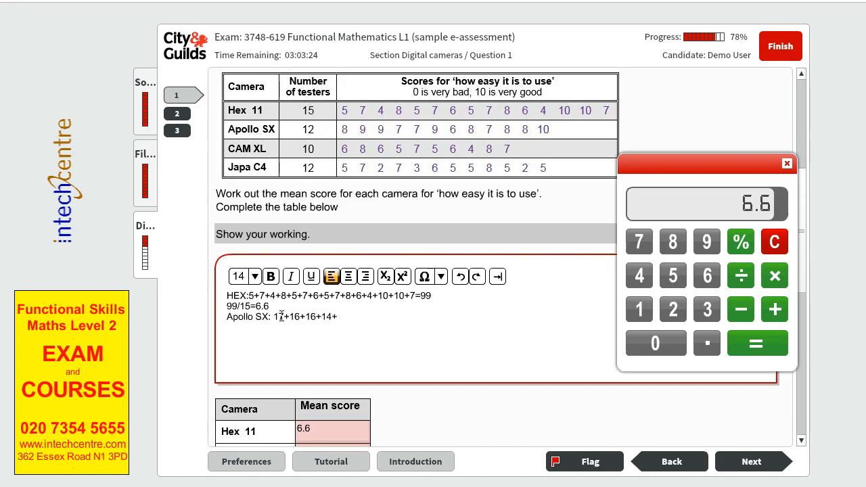
type("+18")
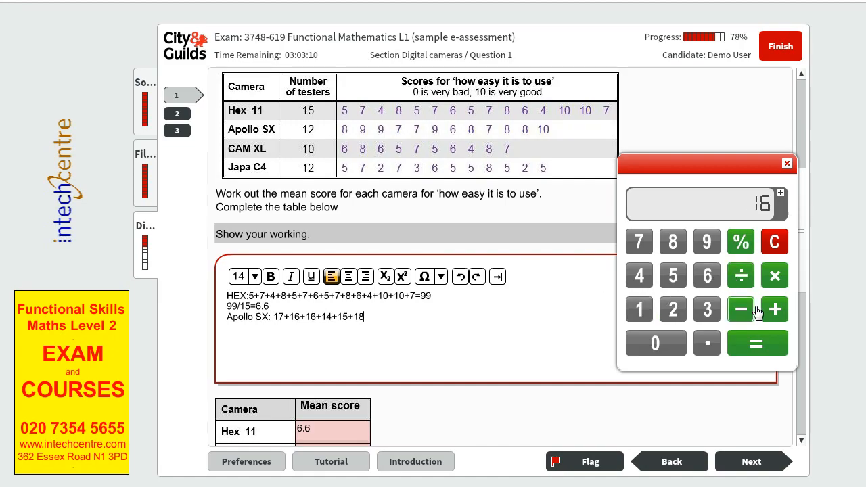
Total Apollo SX to 96 on the calculator, write 96/12= and enter 8 as its mean
left_click(740, 308)
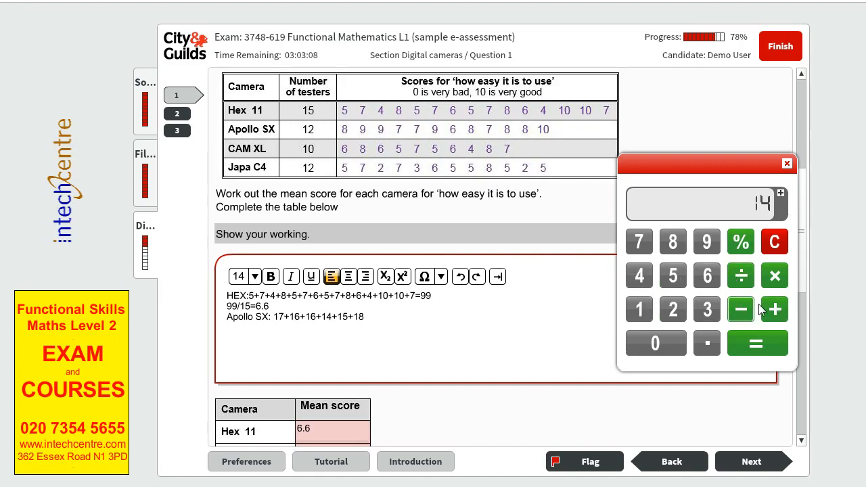
left_click(774, 241)
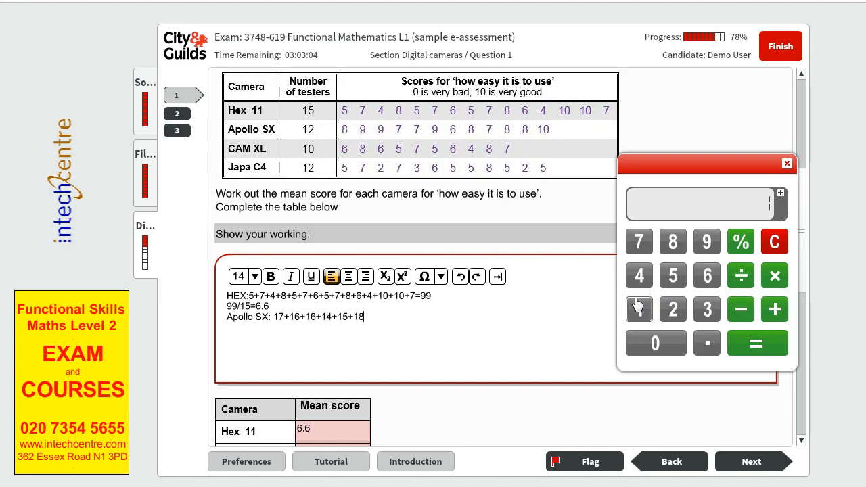
left_click(755, 344)
type("=")
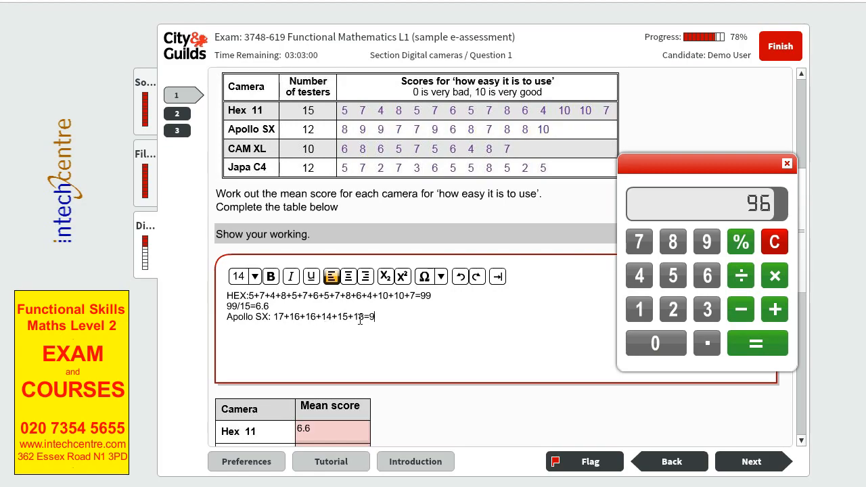
type("96")
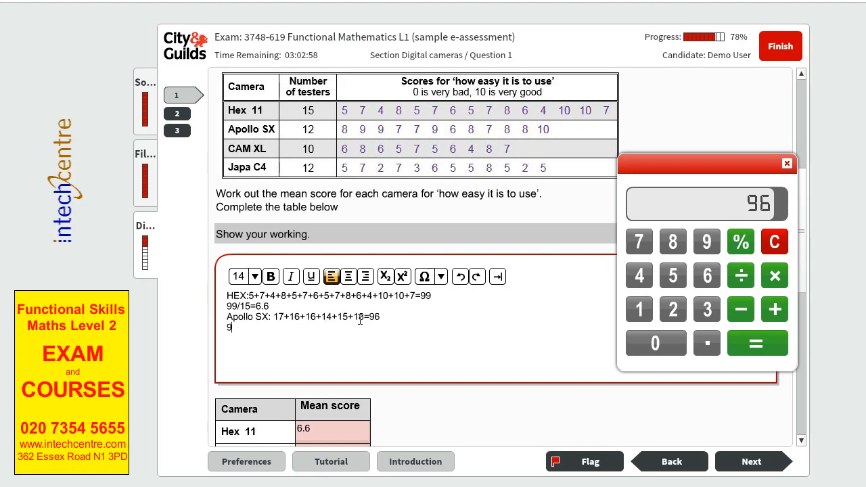
type("6/")
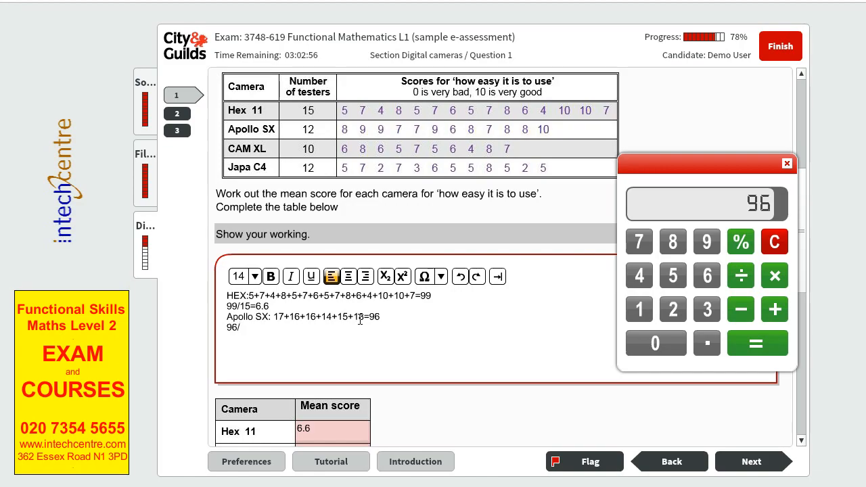
type("12=")
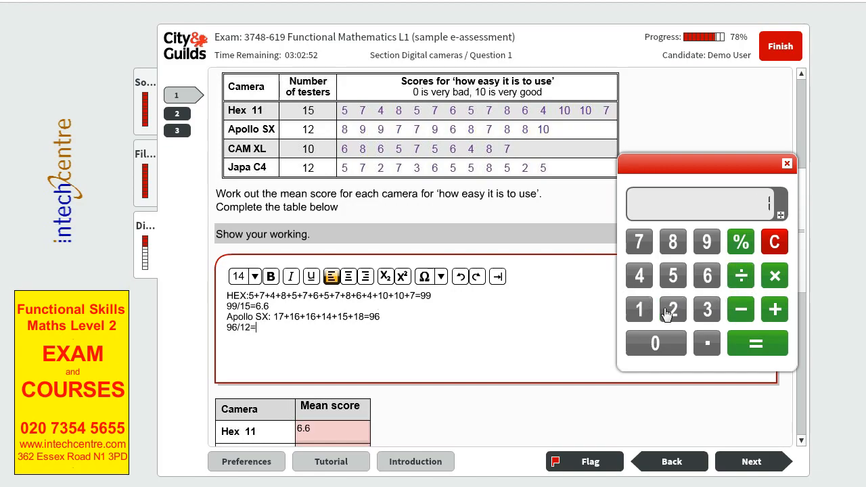
left_click(673, 241)
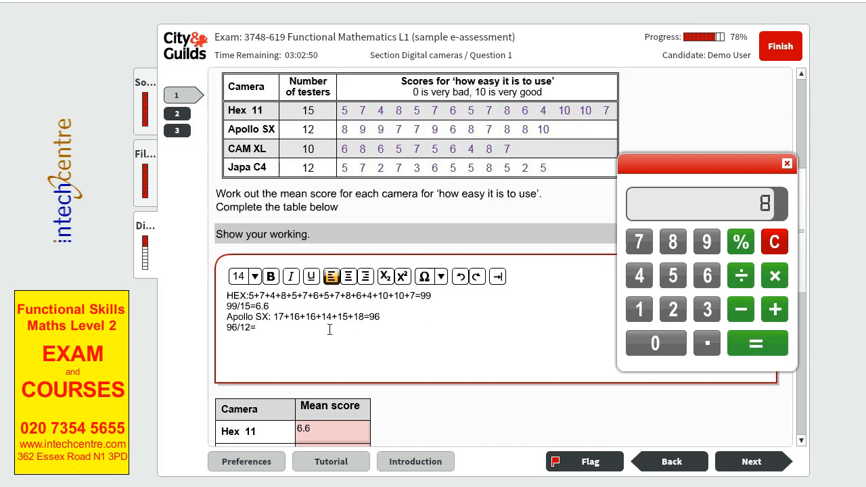
type("8")
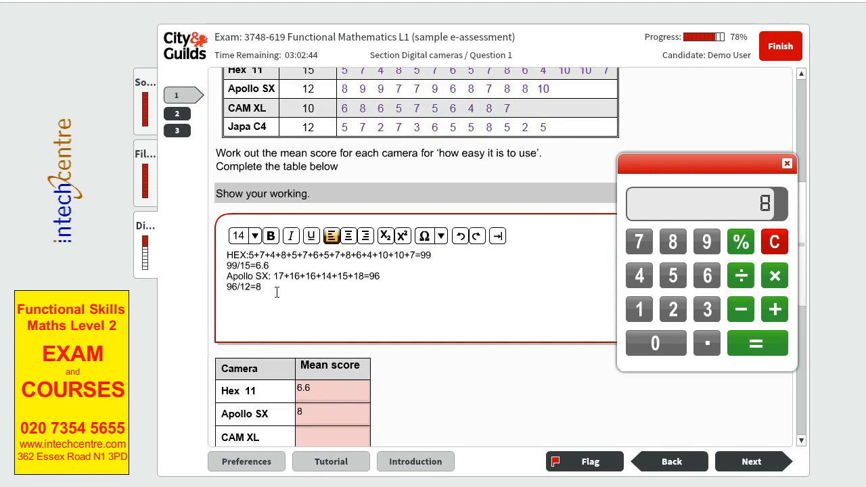
Write the CAM XL score sum in the working box, totalling =62
type("CAm")
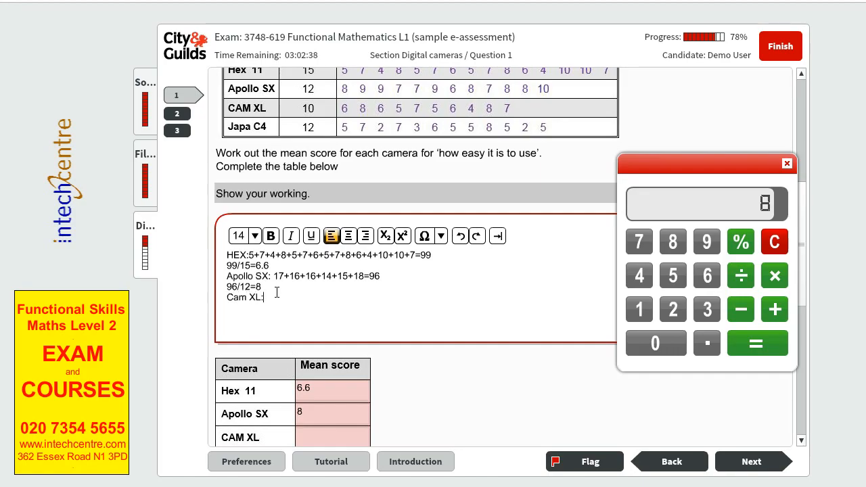
type("14")
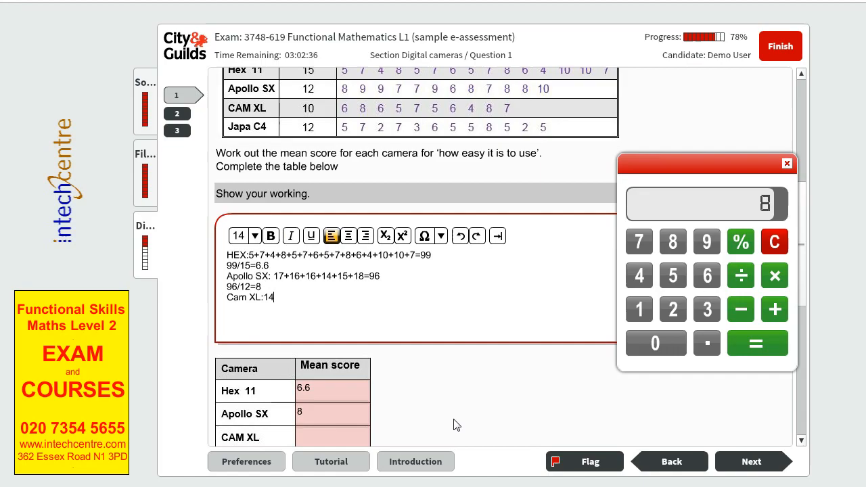
type("+11")
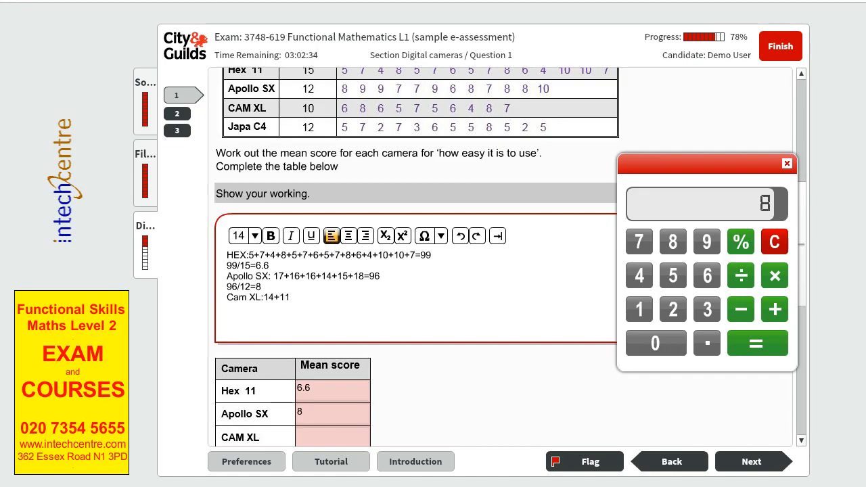
type("12+")
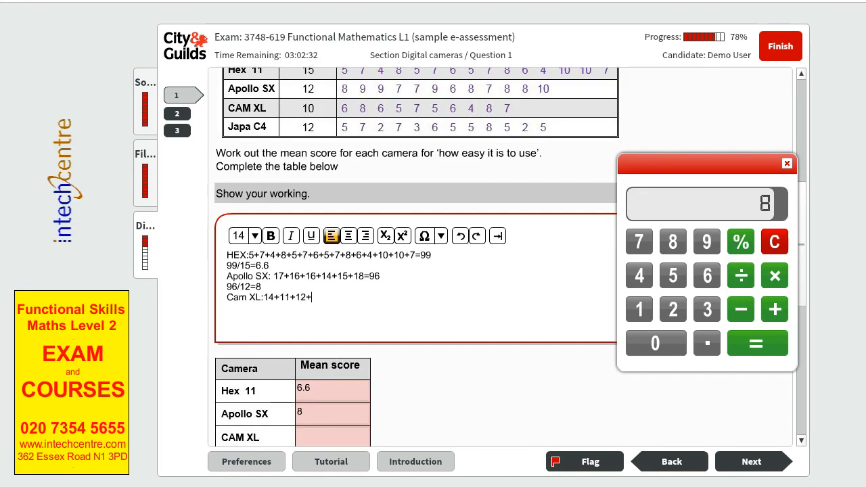
type("10+")
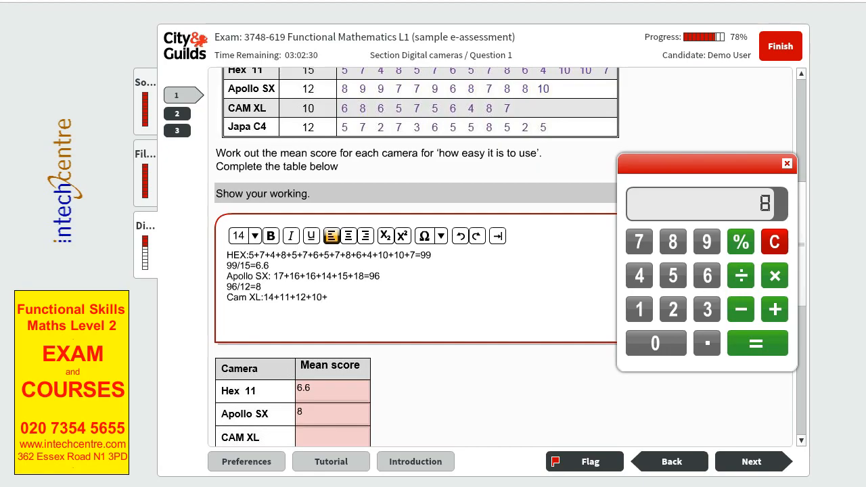
type("15=")
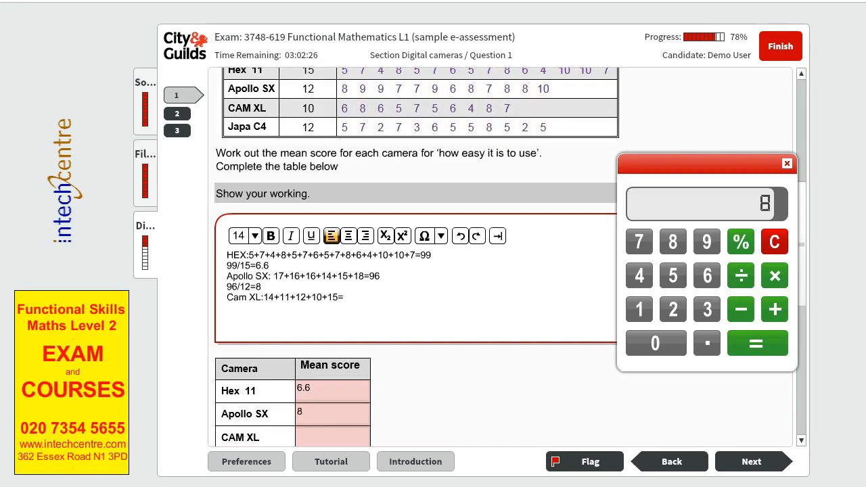
type("=62")
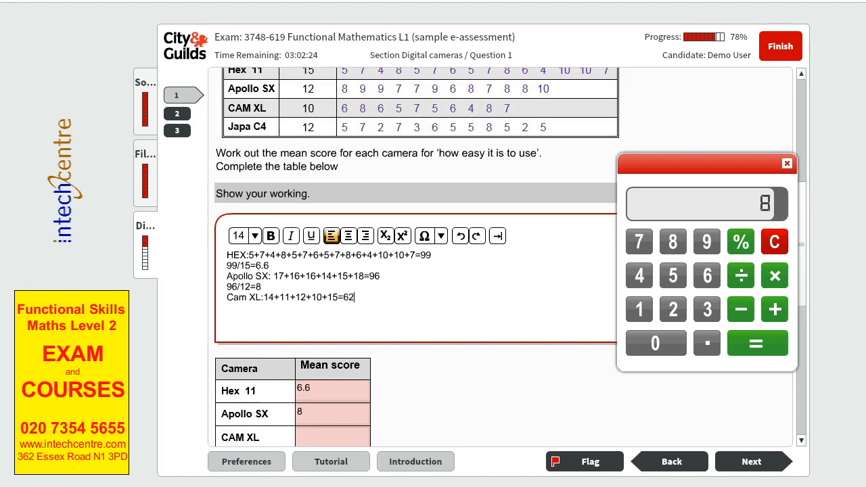
Divide on the calculator and record 62/10=6.2, entering 6.2 as the CAM XL mean
left_click(706, 276)
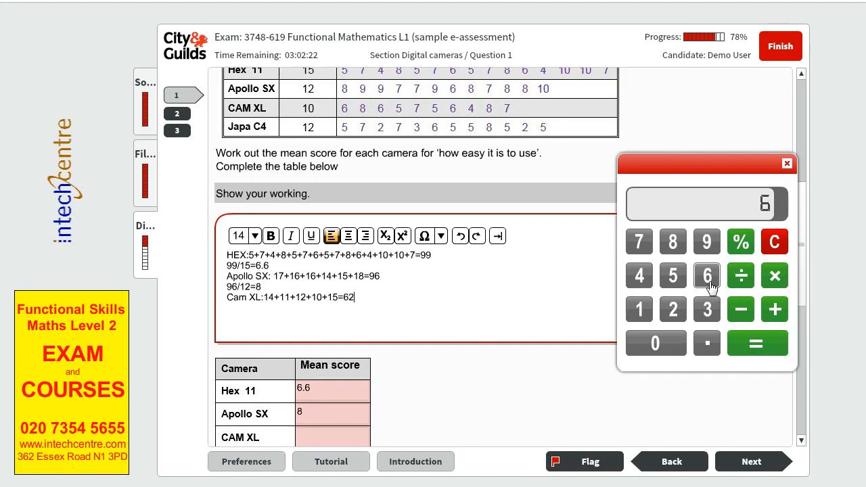
left_click(673, 309)
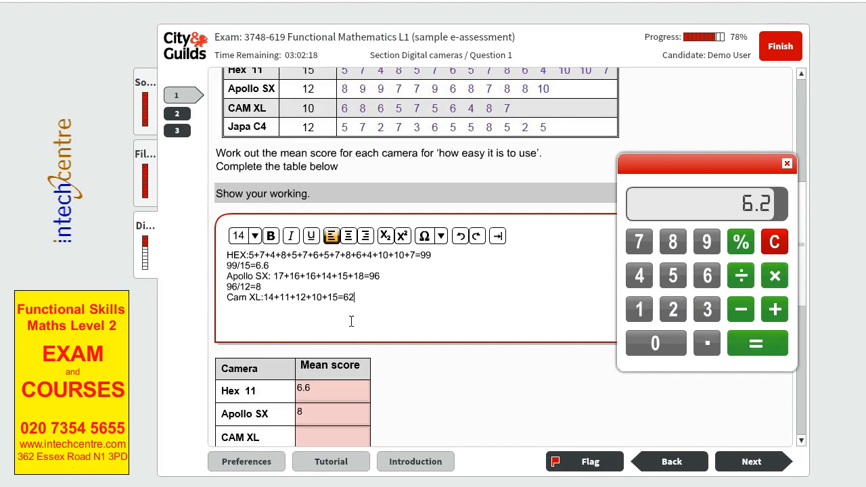
type("62/10")
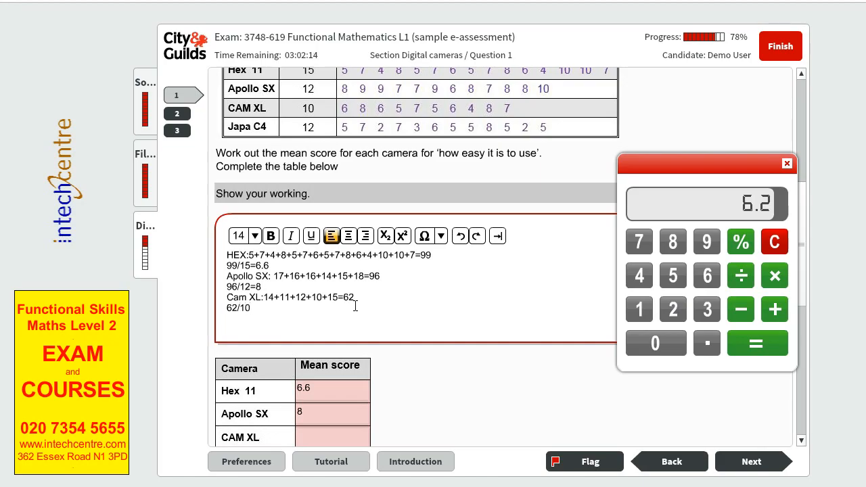
type("=6.2")
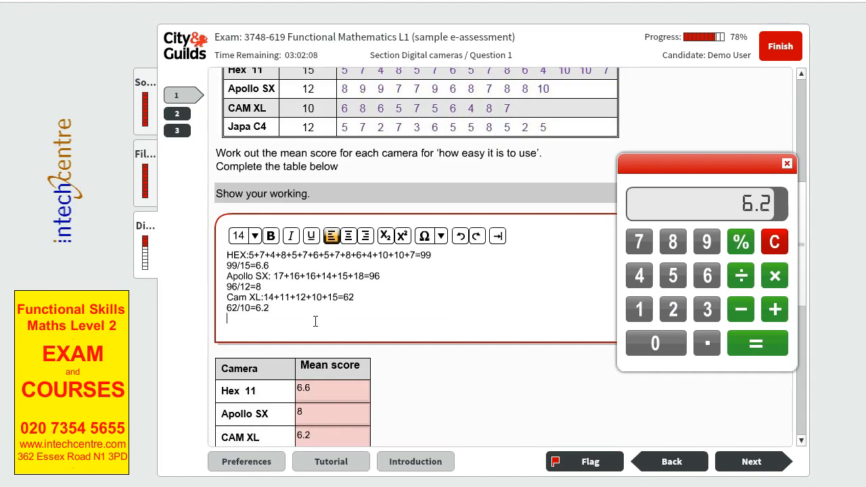
Write the Japa C4 score sum 12+9+9+10+13+... in the working box
type("Japa")
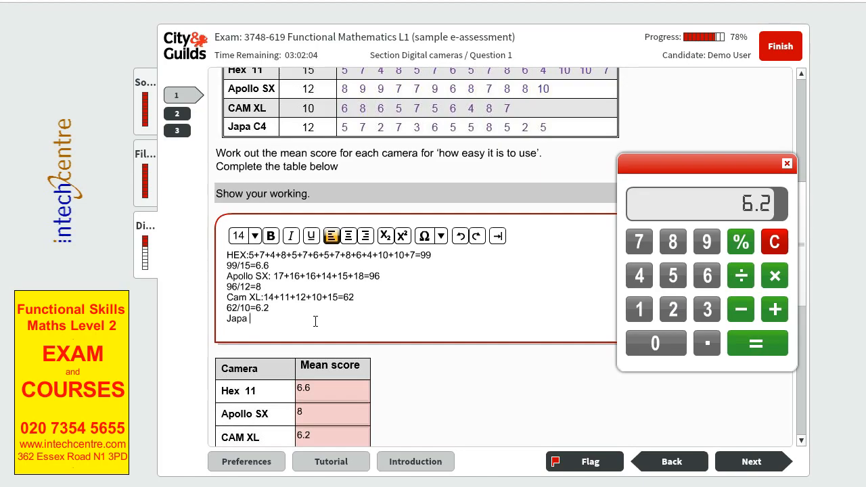
type("C4:")
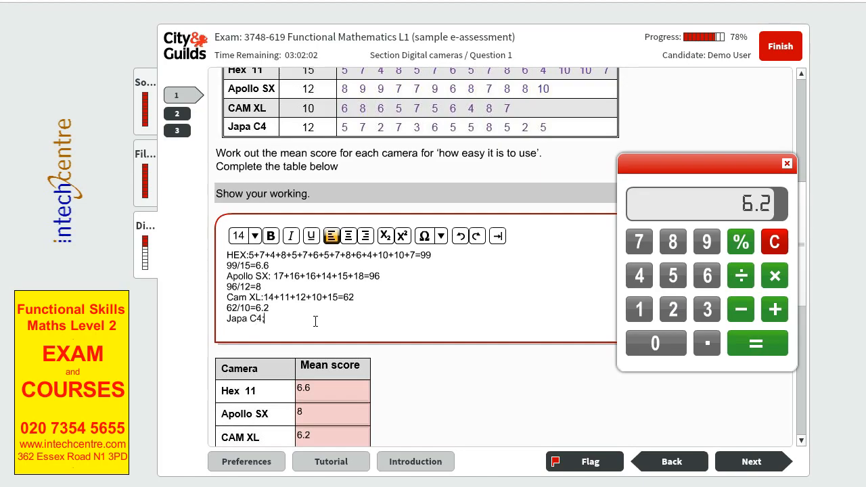
type(";")
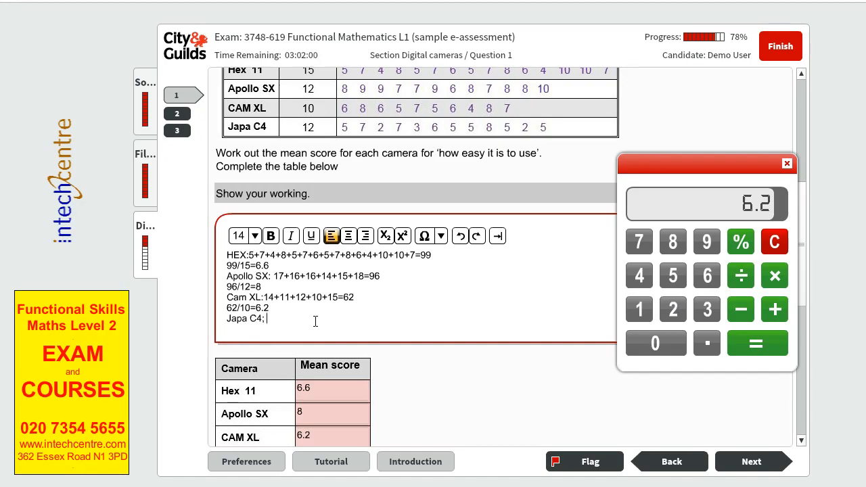
type("12+9")
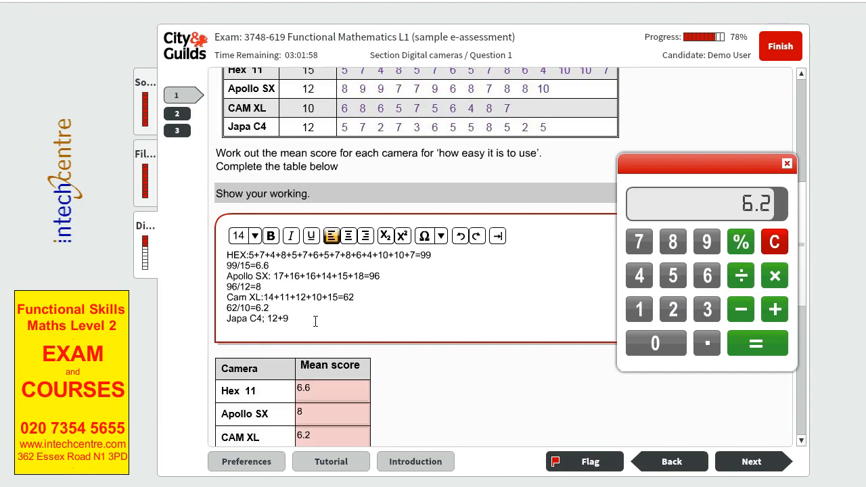
type("9+")
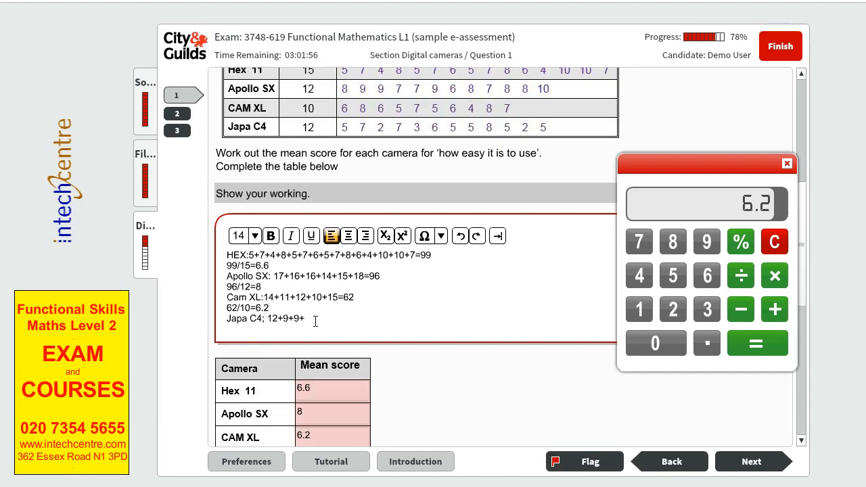
type("10")
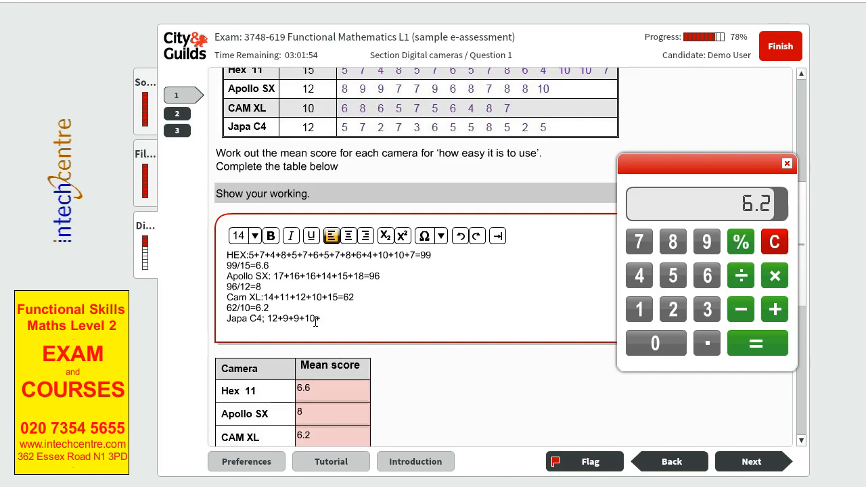
type("+13+7=")
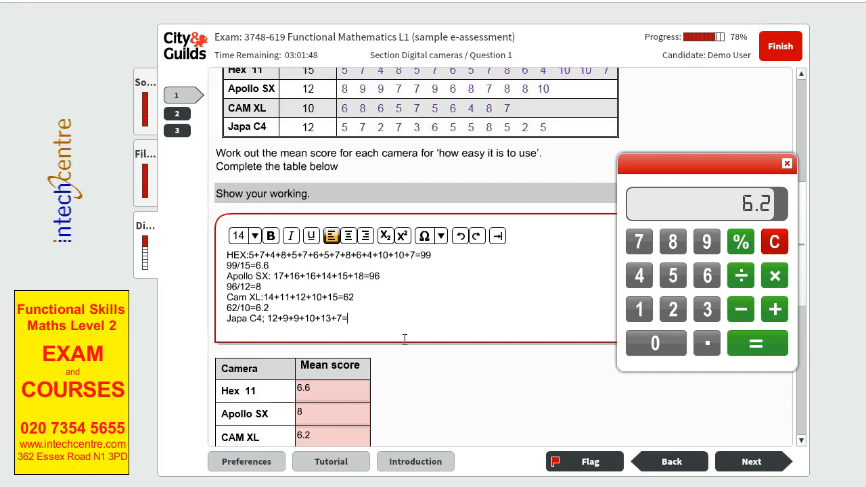
Record the Japa C4 total as 60 with 60/12, then clear and close the calculator
type("60")
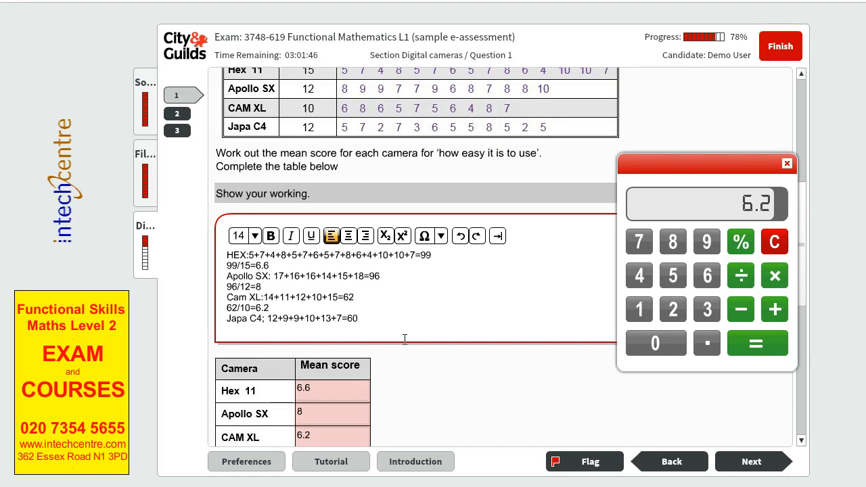
type("60/12=")
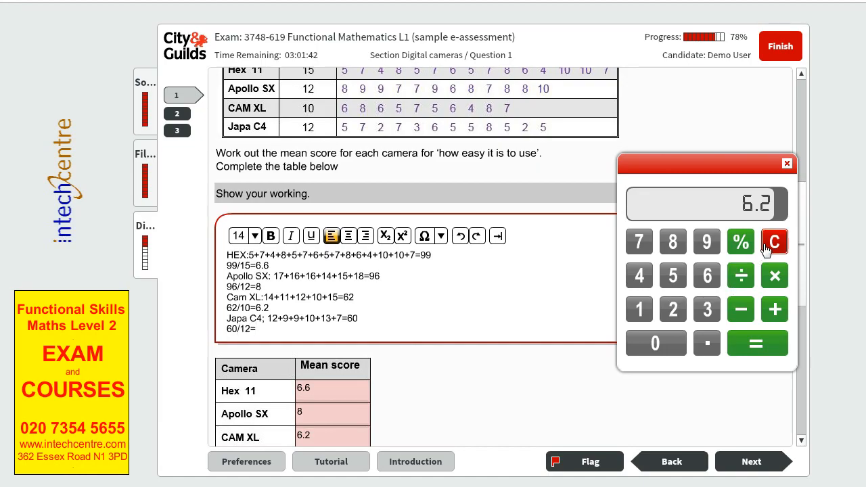
left_click(774, 241)
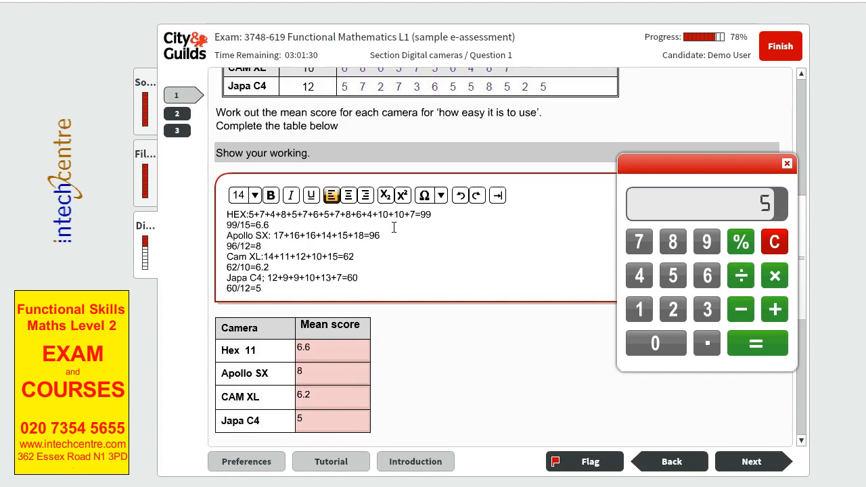
left_click(788, 164)
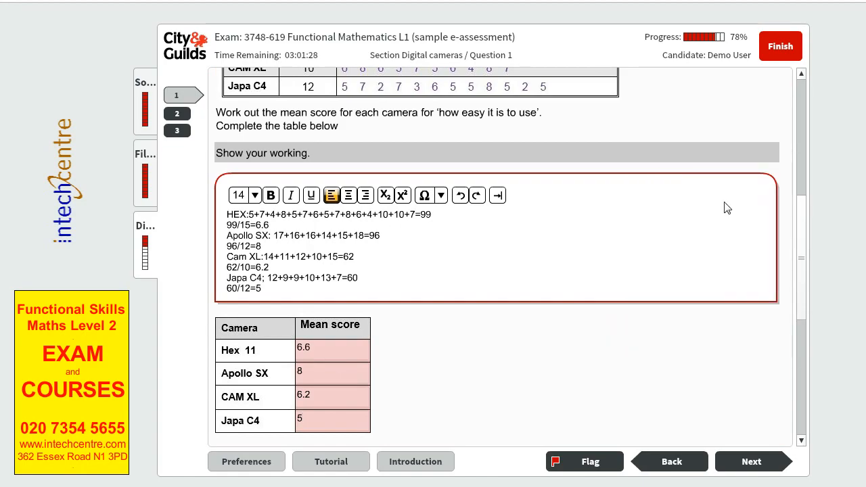
Write the Question 2 check 5x12=60 and move on to Question 3
scroll("down", 3)
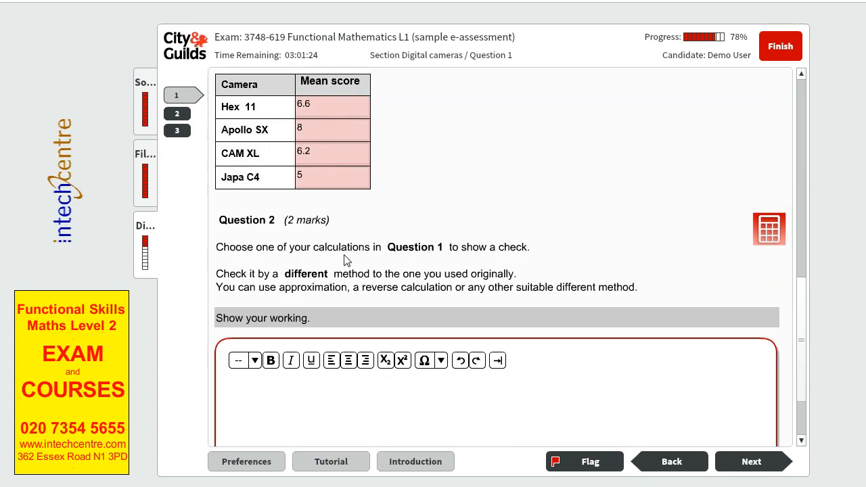
mouse_move(236, 253)
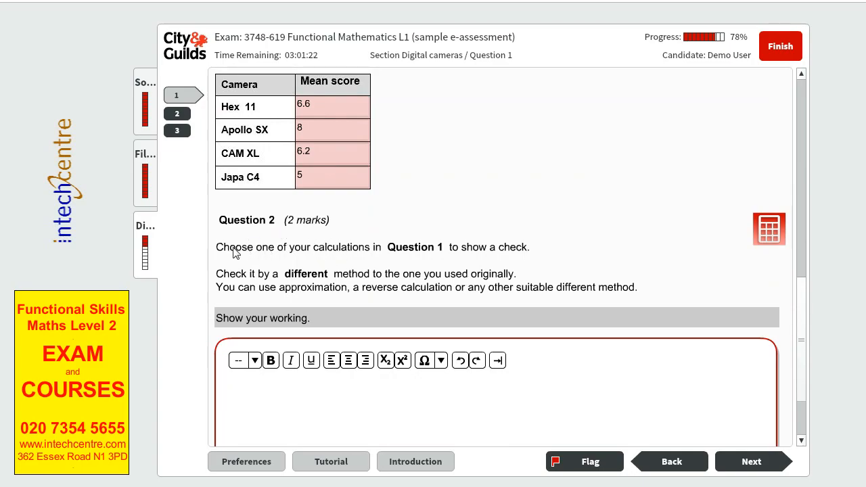
mouse_move(284, 249)
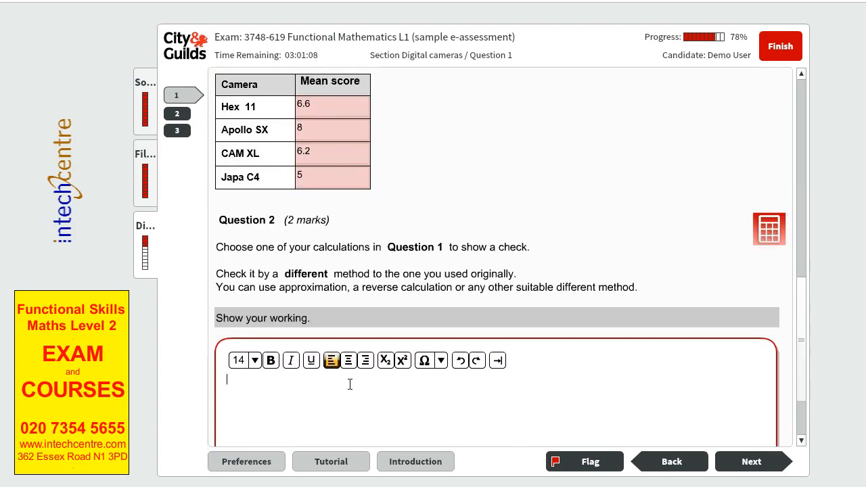
type("5")
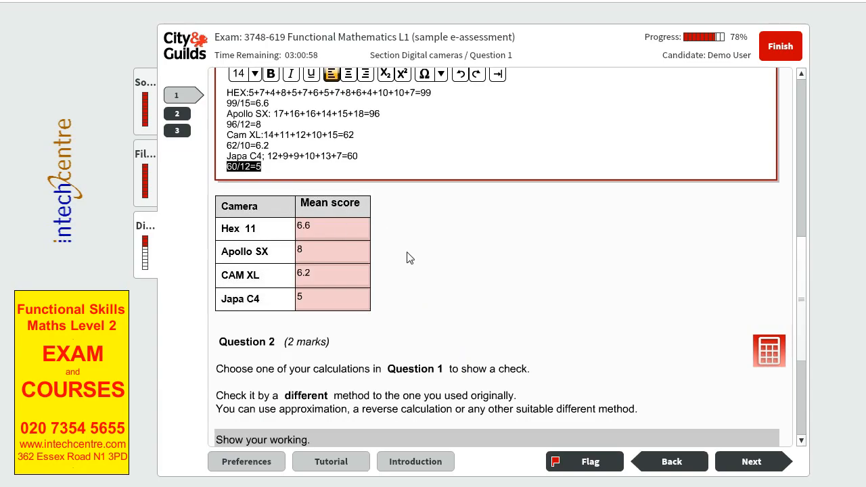
scroll("down", 3)
type("5x12=60")
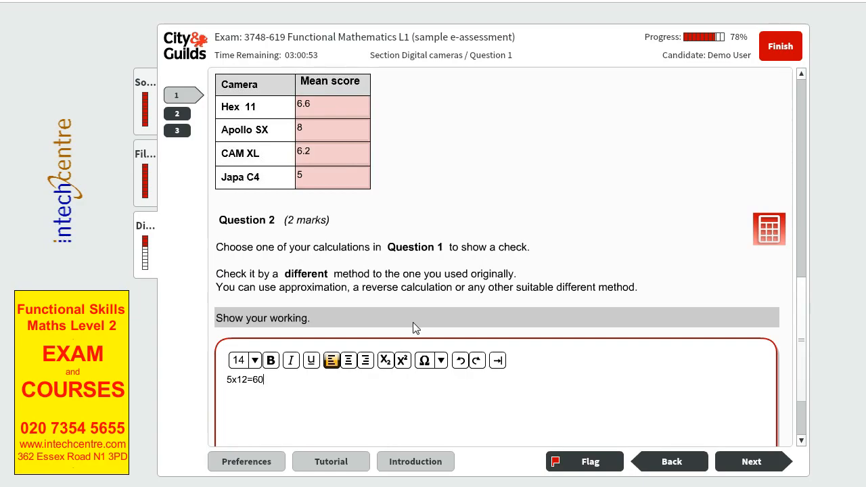
left_click(751, 460)
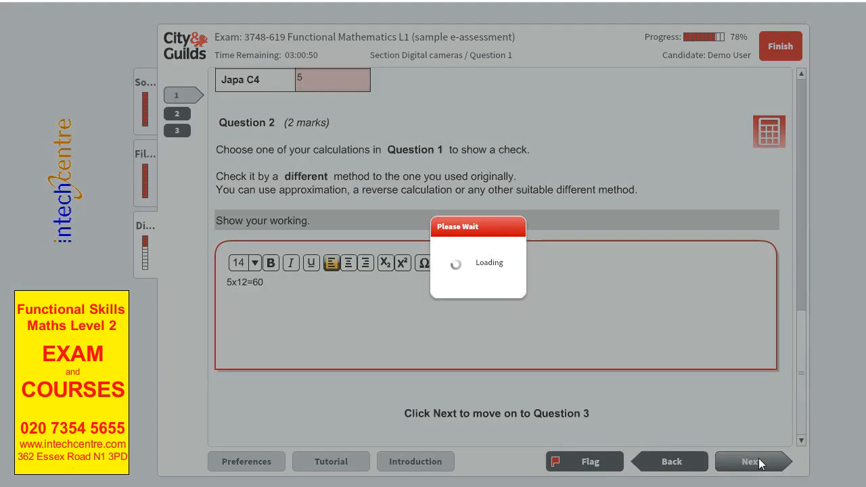
Choose Bar chart for Question 3 and raise the number of bars to 4
left_click(749, 461)
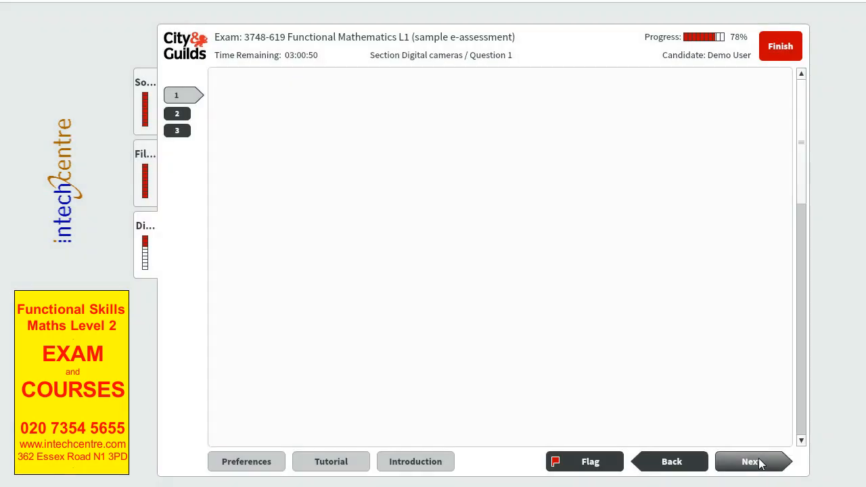
left_click(750, 461)
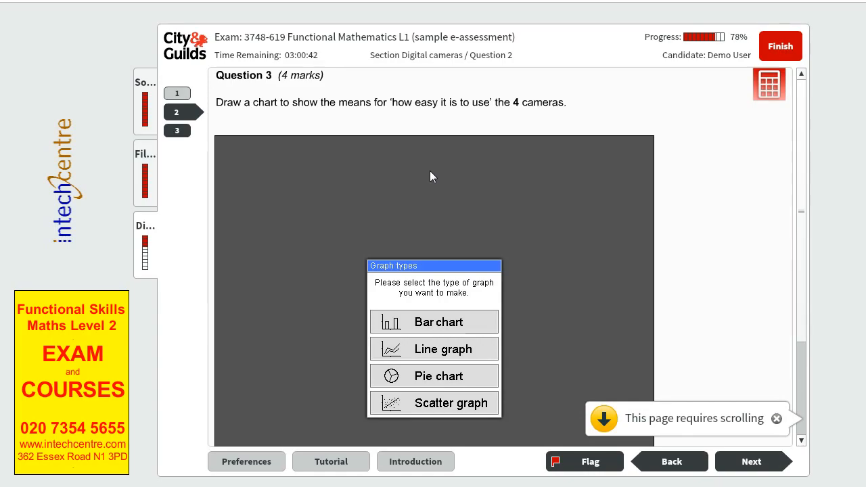
mouse_move(422, 359)
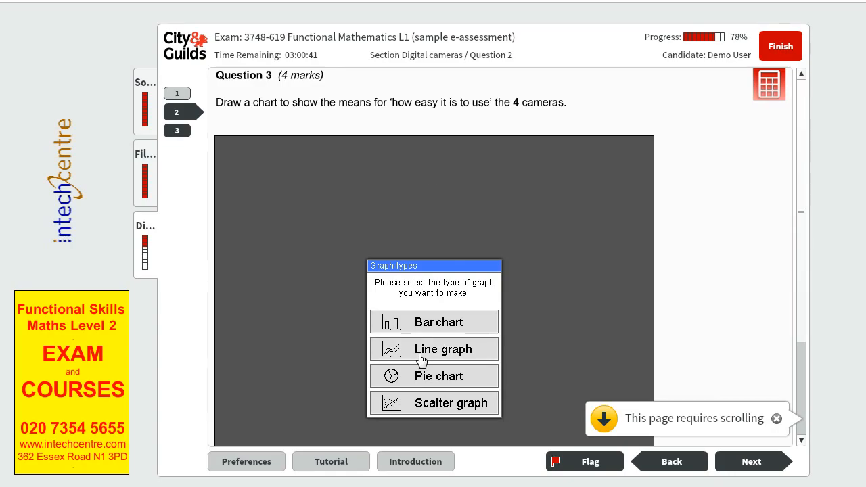
left_click(438, 322)
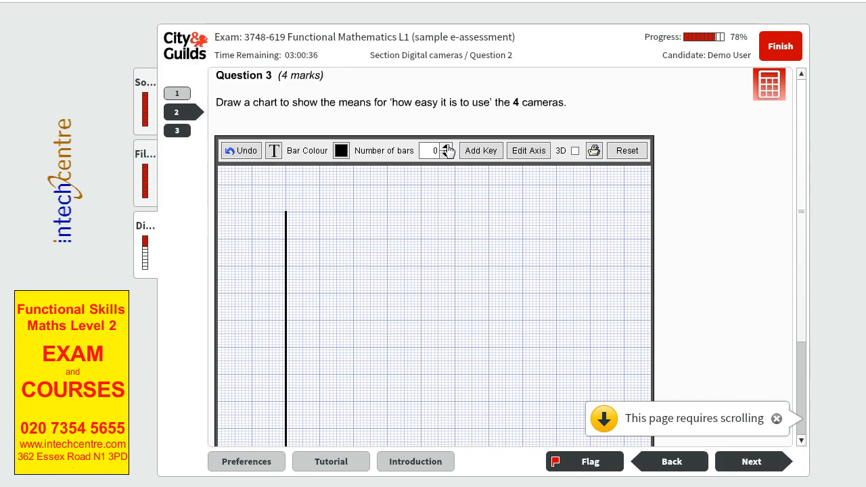
left_click(449, 147)
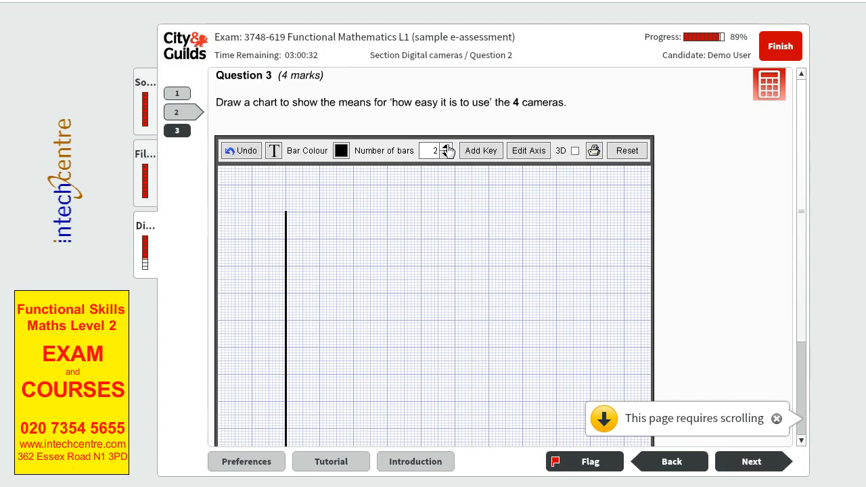
left_click(448, 146)
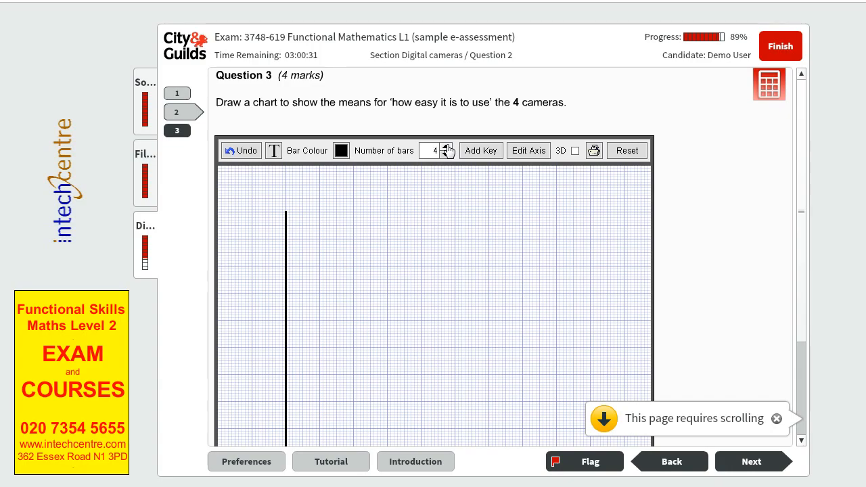
scroll("down", 3)
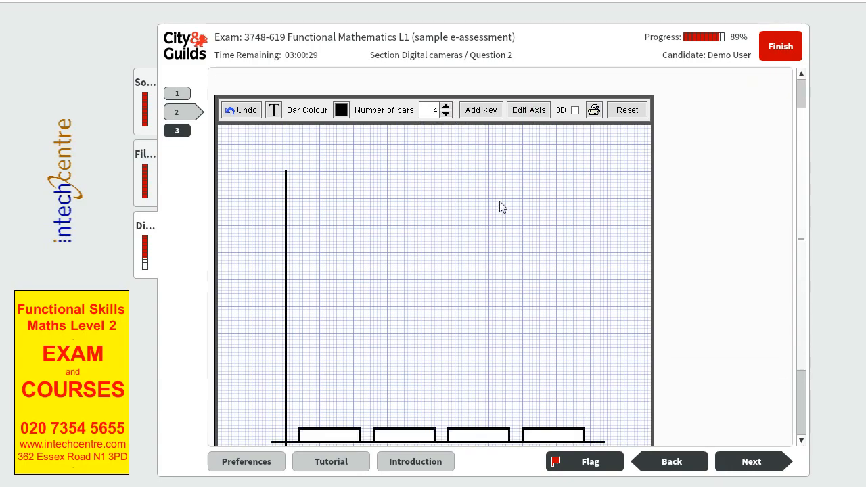
mouse_move(527, 110)
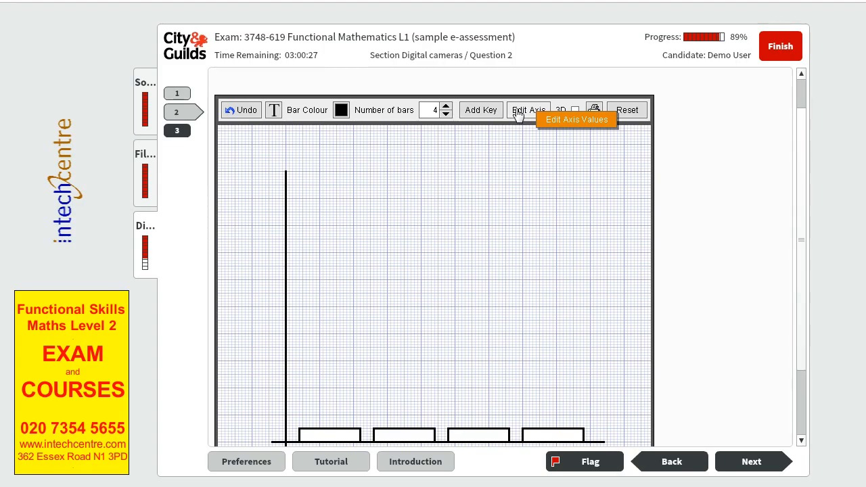
In Edit Axis Parameters show axis numbers and raise Numbered Divisions to 16, giving a 0–8 axis in 0.5 steps
left_click(527, 109)
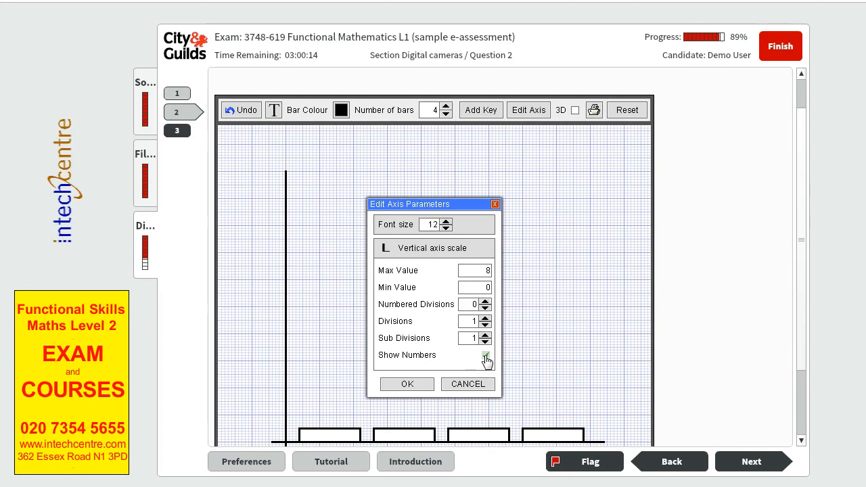
left_click(485, 355)
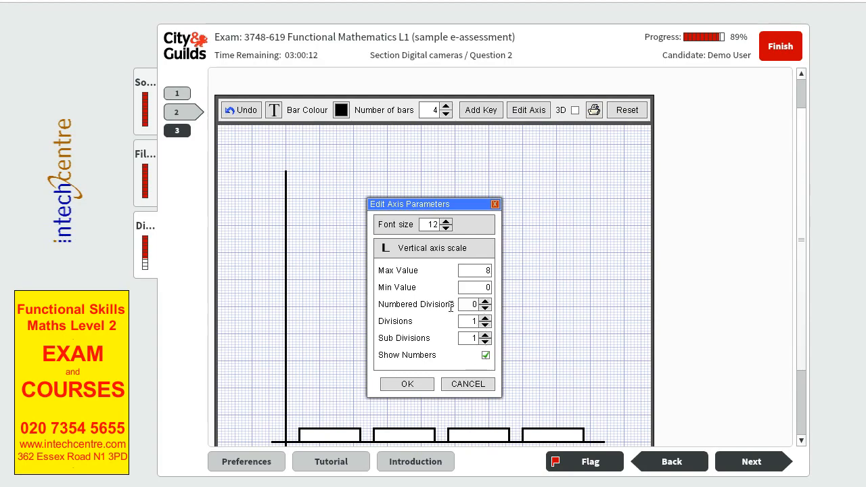
mouse_move(557, 305)
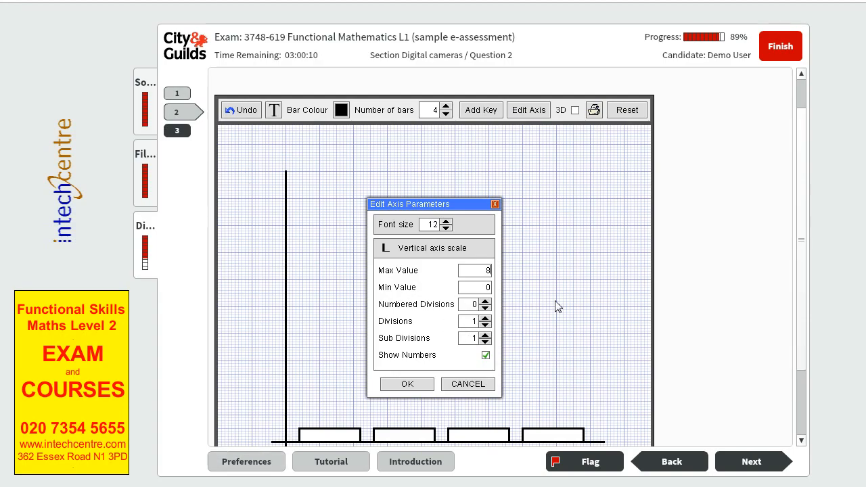
left_click(484, 301)
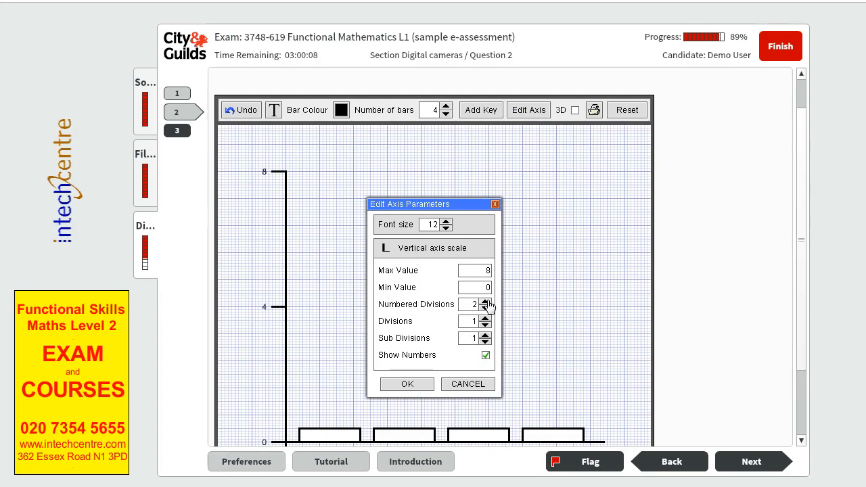
left_click(486, 300)
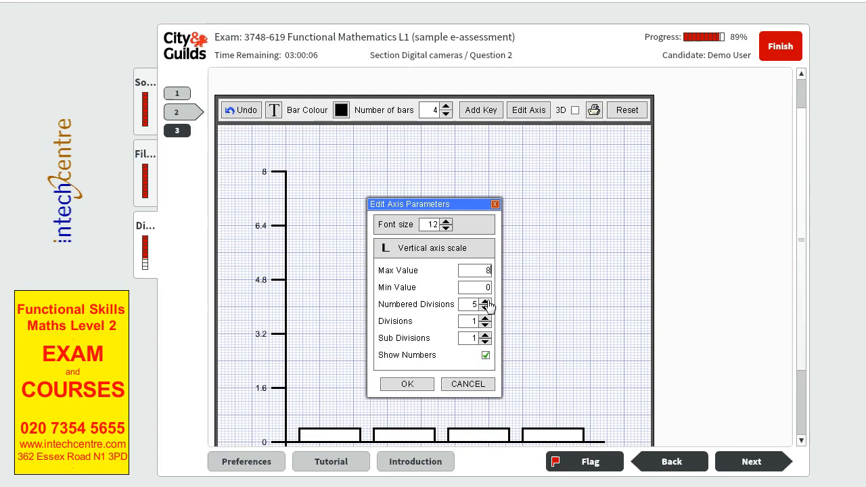
left_click(484, 300)
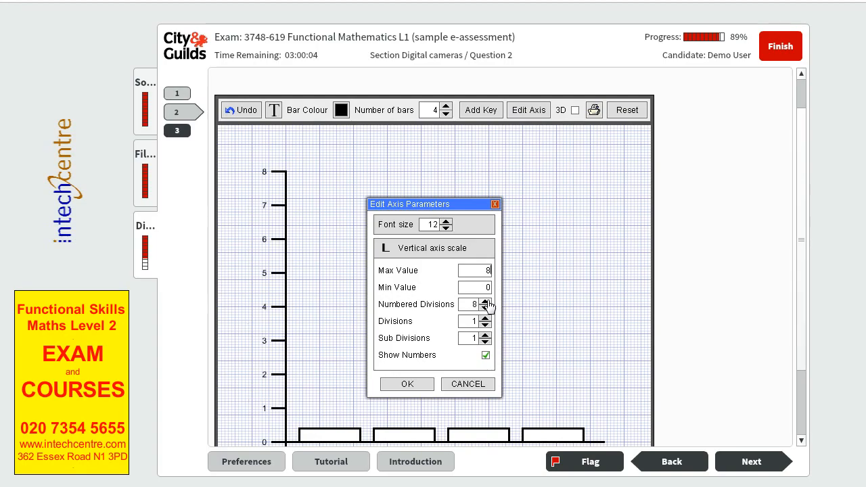
left_click(485, 301)
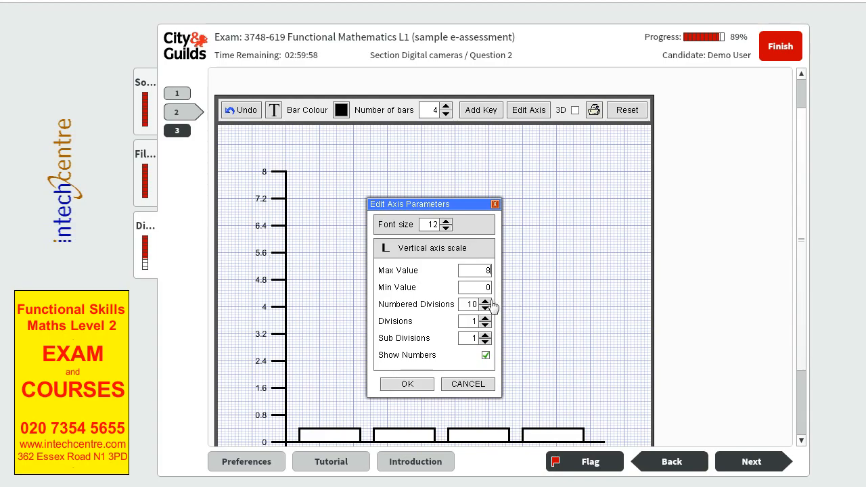
left_click(485, 300)
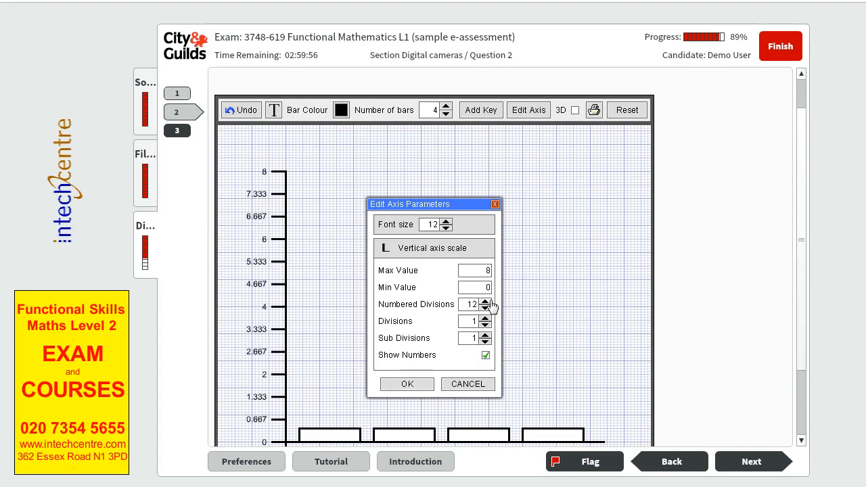
left_click(485, 300)
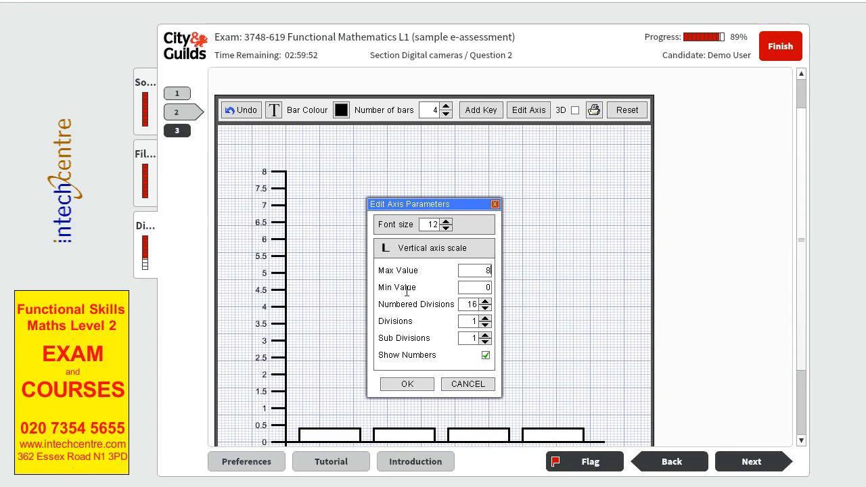
mouse_move(542, 304)
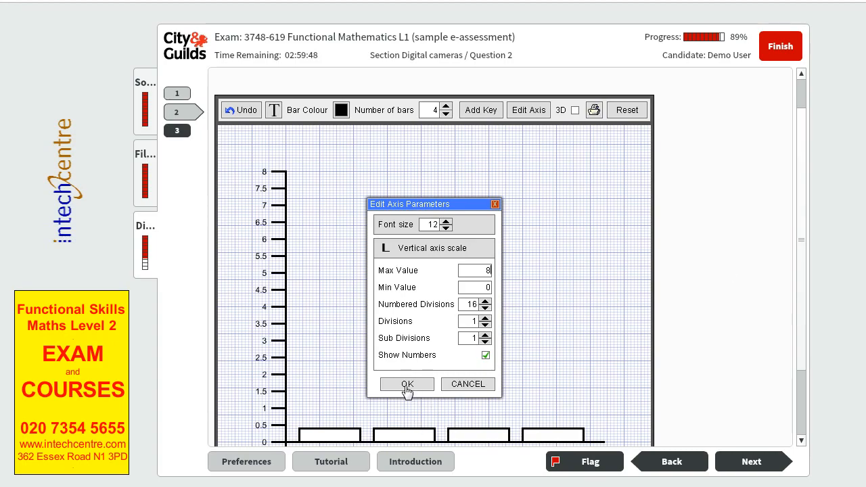
left_click(405, 384)
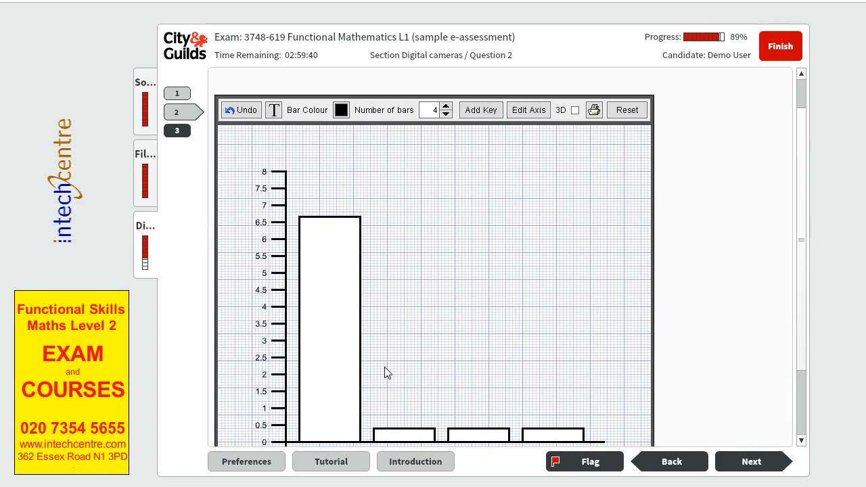
mouse_move(414, 437)
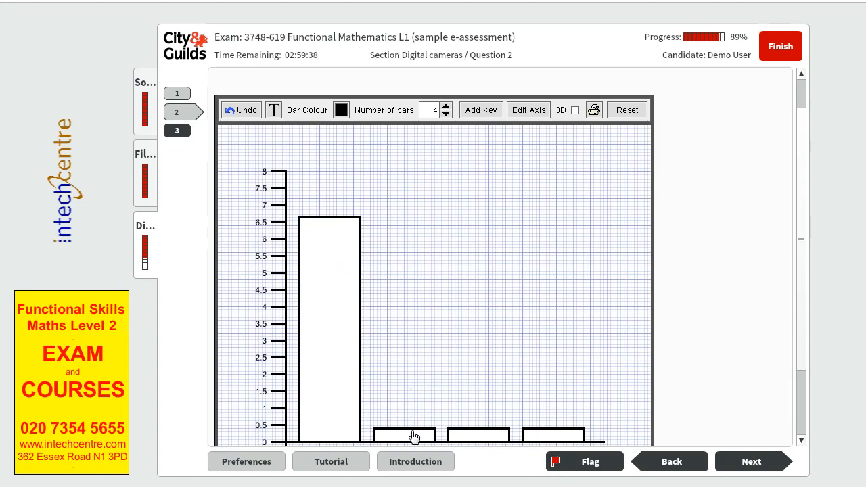
Drag the second, third and fourth bars up to about 8, 6.2 and 5
left_click_drag(403, 435, 393, 176)
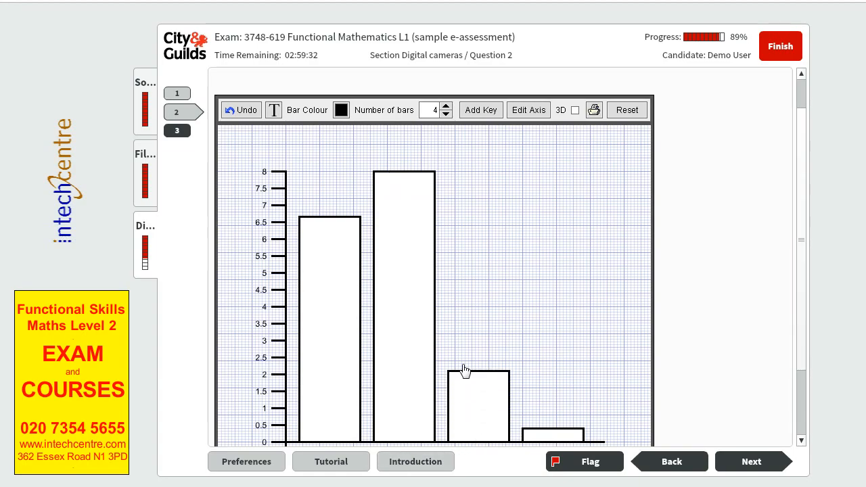
left_click_drag(462, 370, 460, 248)
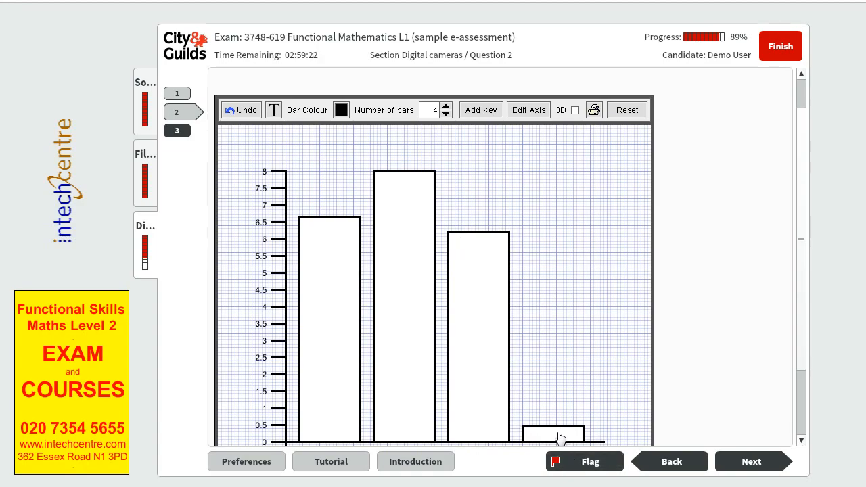
left_click_drag(557, 436, 557, 297)
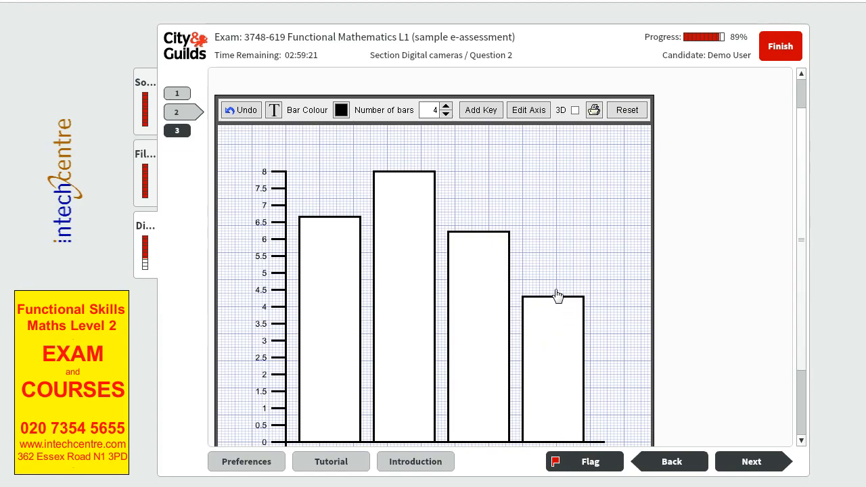
left_click_drag(557, 295, 557, 276)
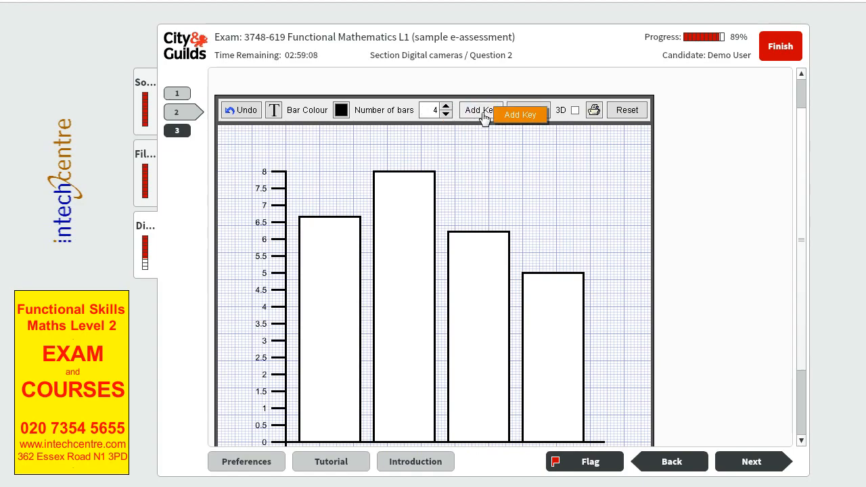
Add a chart key titled 'The 4 averages of the cameras'
left_click(481, 109)
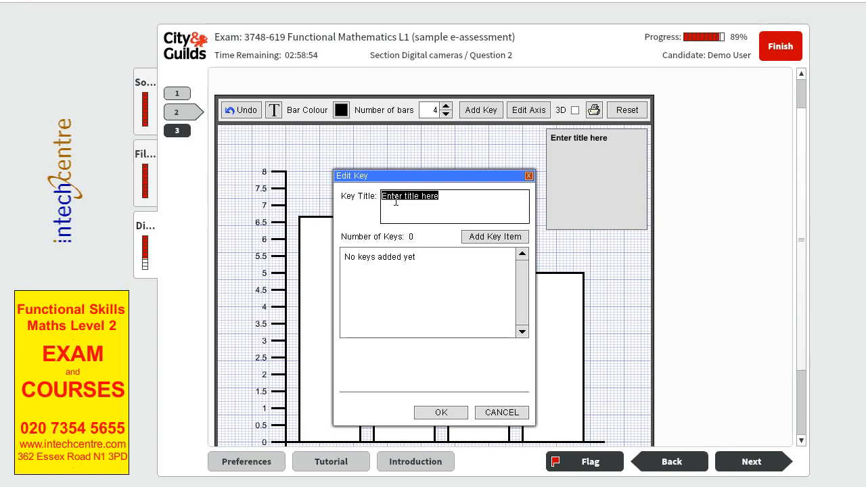
type("The")
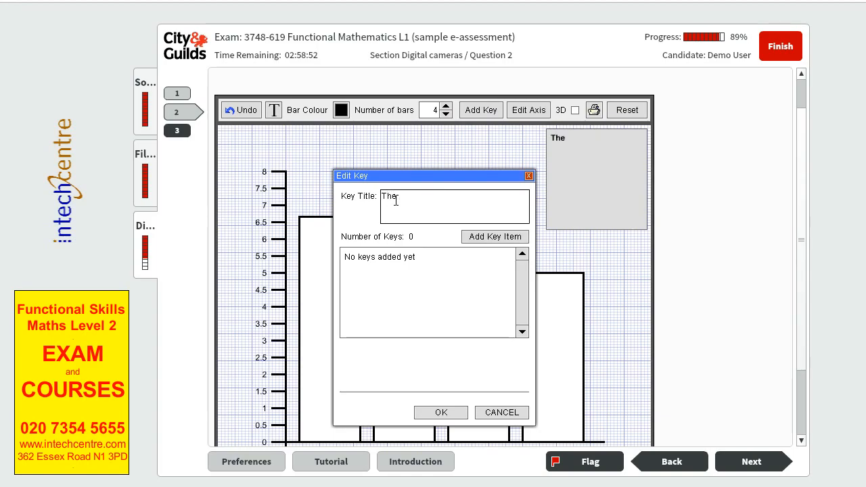
type("4 averages of the")
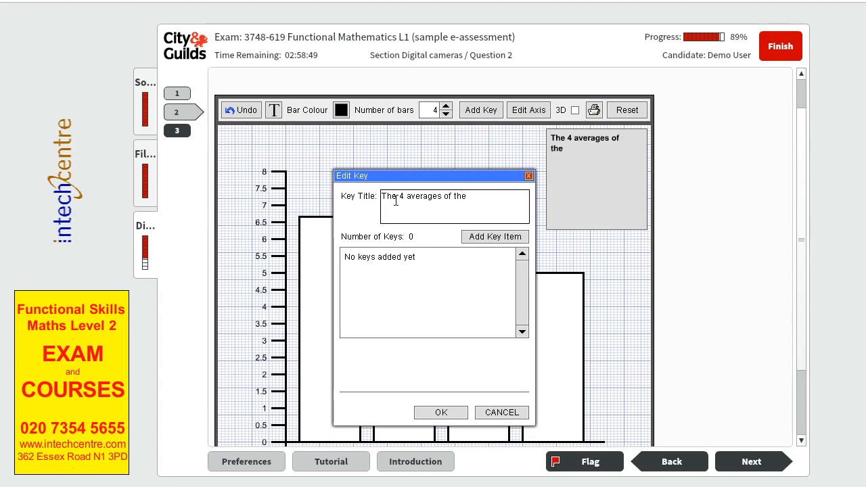
type("camer")
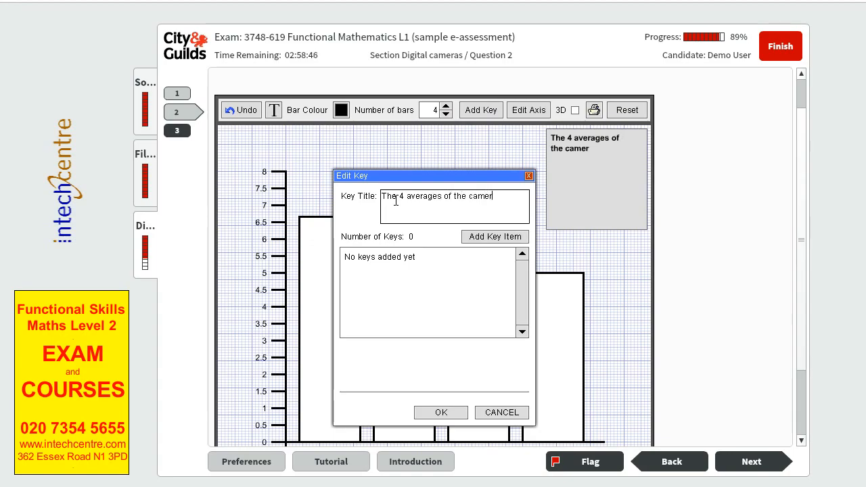
Add key items and rename the first entry to Hex, ready to choose its colour
left_click(495, 235)
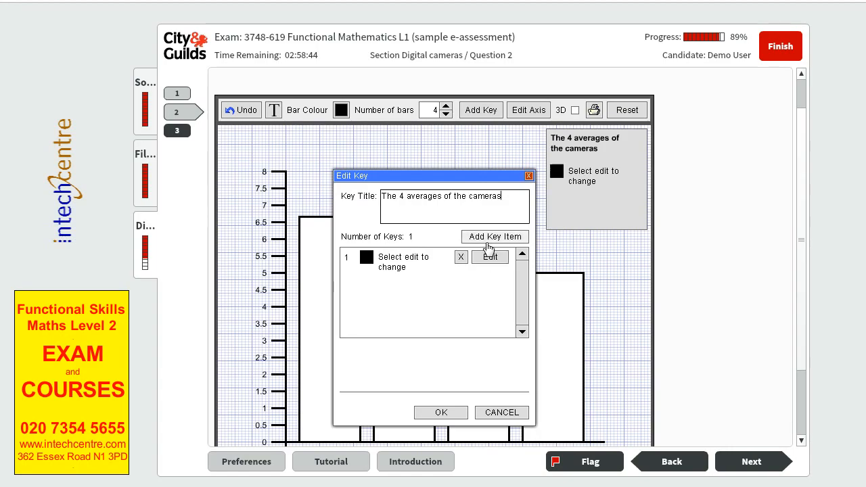
left_click(495, 235)
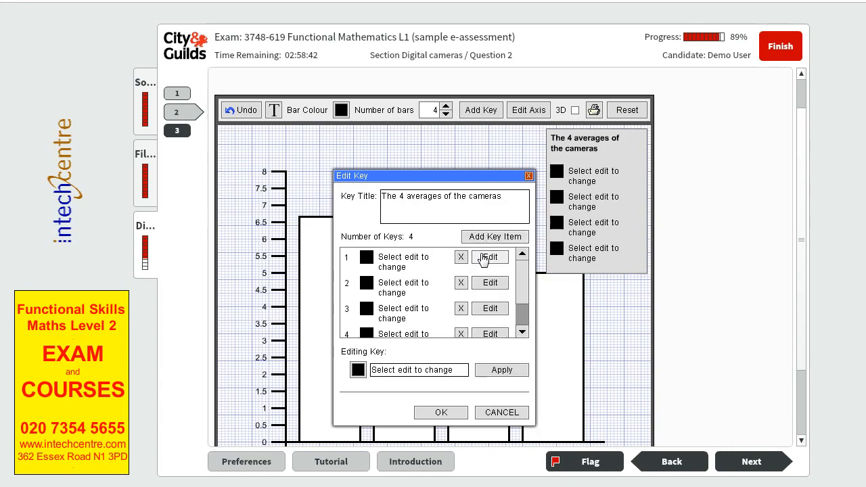
left_click(490, 257)
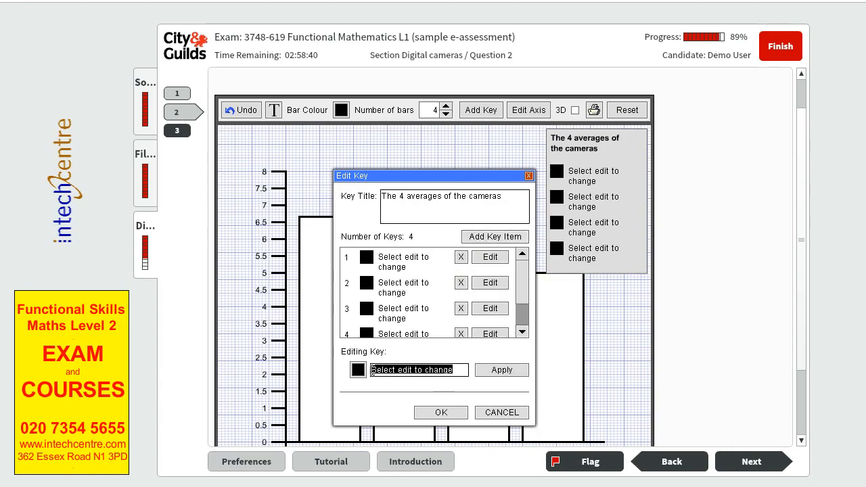
type("Hex")
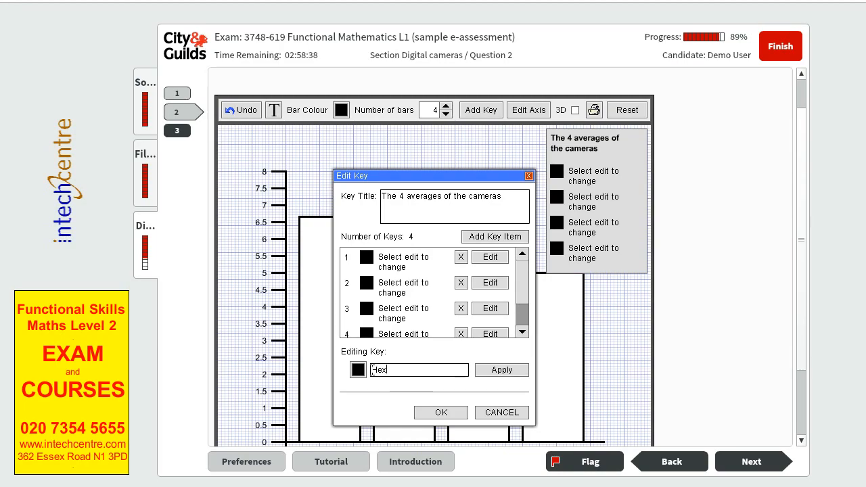
type("Hex")
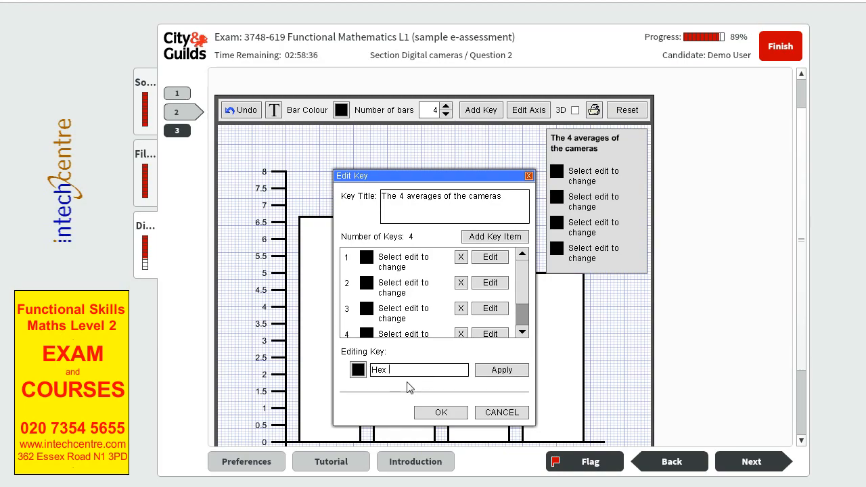
left_click(357, 369)
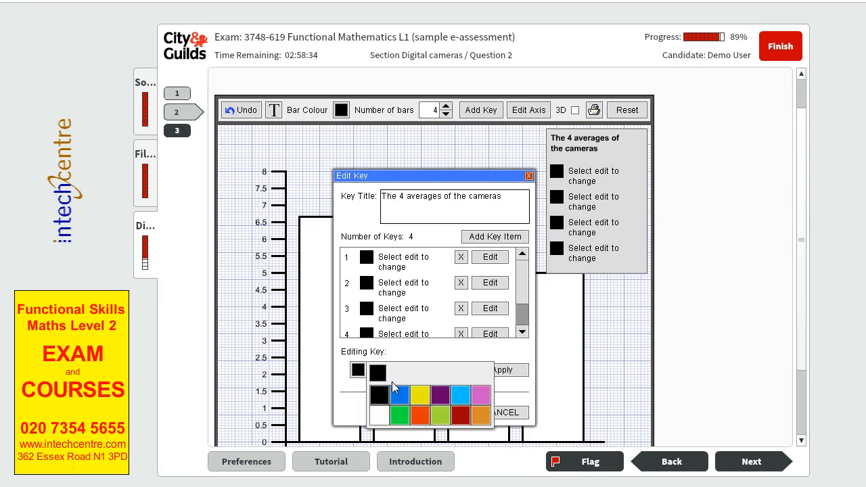
Colour the Hex entry green and name the second entry Apollo SX with its colour
left_click(398, 415)
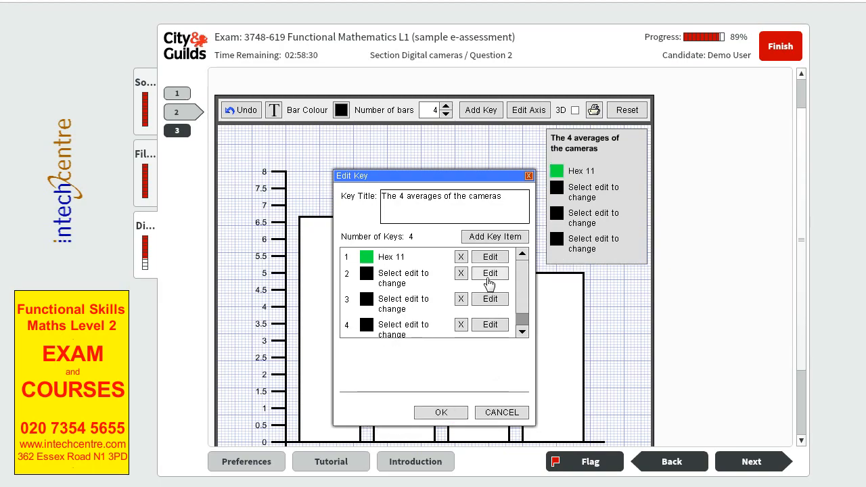
left_click(490, 273)
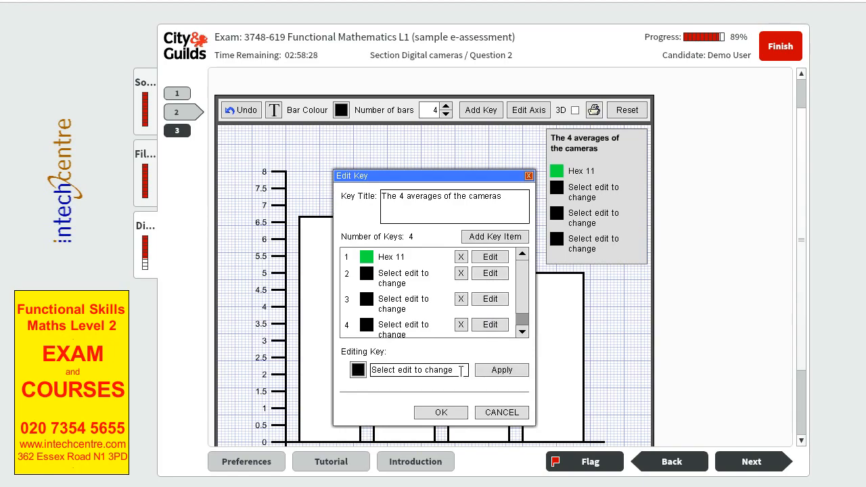
type("Apollo SX")
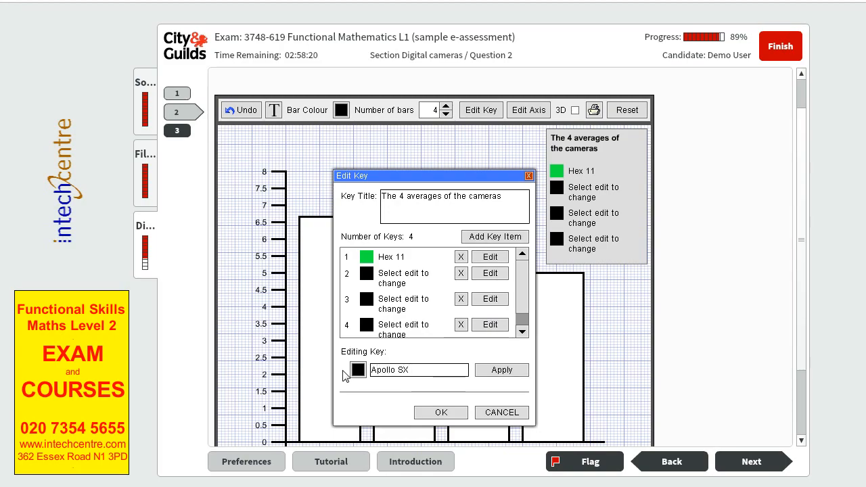
left_click(357, 370)
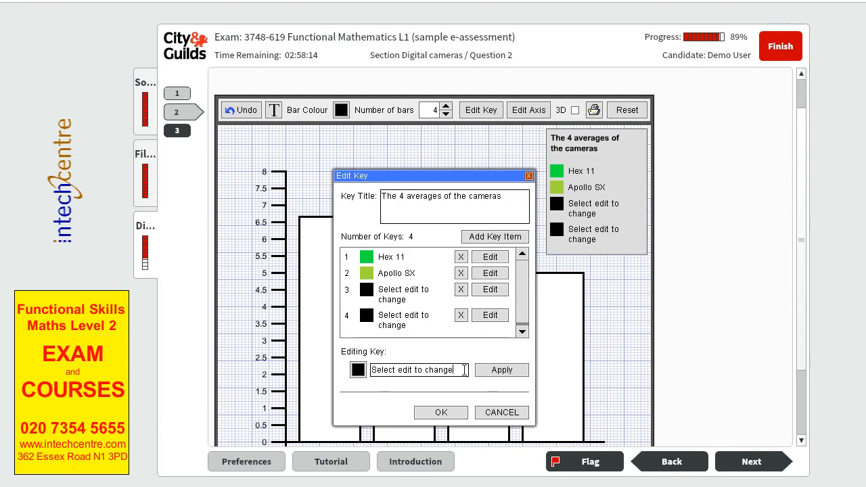
Name the third key entry Cam XL in yellow and apply it
triple_click(413, 369)
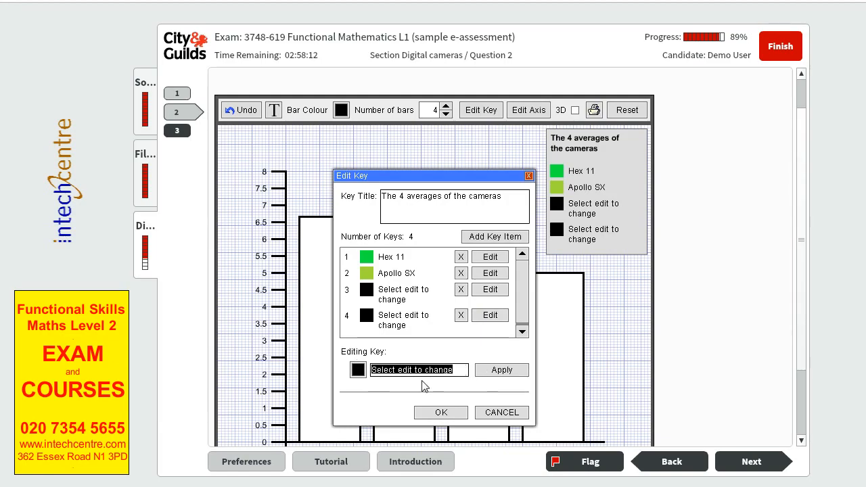
type("Cam XL")
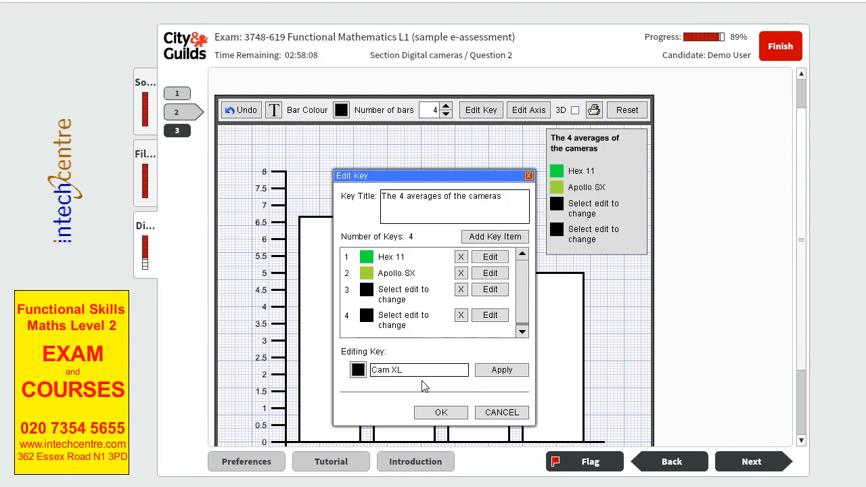
left_click(357, 370)
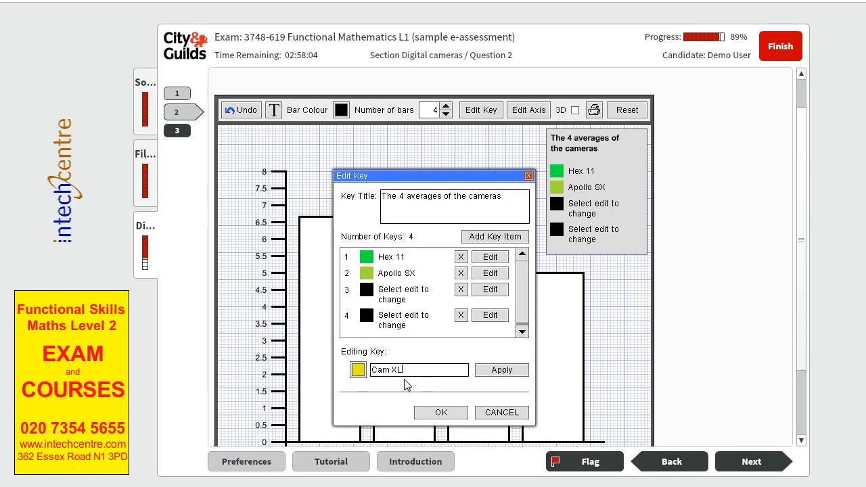
left_click(500, 369)
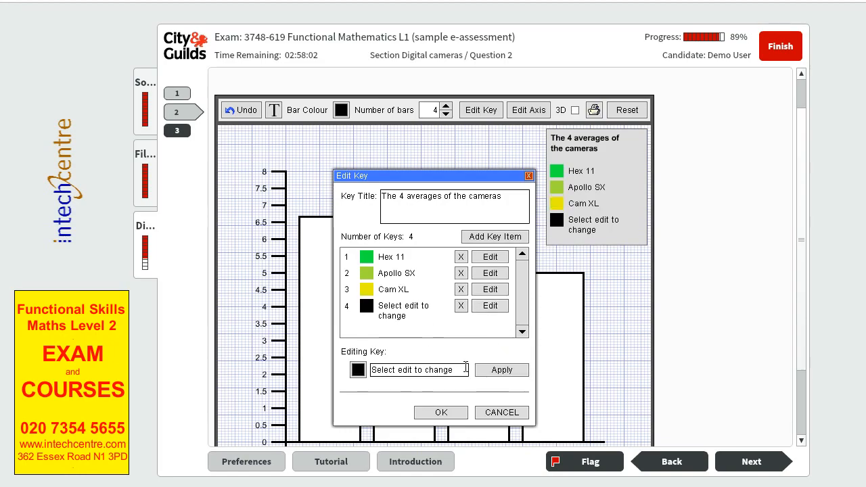
Name the fourth key entry Japa C4 in orange and confirm the key
triple_click(416, 369)
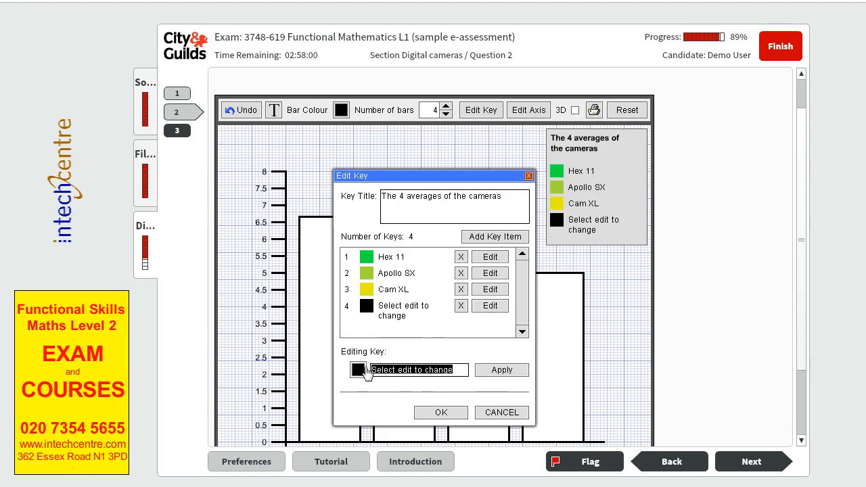
type("Japa")
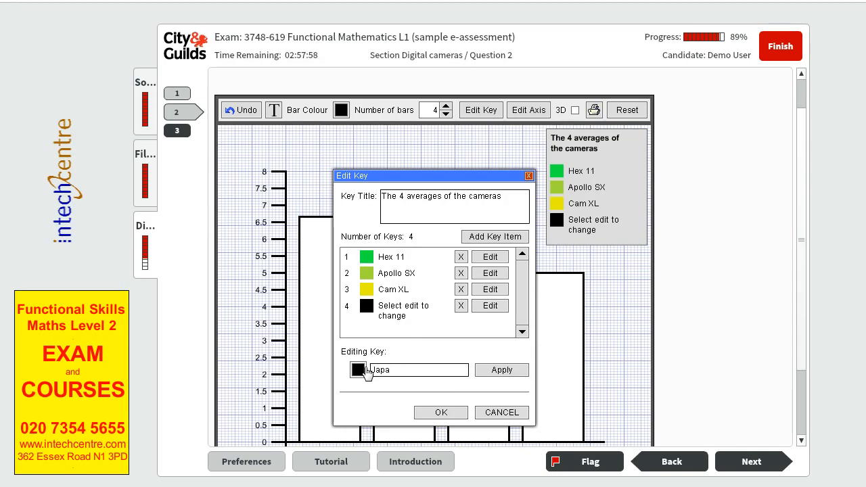
type("C4")
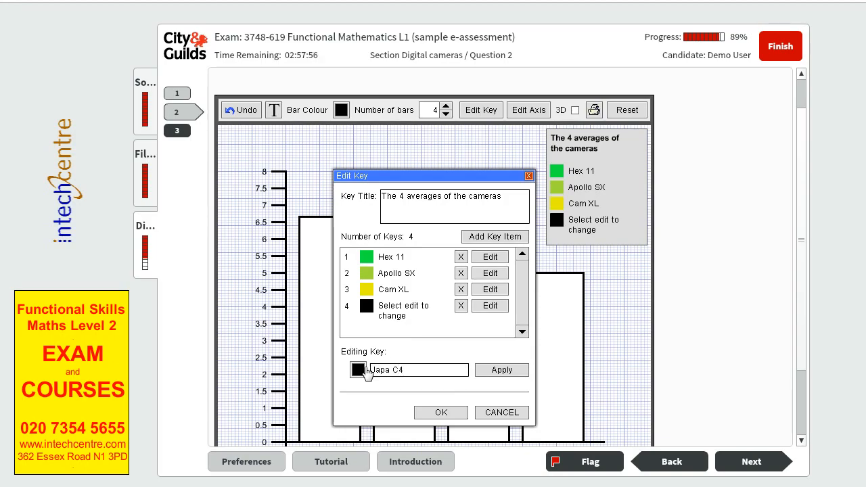
left_click(357, 369)
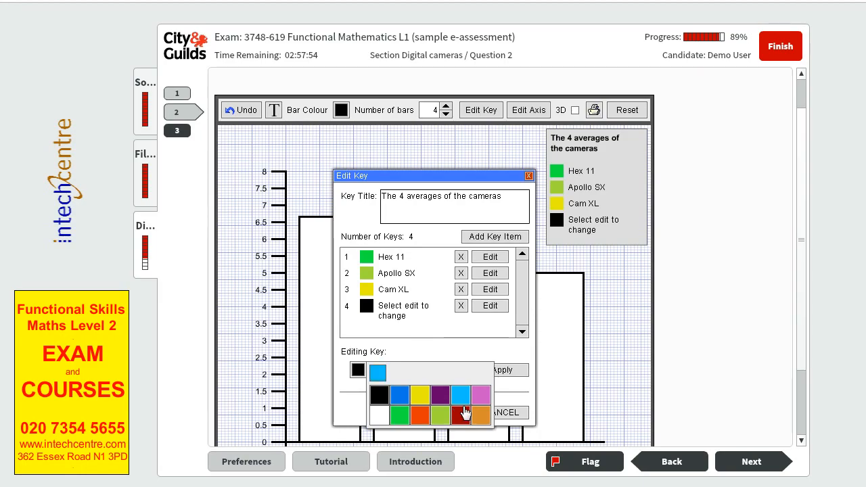
left_click(479, 414)
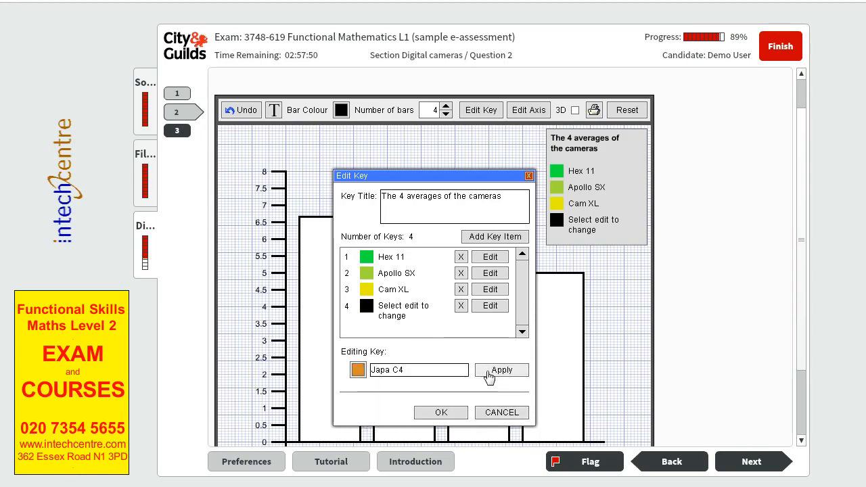
left_click(441, 411)
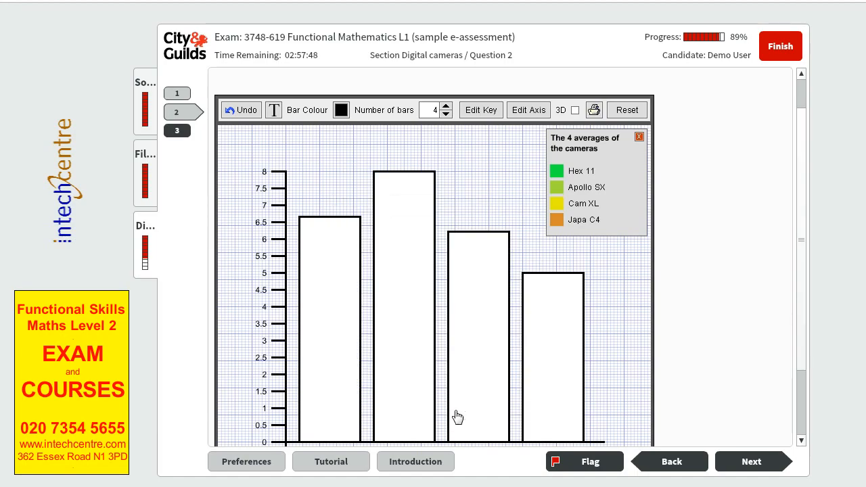
mouse_move(341, 110)
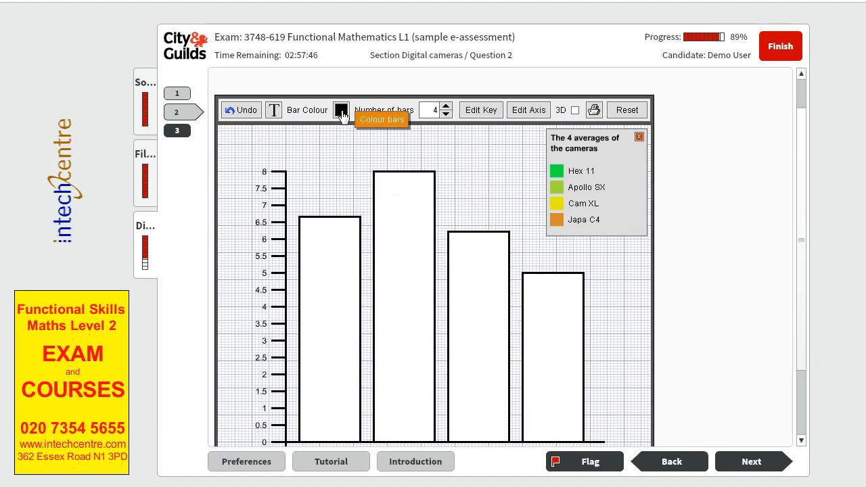
Fill the Hex 11, Apollo SX, Cam XL and Japa C4 bars green, light green, yellow and orange
left_click(341, 110)
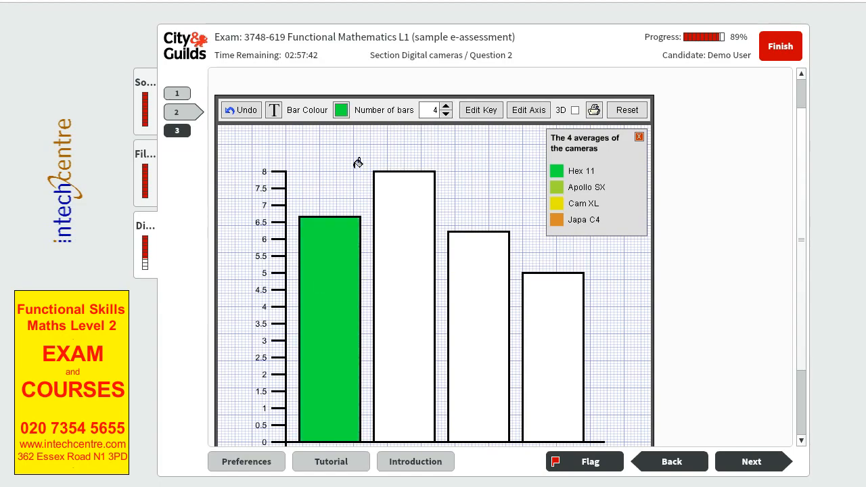
left_click(340, 110)
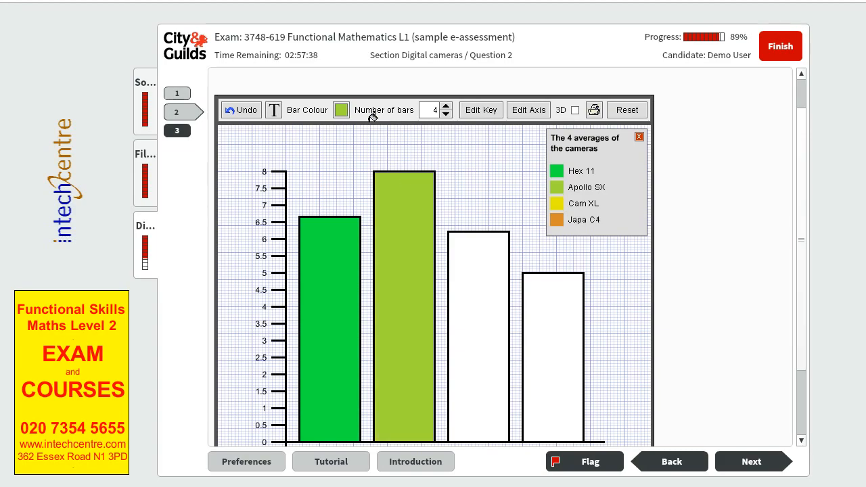
left_click(341, 109)
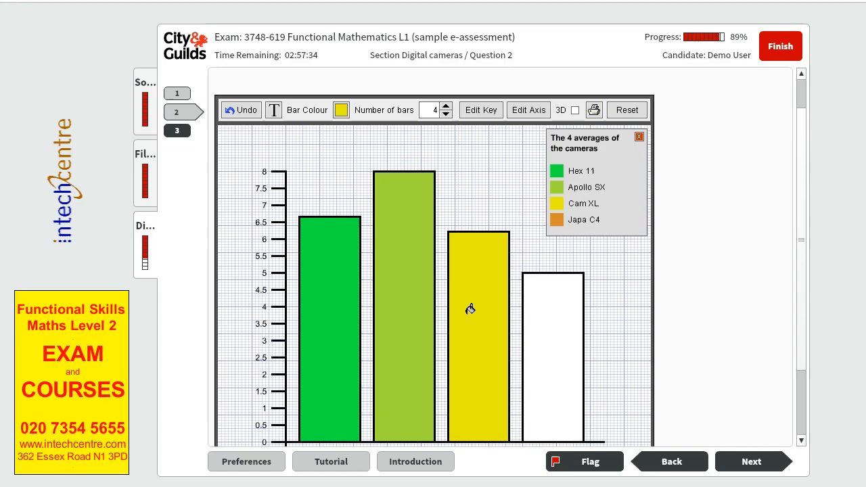
left_click(341, 110)
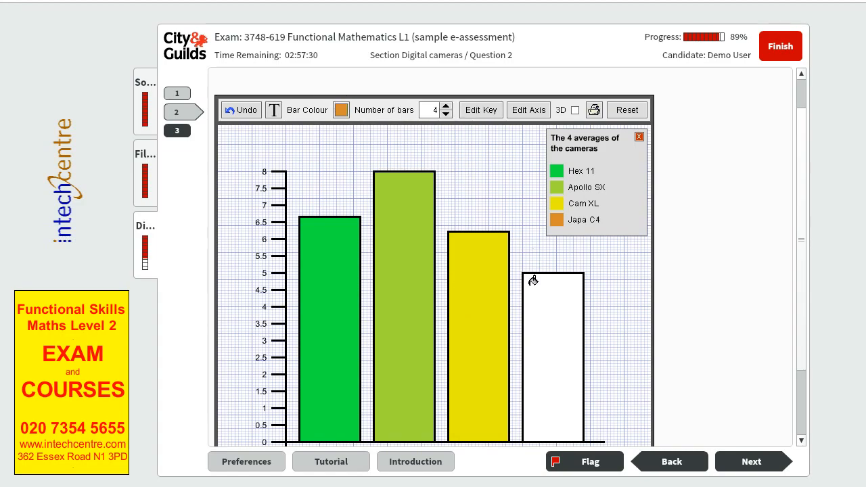
left_click(341, 110)
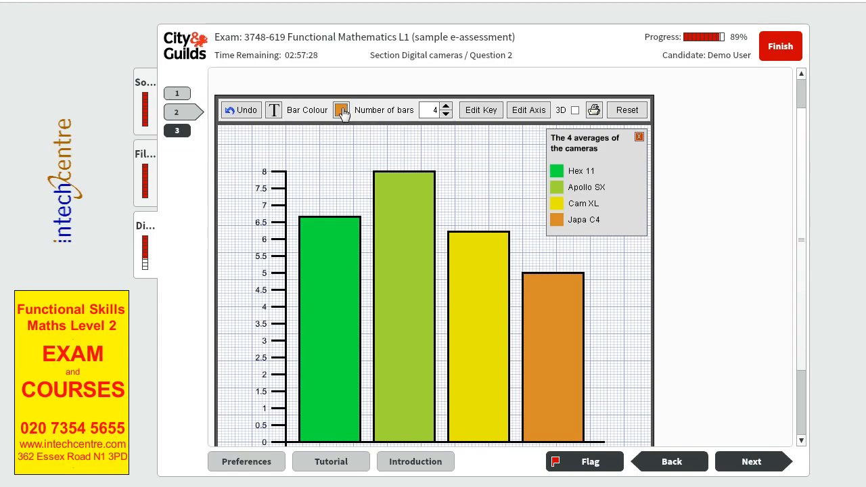
left_click(341, 109)
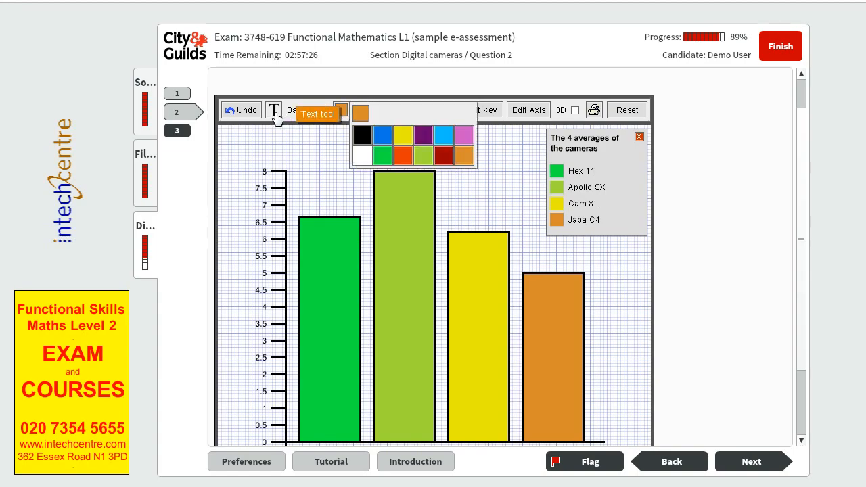
With the Text tool label the bars Hex 11, Apollo SX, Cam XL and Japa C4
left_click(273, 110)
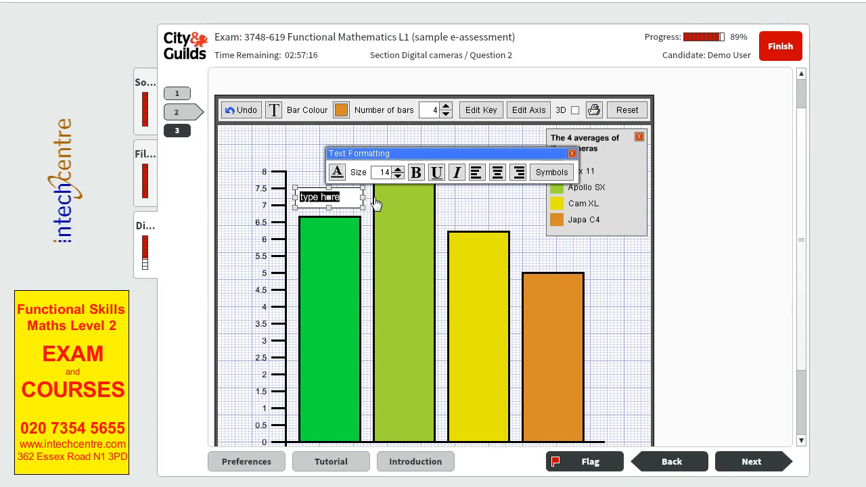
type("Hex")
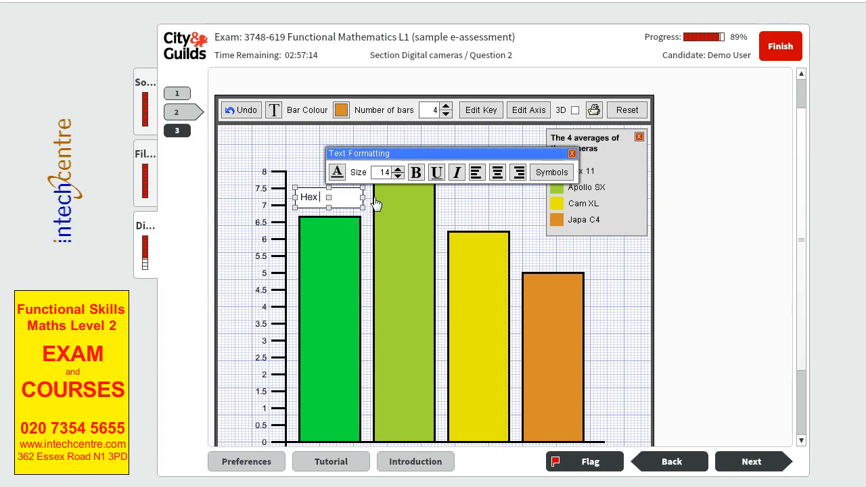
type("11")
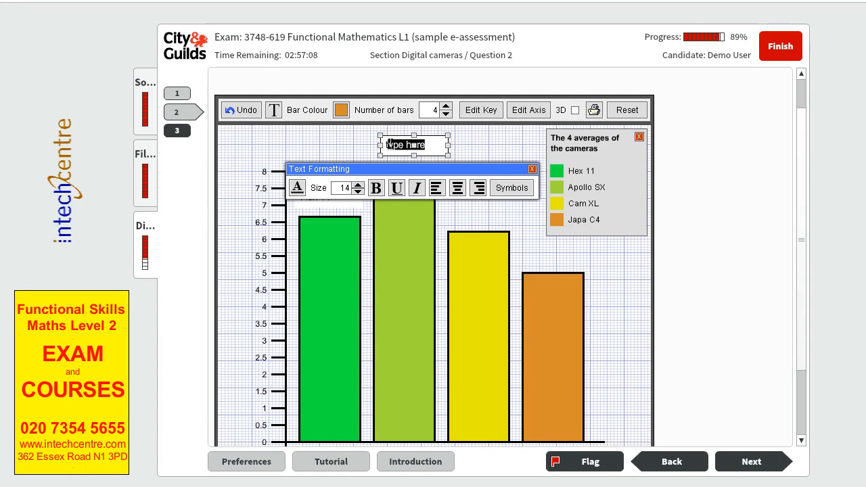
type("Apollo SX")
type("Cam XL")
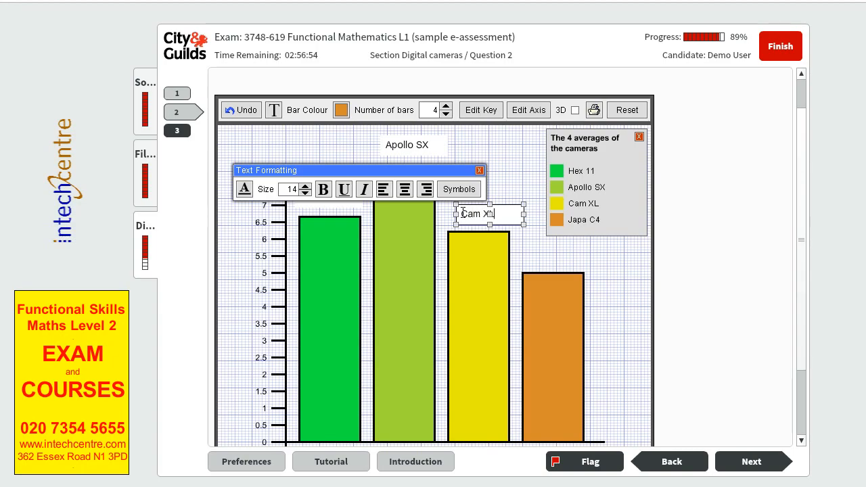
mouse_move(273, 110)
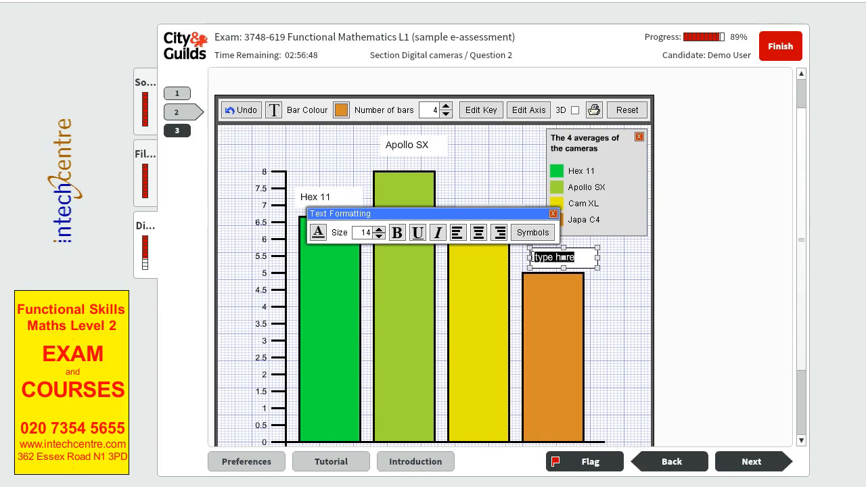
type("Jao")
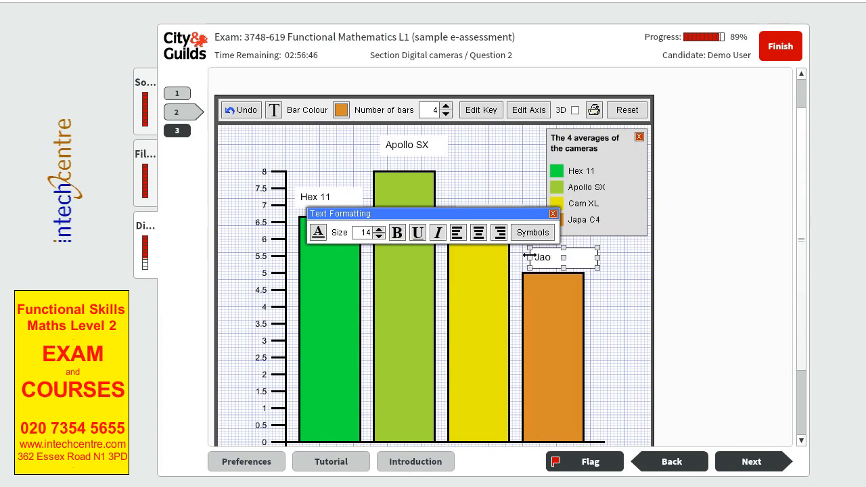
type("Japa C4")
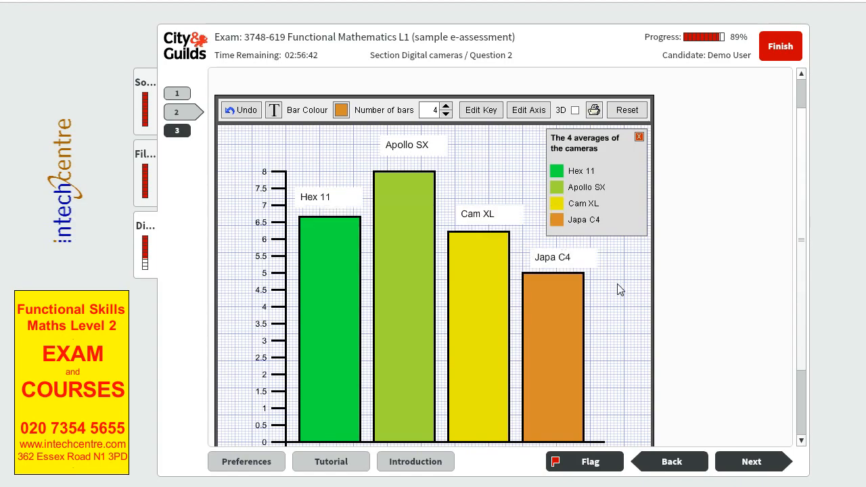
scroll("down", 3)
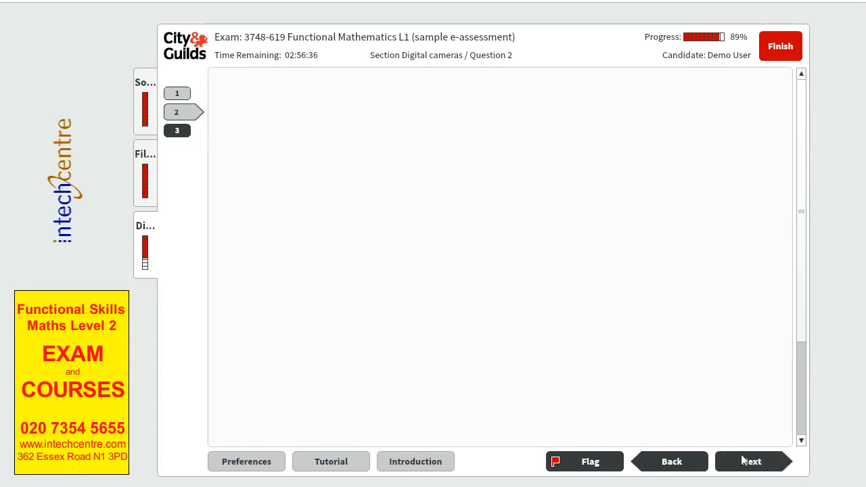
Move on with Next to reach the Question 4 camera results table
left_click(750, 460)
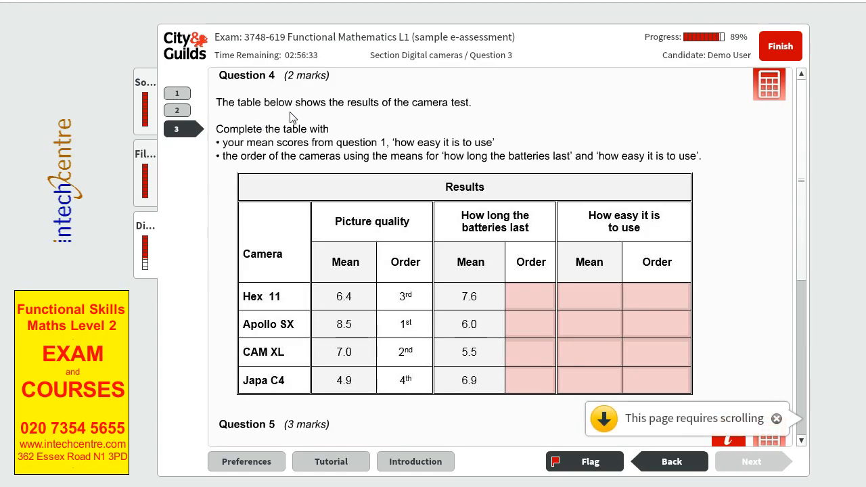
mouse_move(427, 113)
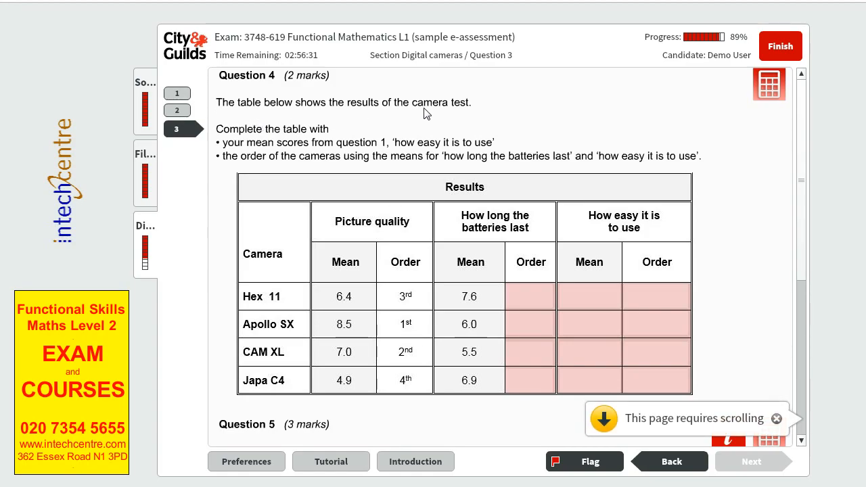
mouse_move(270, 138)
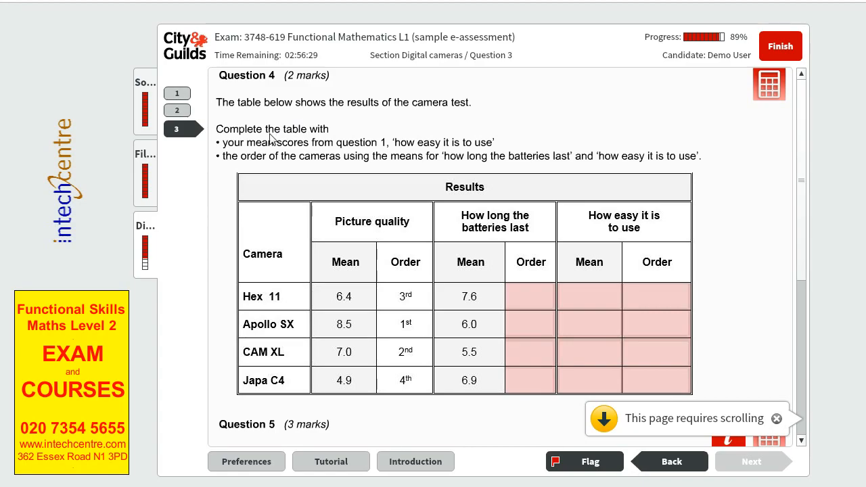
mouse_move(311, 150)
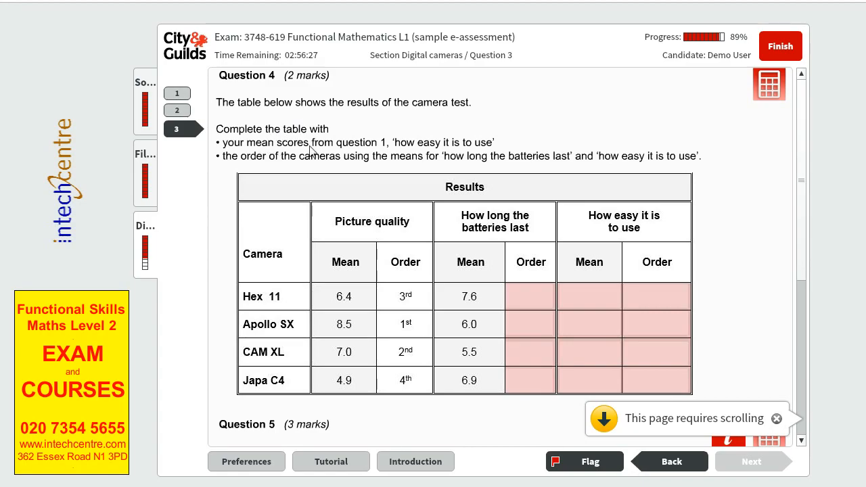
mouse_move(471, 144)
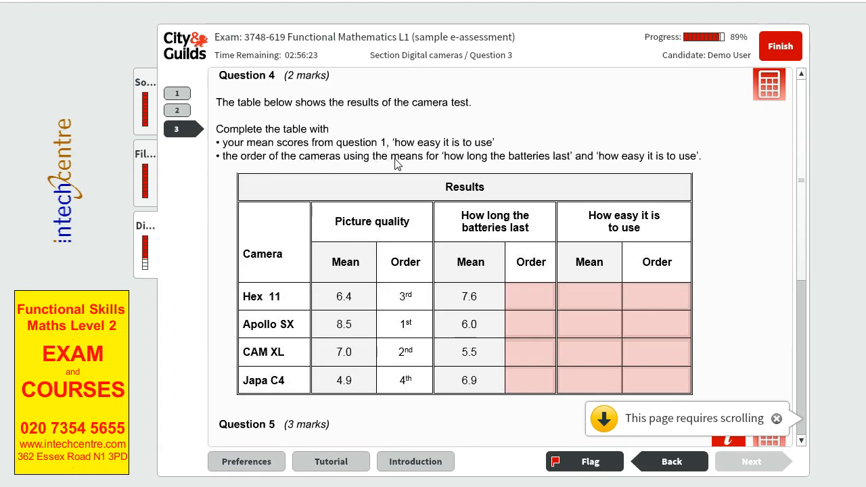
mouse_move(520, 165)
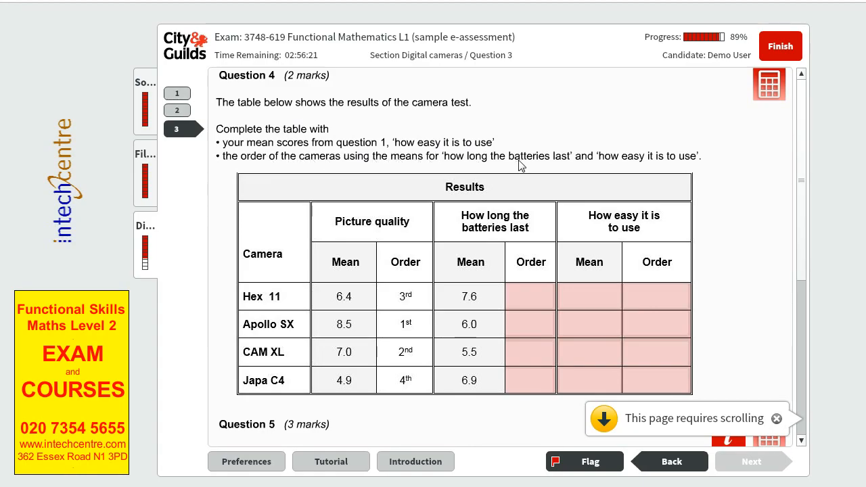
mouse_move(674, 167)
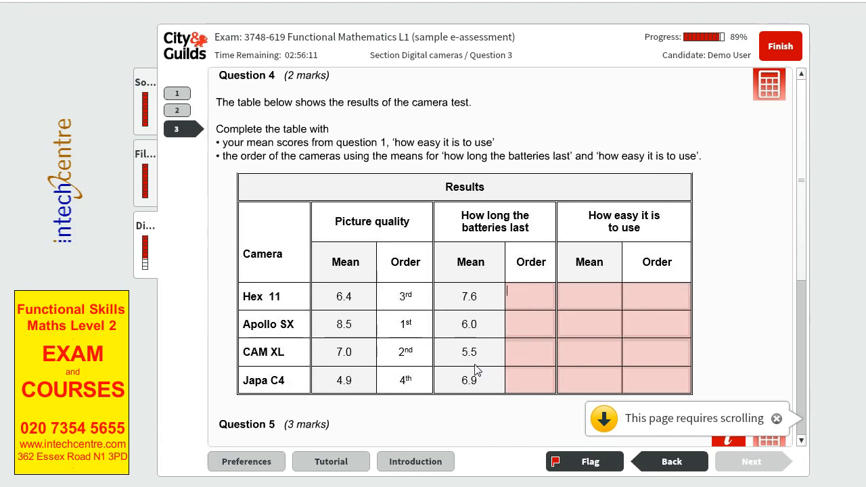
Fill the battery-life Order cells with 1st, 2nd, 3rd and 4th
type("1st")
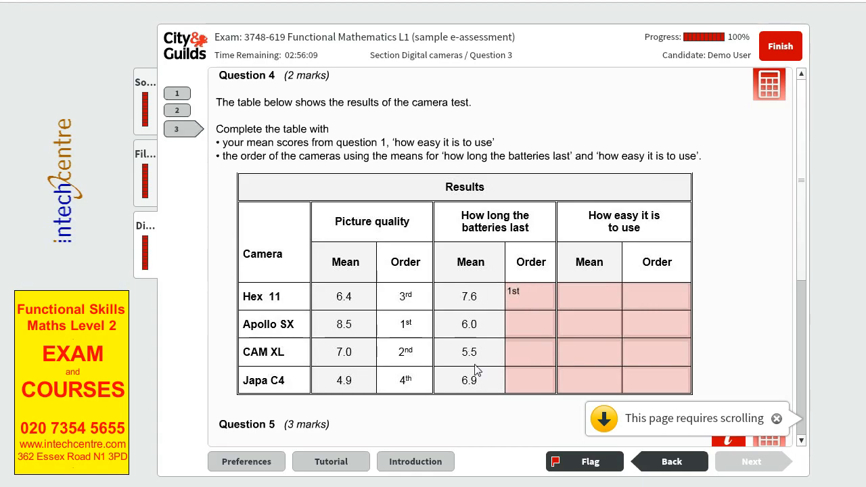
left_click(531, 324)
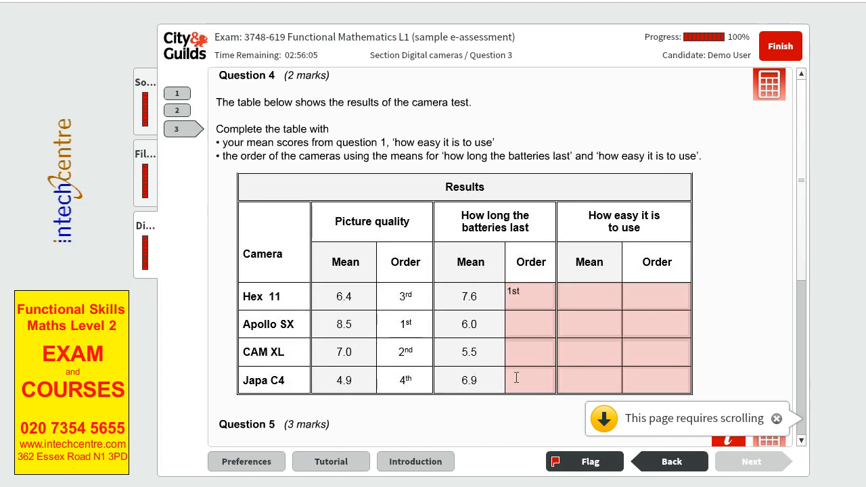
type("2nd")
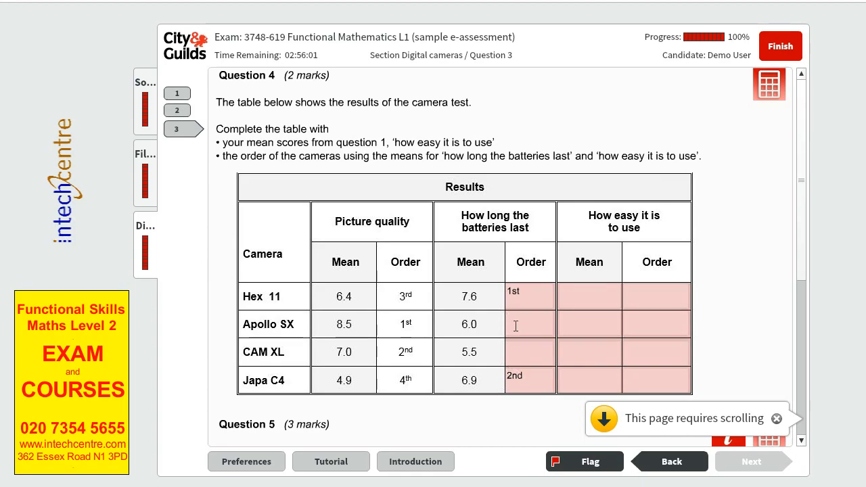
type("3rd")
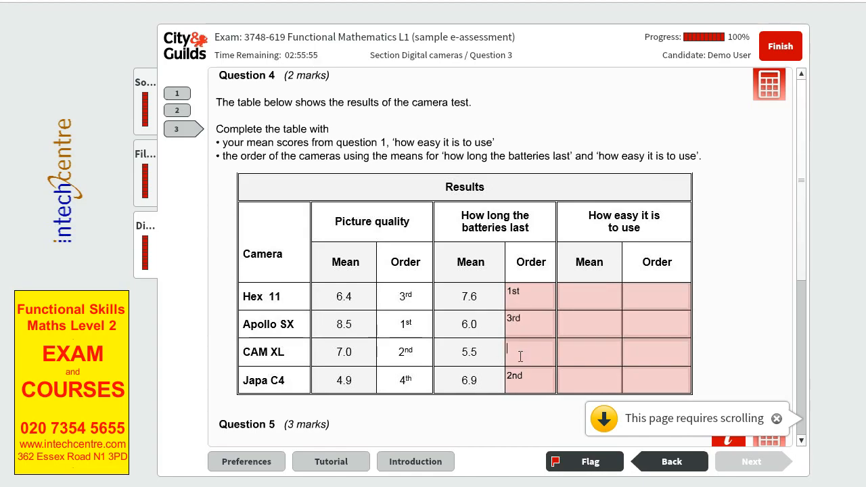
type("4th")
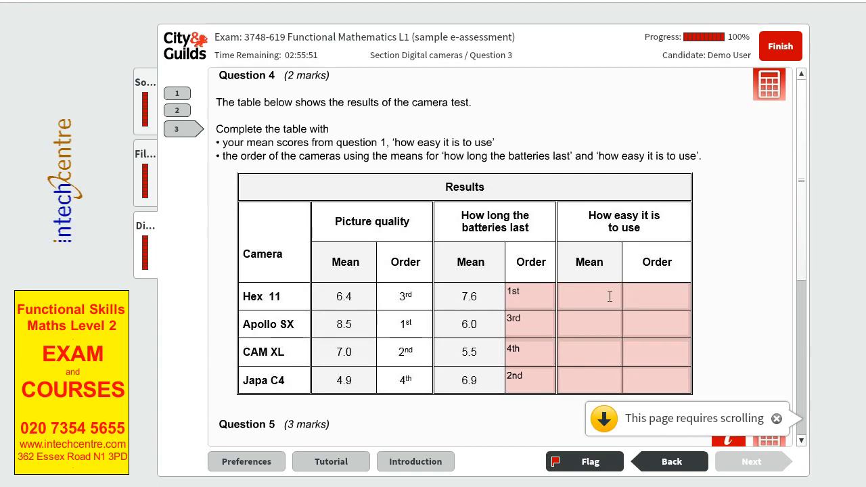
Enter the ease-of-use means 6.6, 6.2 and 5
type("6.6")
type("8")
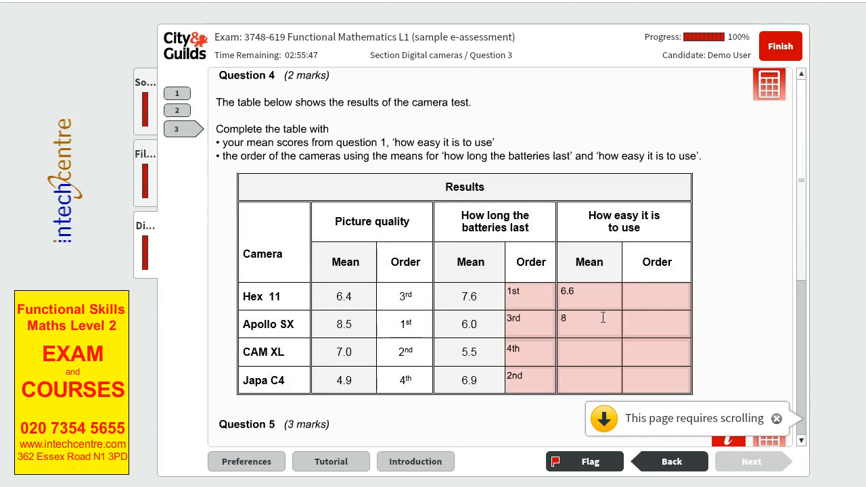
type("6.2")
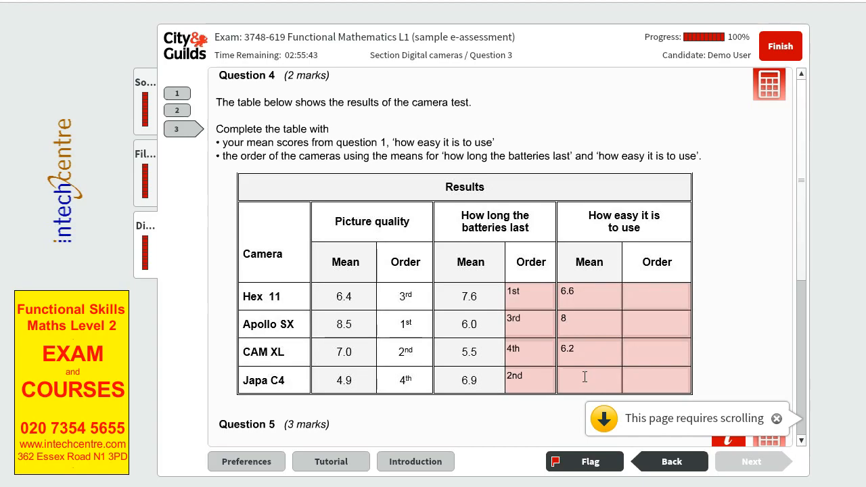
type("5")
type("1st")
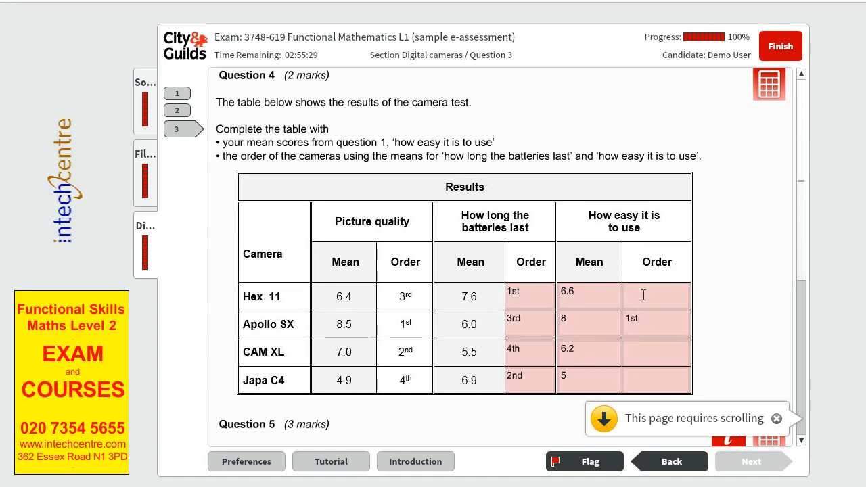
Rank ease of use 2nd, 3rd and 4th for Hex 11, CAM XL and Japa C4, then scroll to Question 5
type("2nd")
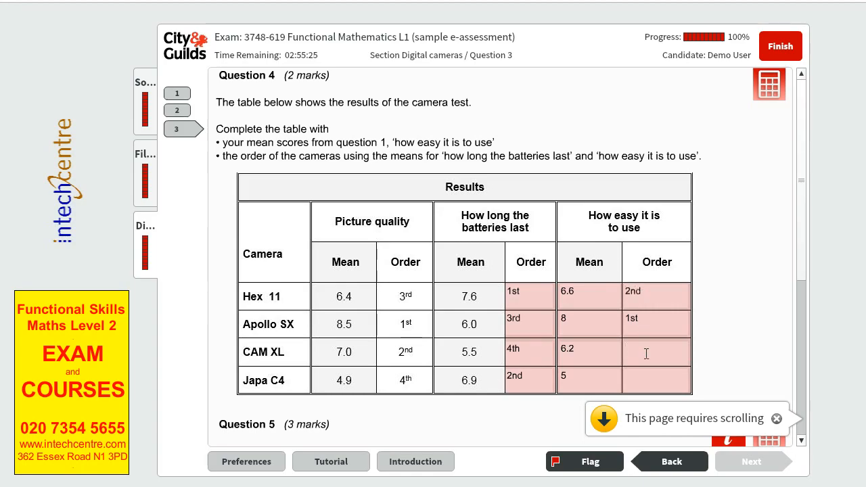
type("3rd")
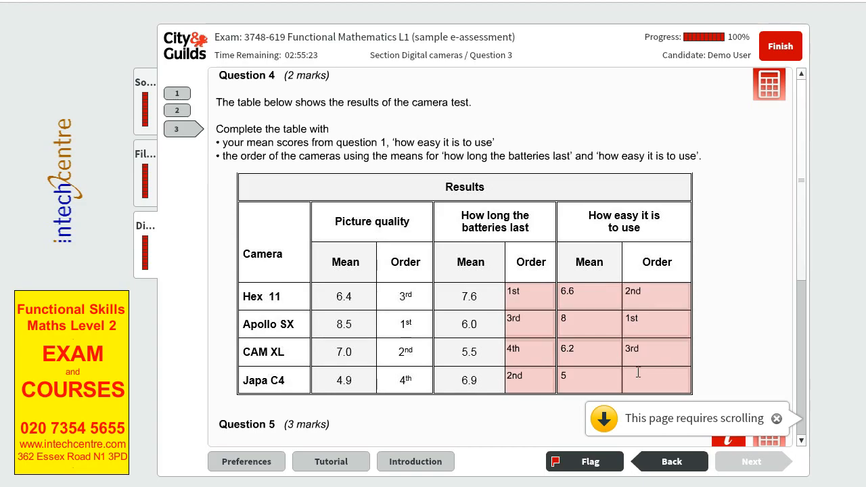
left_click(636, 376)
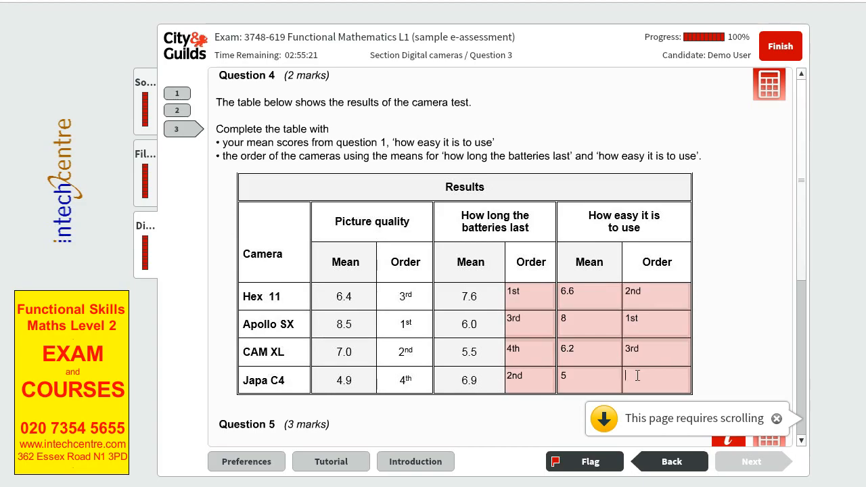
type("4th")
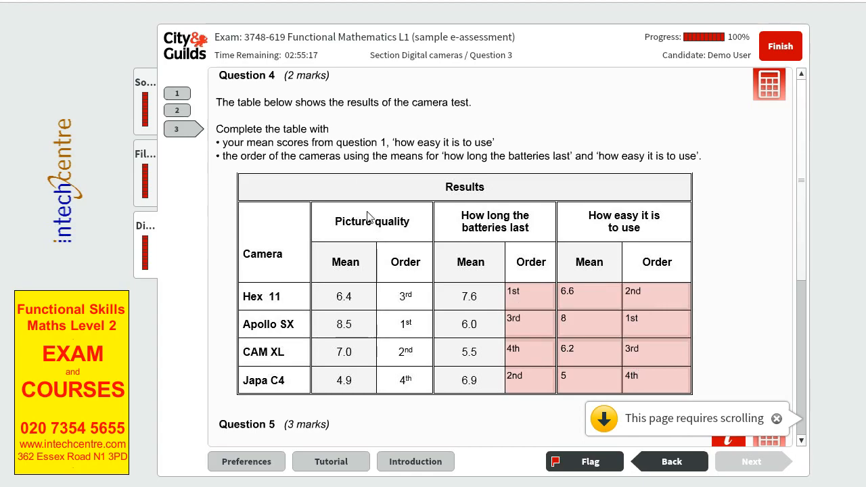
scroll("down", 3)
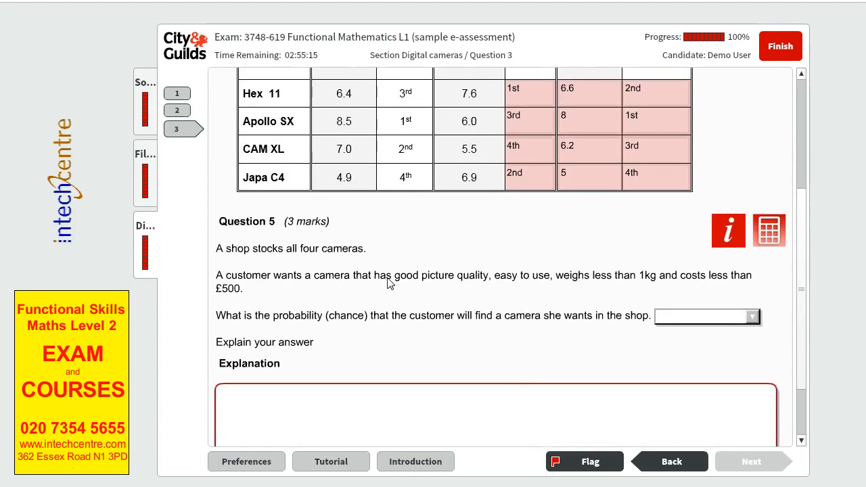
mouse_move(235, 240)
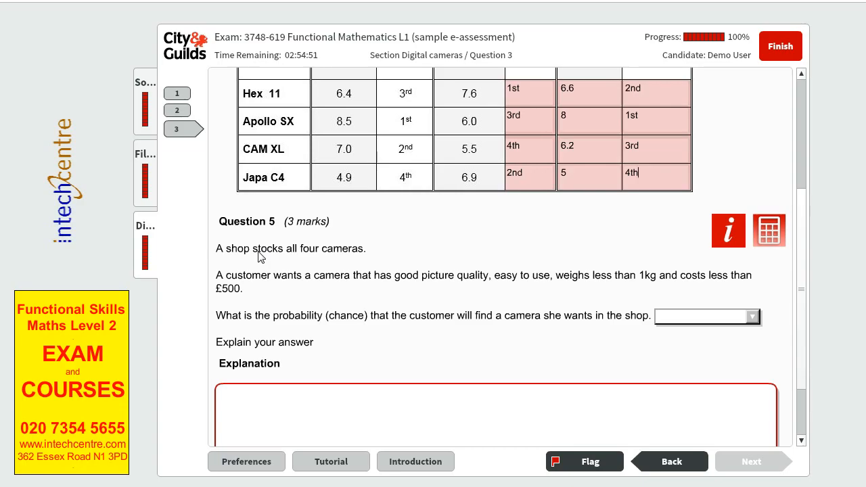
mouse_move(308, 300)
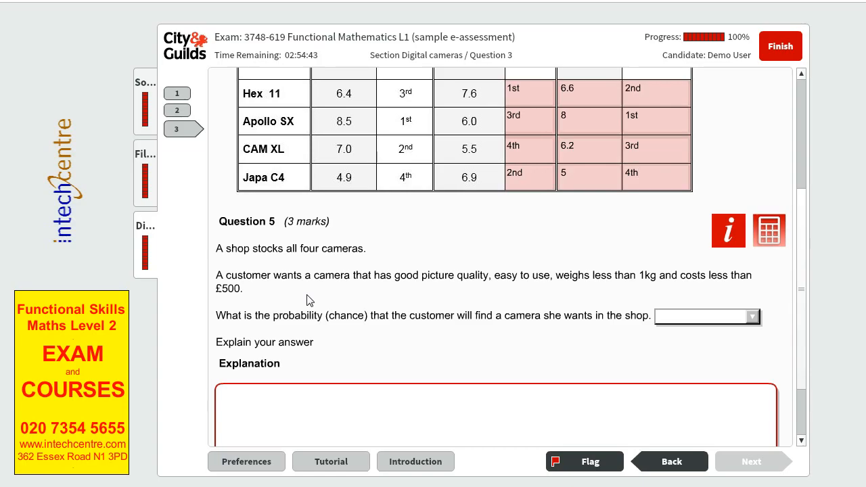
mouse_move(728, 233)
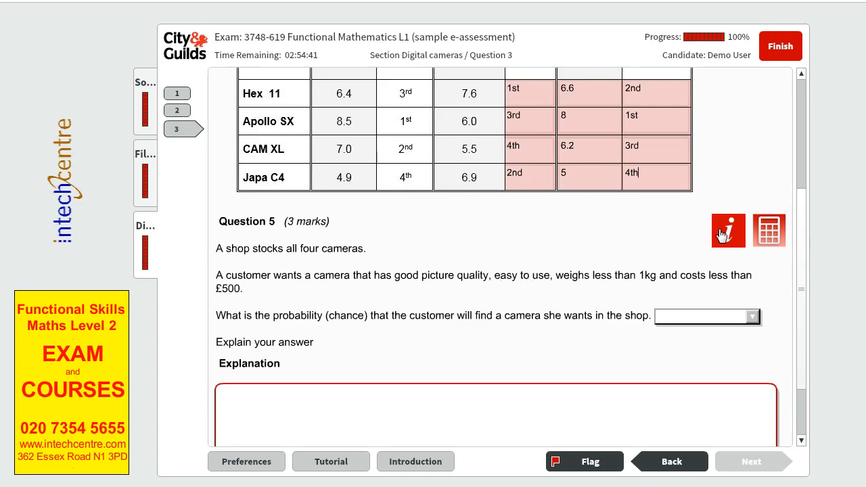
left_click(728, 230)
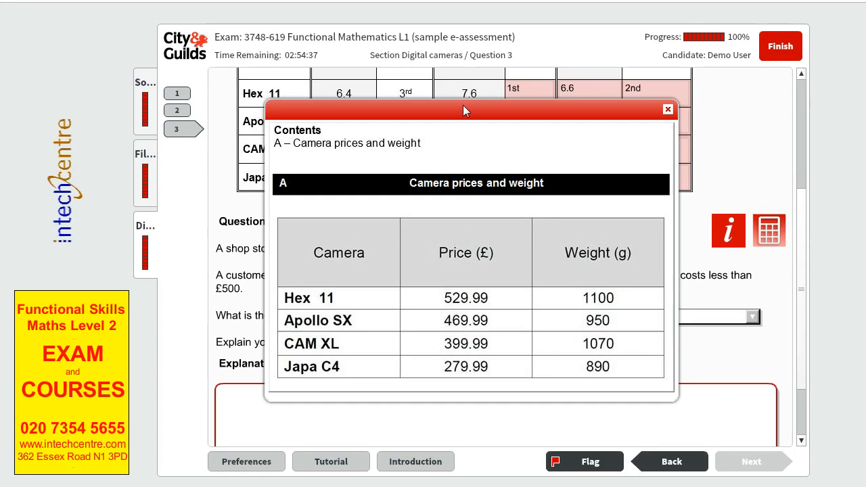
Drag the camera prices and weight table aside so Question 5 stays visible
left_click_drag(465, 111, 594, 78)
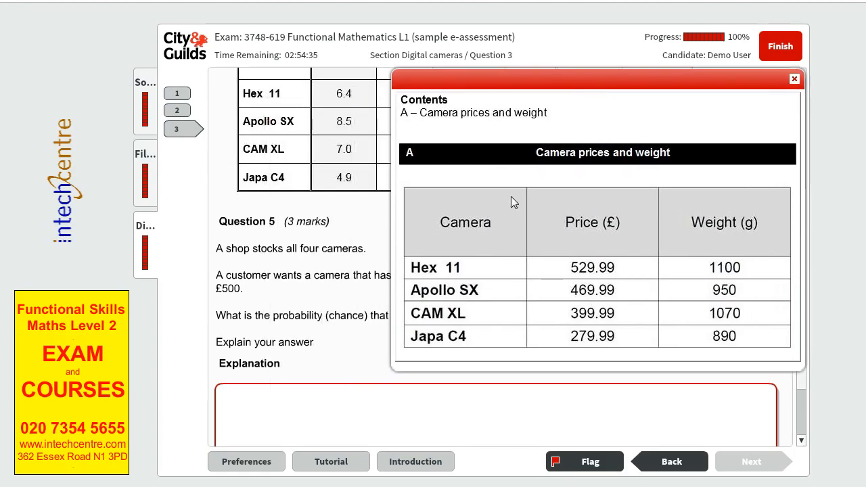
mouse_move(468, 383)
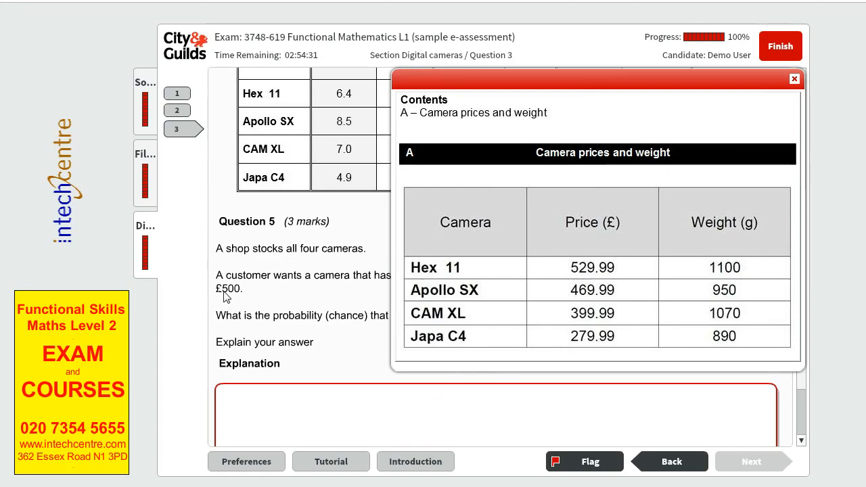
mouse_move(562, 93)
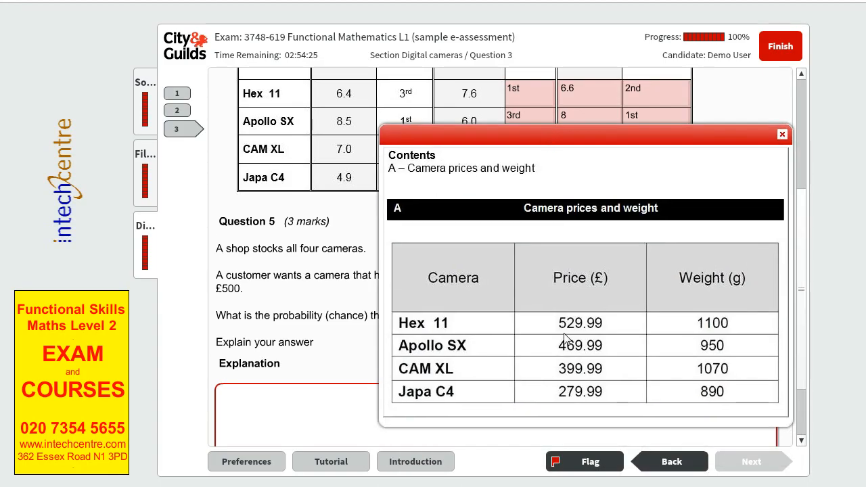
mouse_move(573, 399)
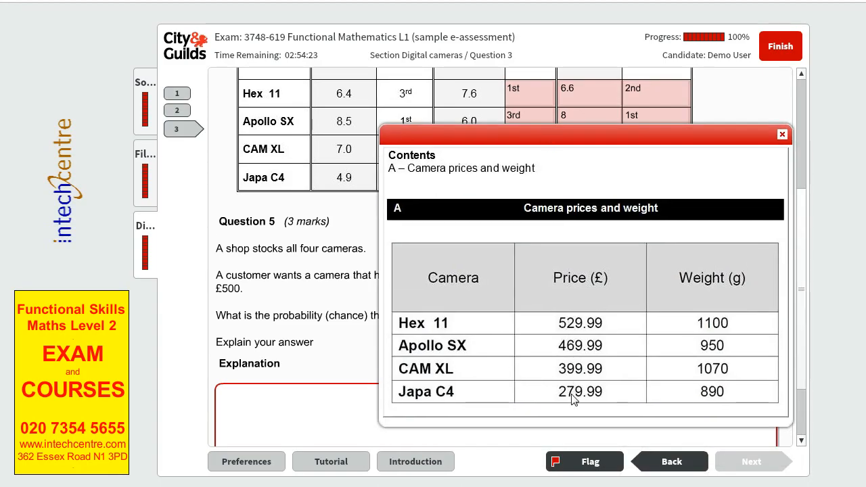
left_click_drag(585, 134, 352, 115)
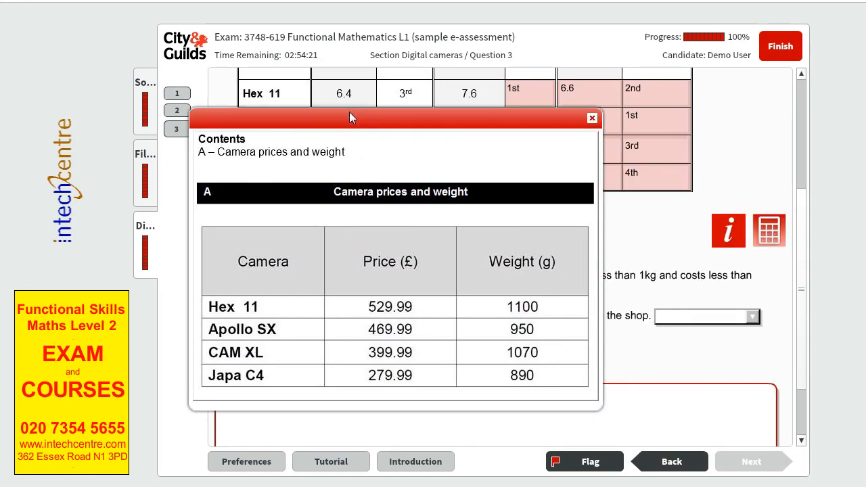
left_click_drag(352, 118, 228, 117)
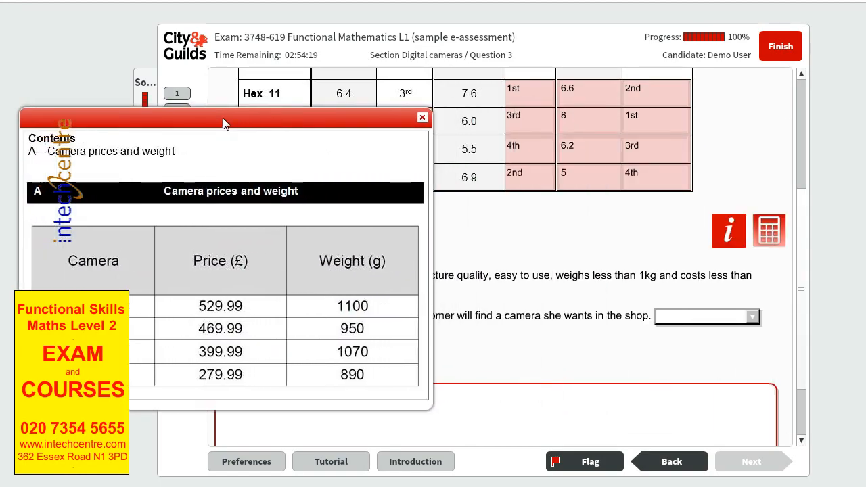
mouse_move(603, 284)
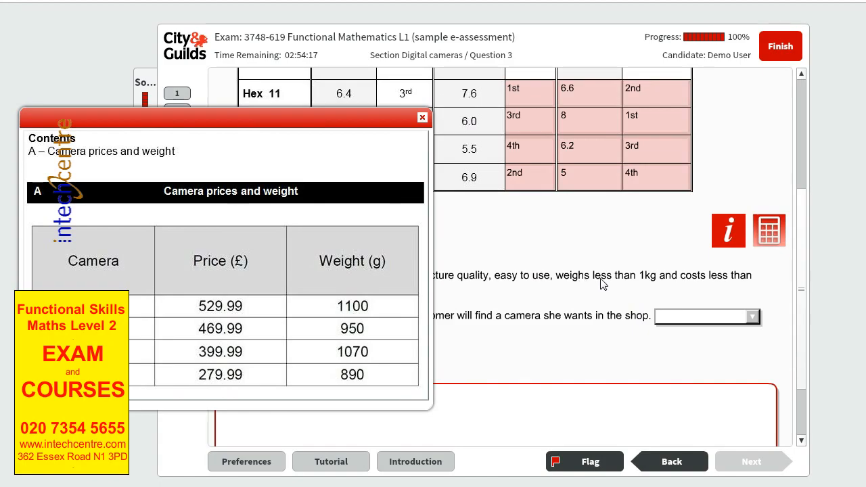
mouse_move(333, 323)
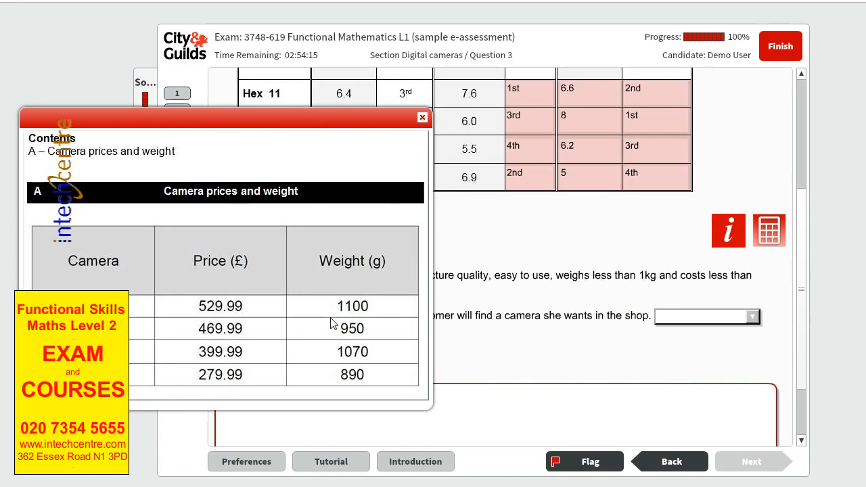
mouse_move(354, 318)
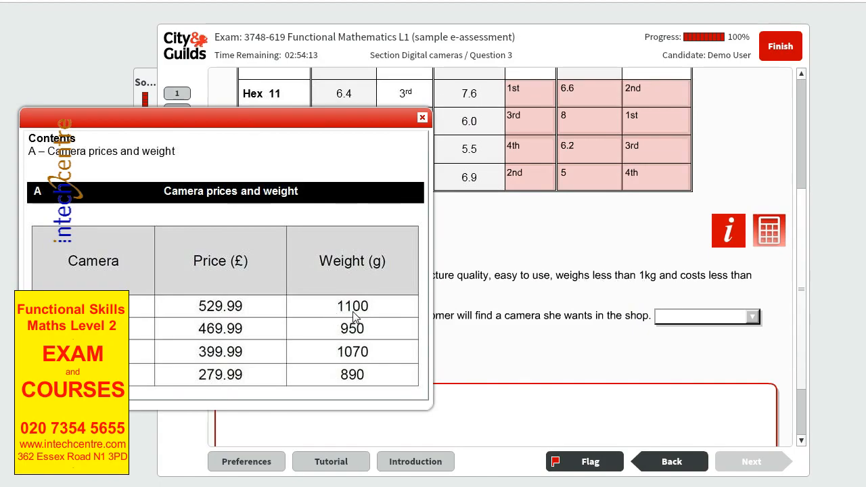
mouse_move(341, 340)
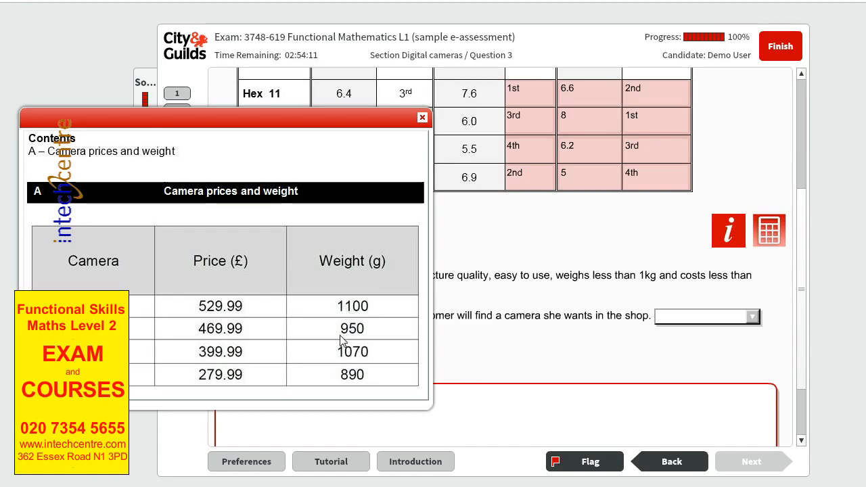
mouse_move(363, 362)
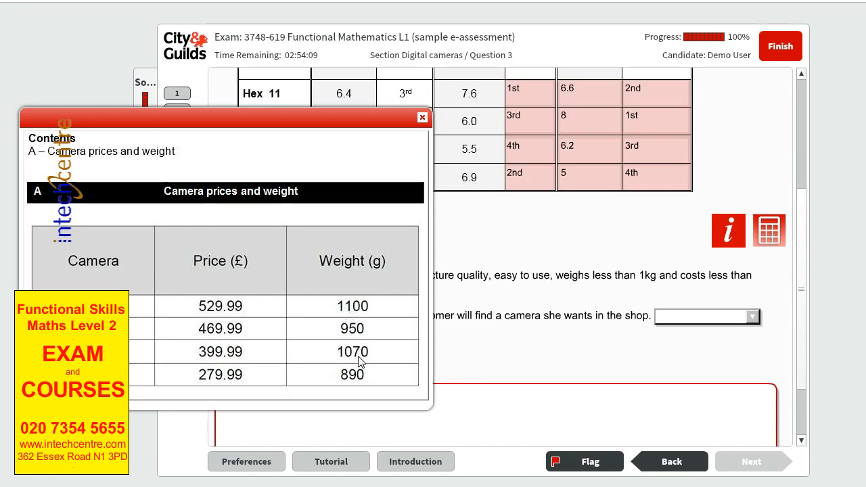
mouse_move(346, 357)
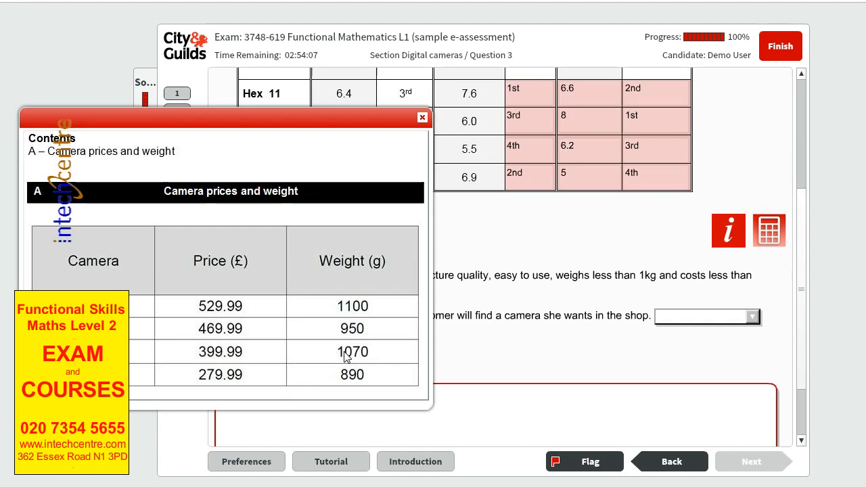
mouse_move(345, 337)
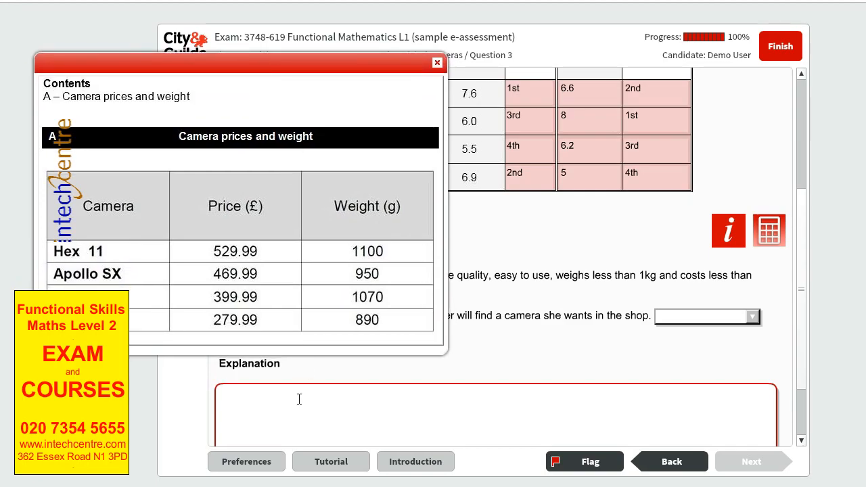
Note Apollo SX at £469.99 with weight 950 in the explanation box
left_click(298, 399)
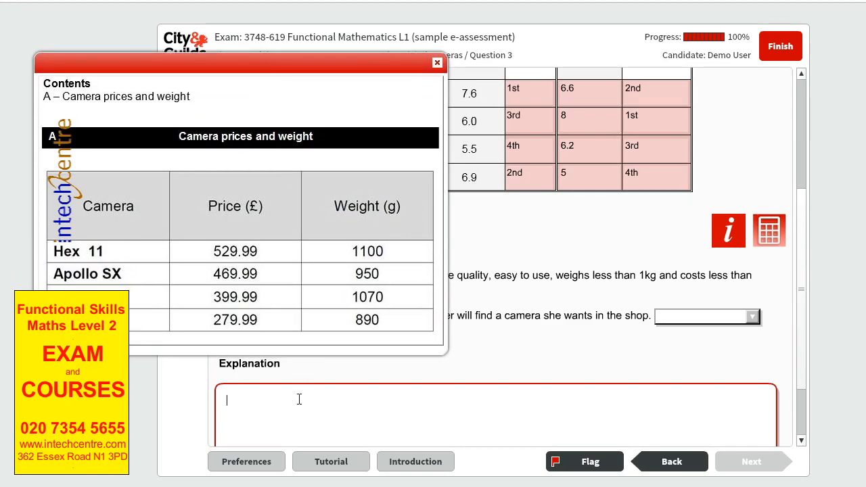
type("Apollo SX")
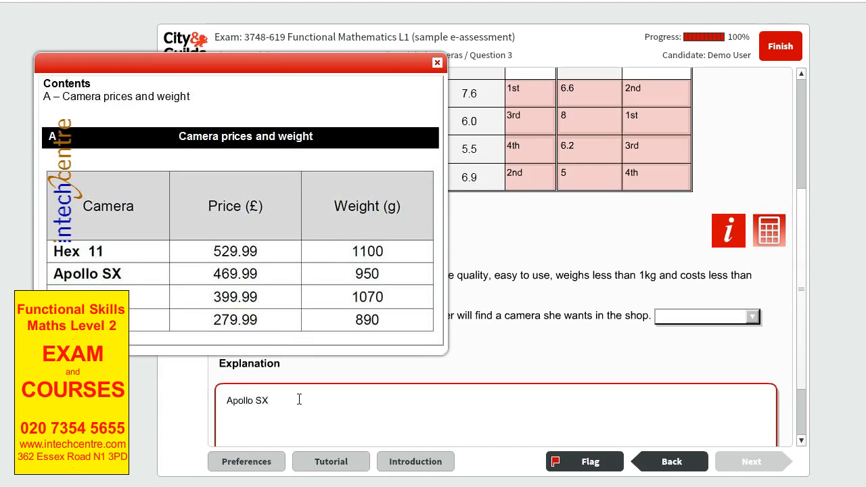
type("£")
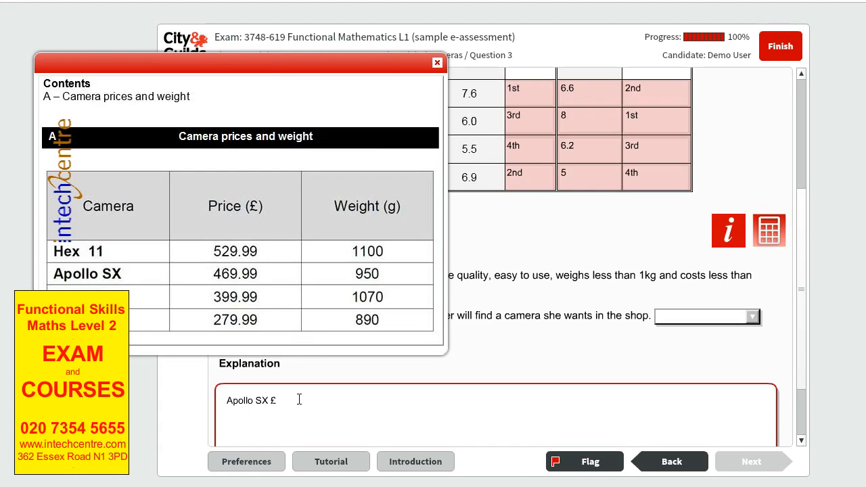
type("469.99 -")
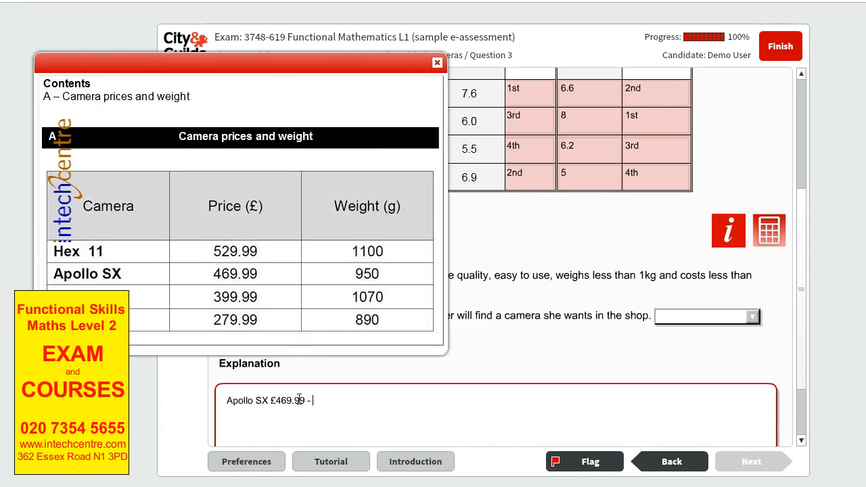
type("Weight (")
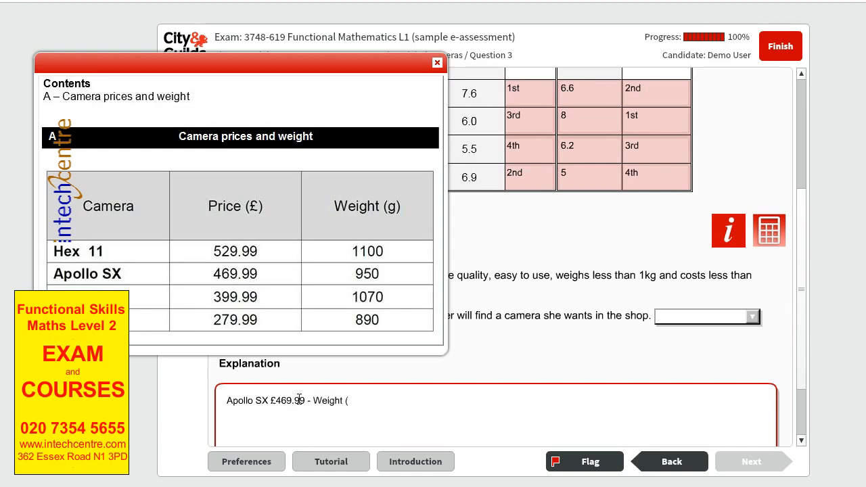
type("950)")
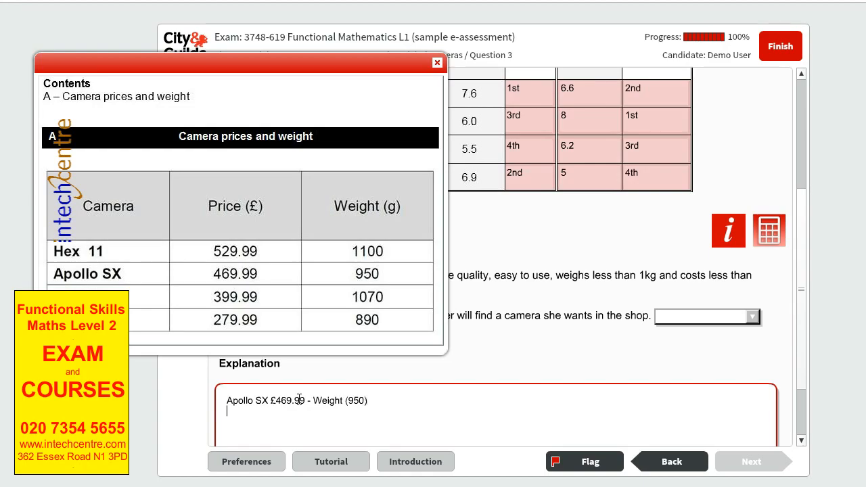
Add Japa C4 at £279.99 with weight 890 to the explanation
type("Jaca")
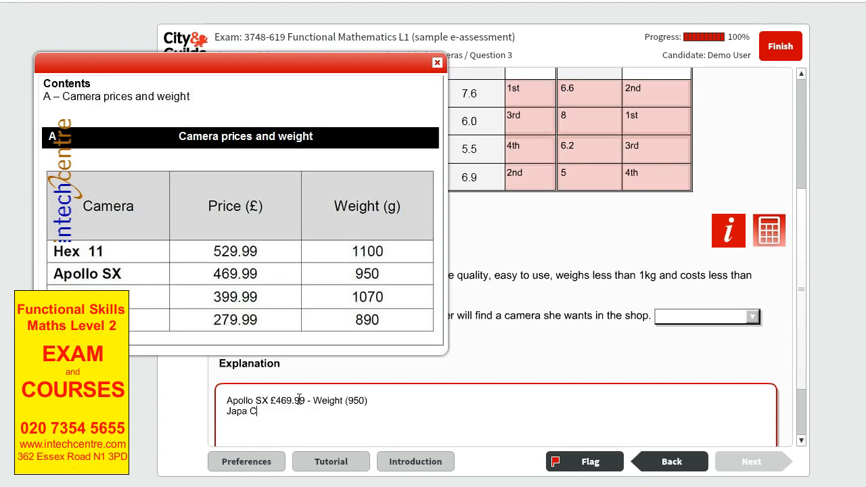
type("4 :")
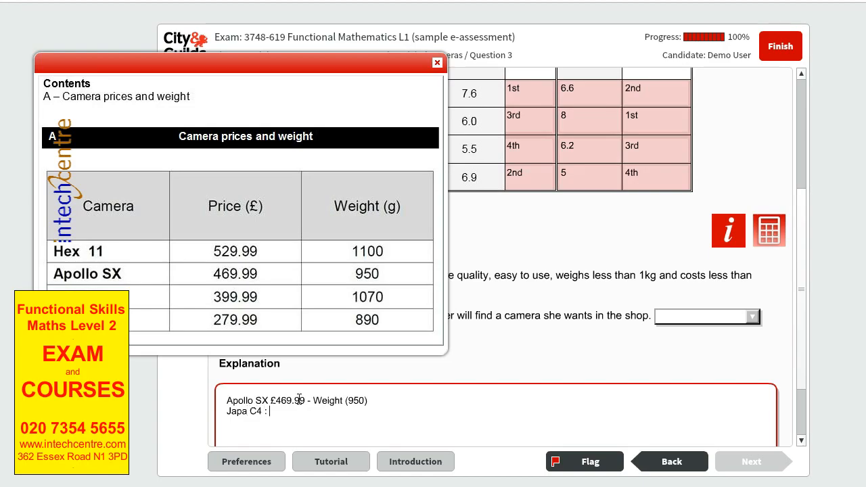
type("£")
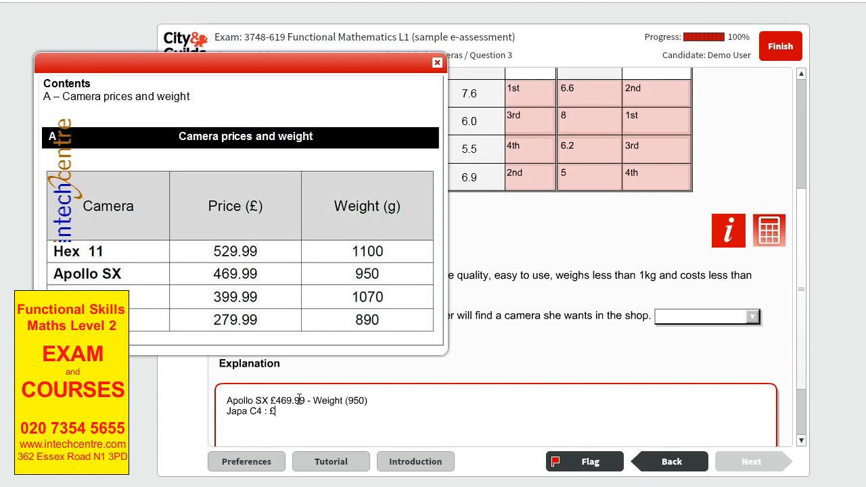
type("279.99")
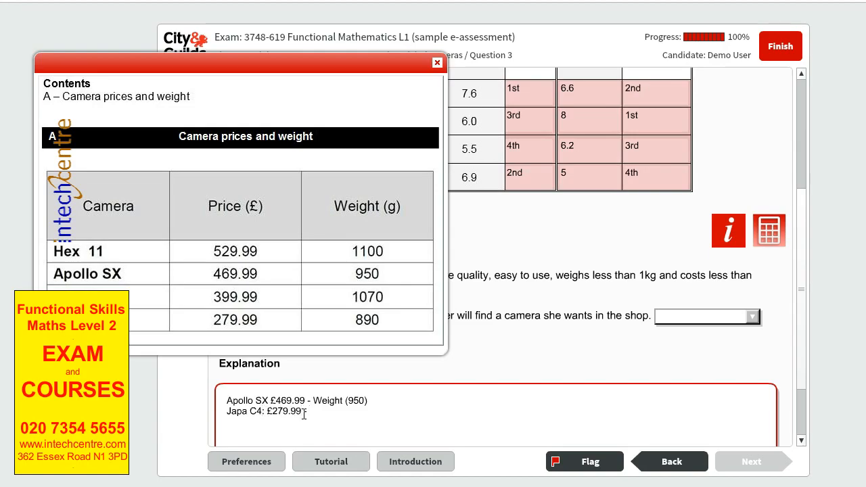
type("Weight -")
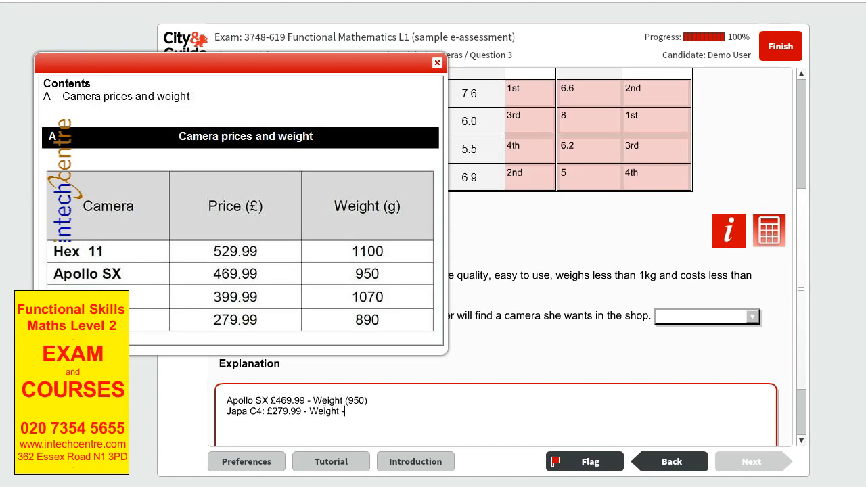
type("89")
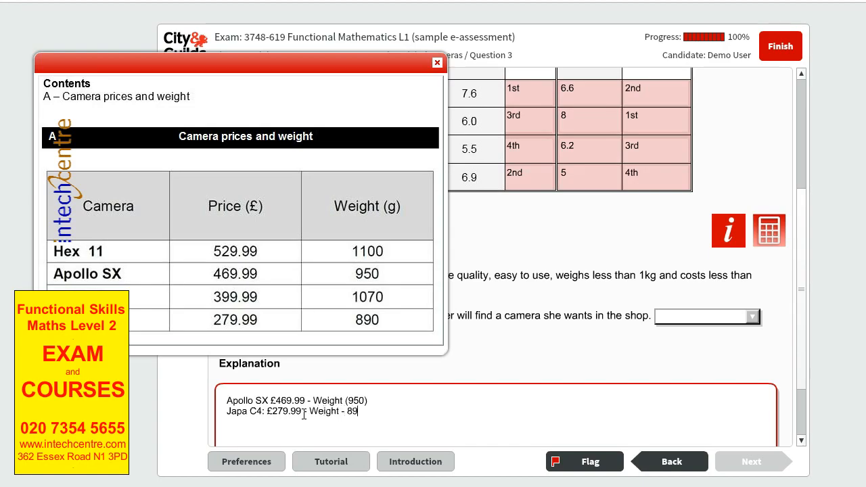
type("0")
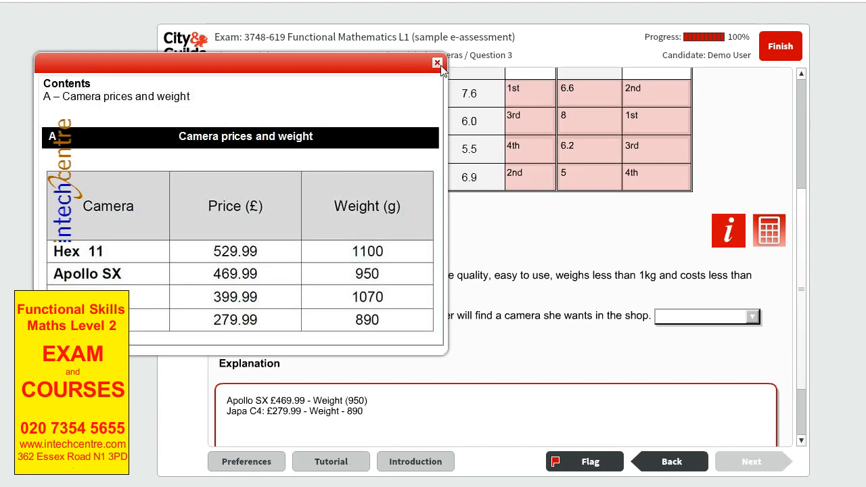
Close the camera prices panel and note Apollo SX as best picture quality 1st, easy to use 1st
left_click(437, 62)
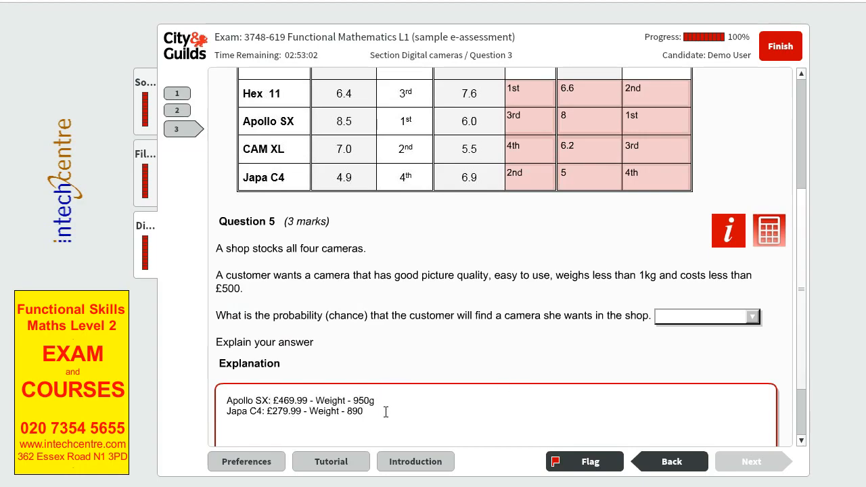
mouse_move(390, 300)
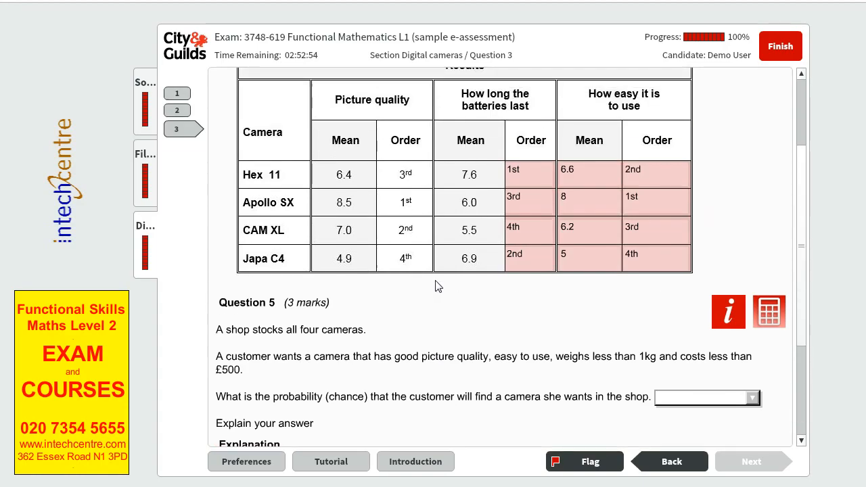
mouse_move(341, 108)
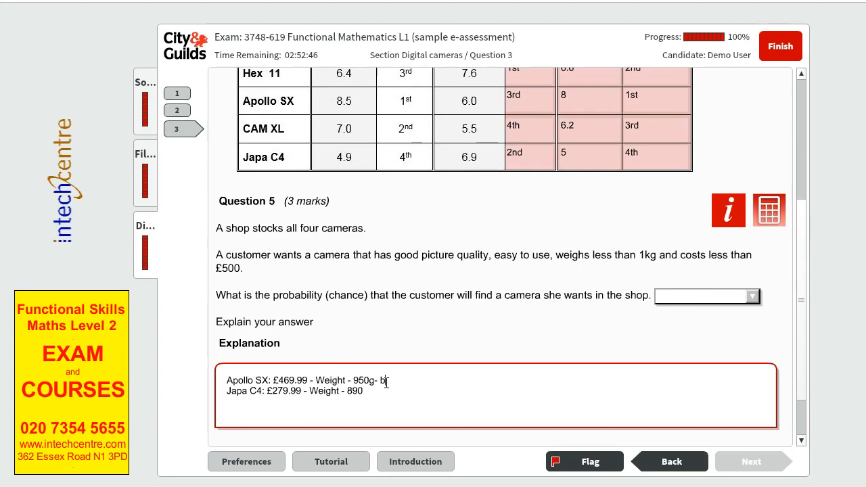
type("est piv")
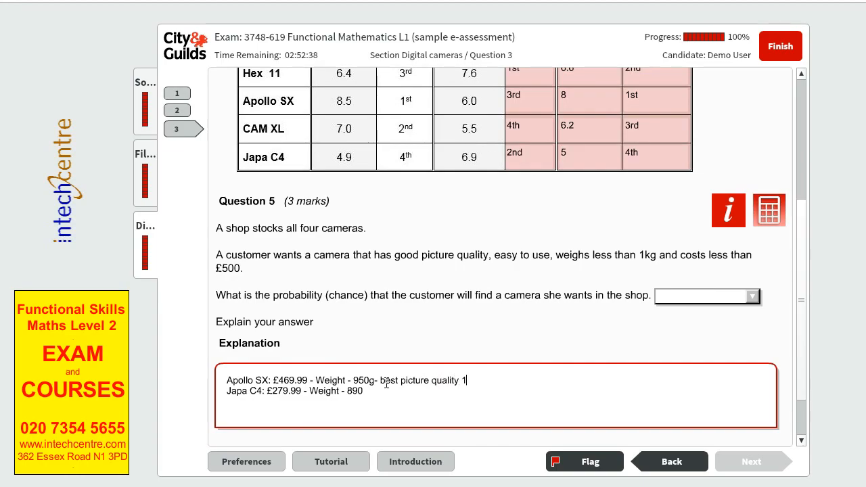
type("st")
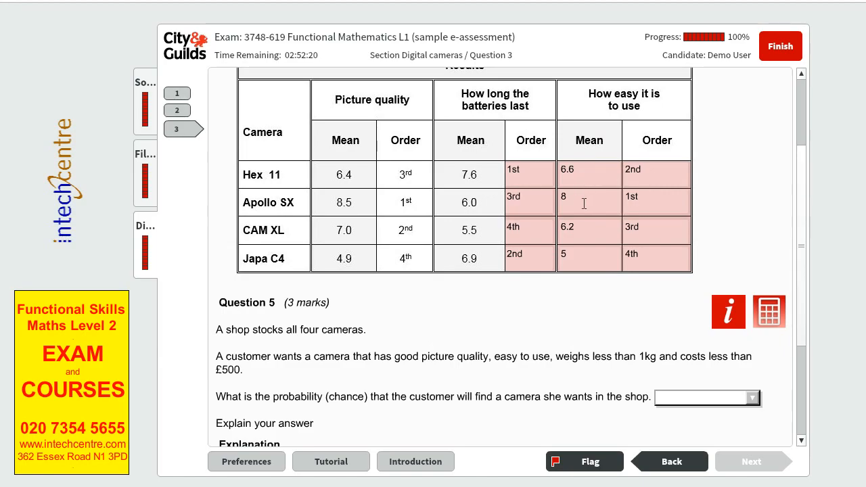
mouse_move(598, 230)
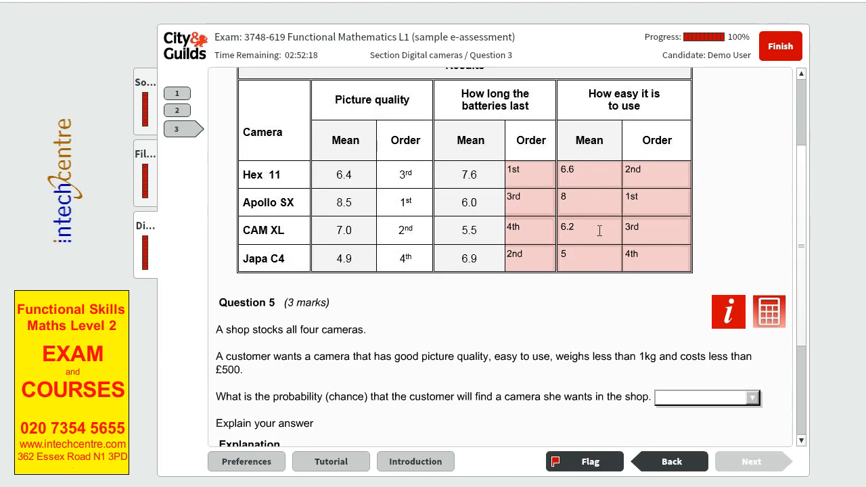
mouse_move(644, 256)
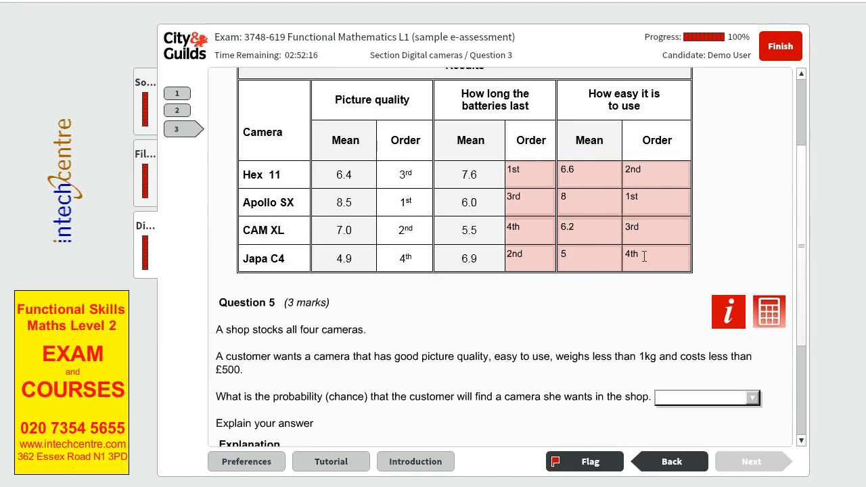
scroll("down", 3)
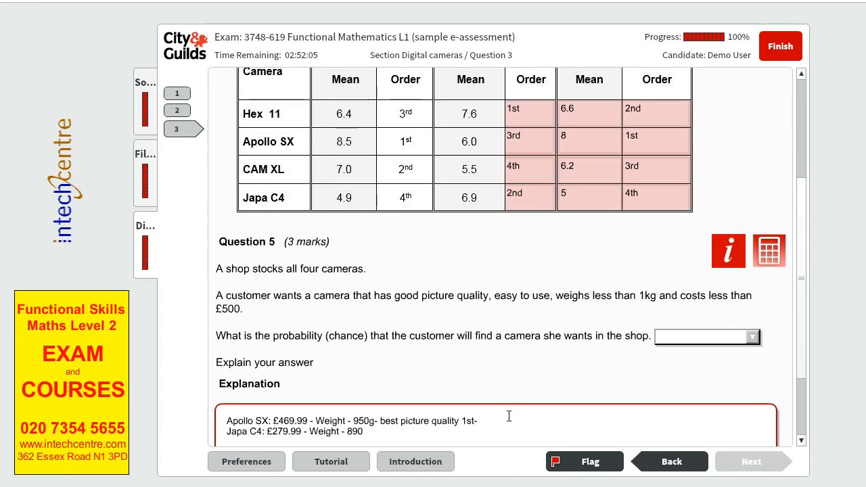
type("-easy to")
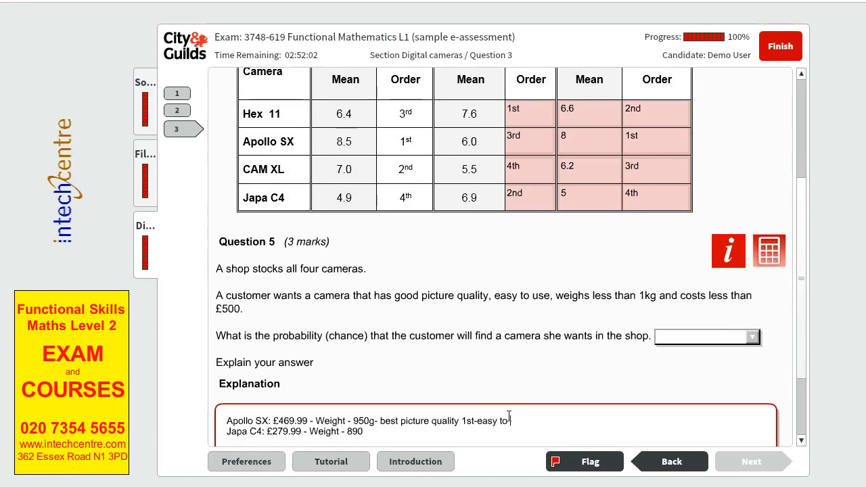
type("use")
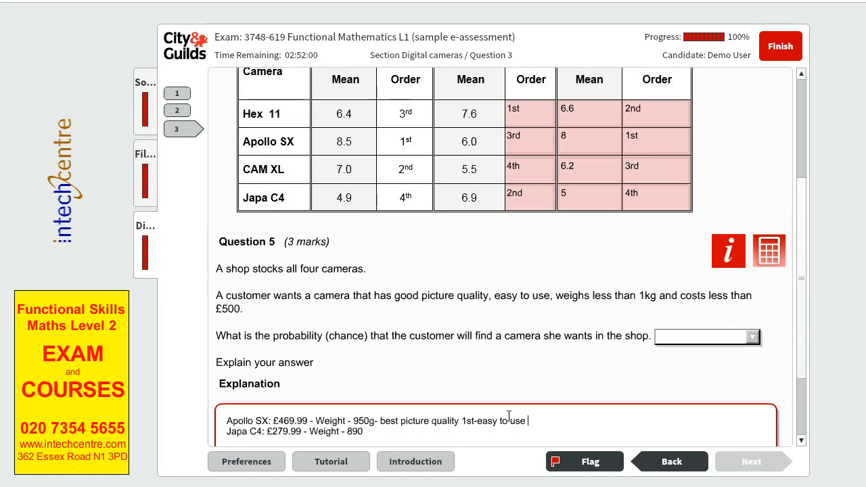
type("1st")
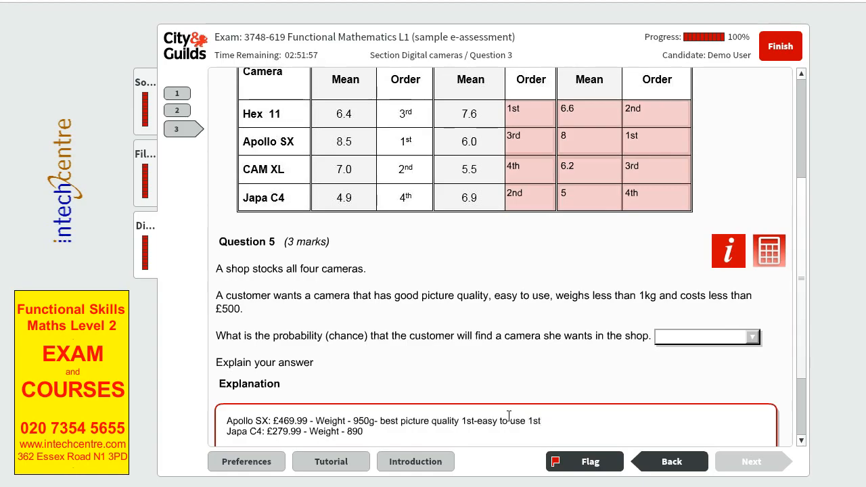
type(";")
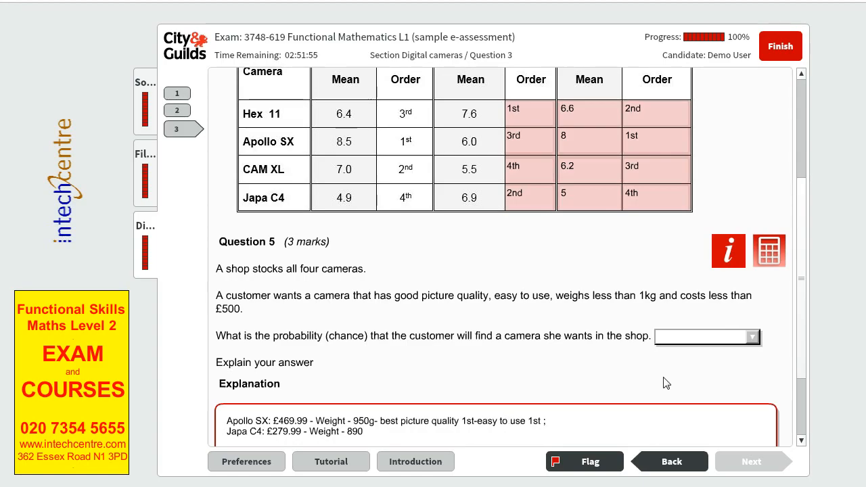
Answer the probability as Certain and begin the Apollo SX conclusion line
left_click(751, 337)
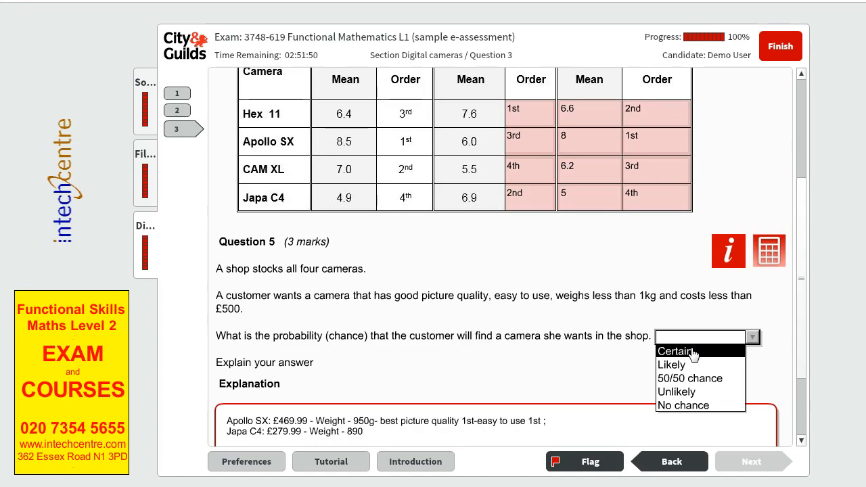
left_click(676, 350)
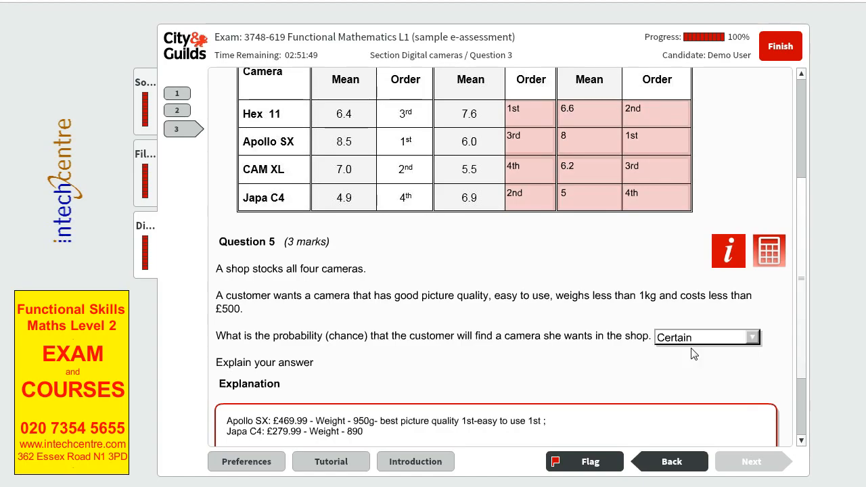
scroll("down", 3)
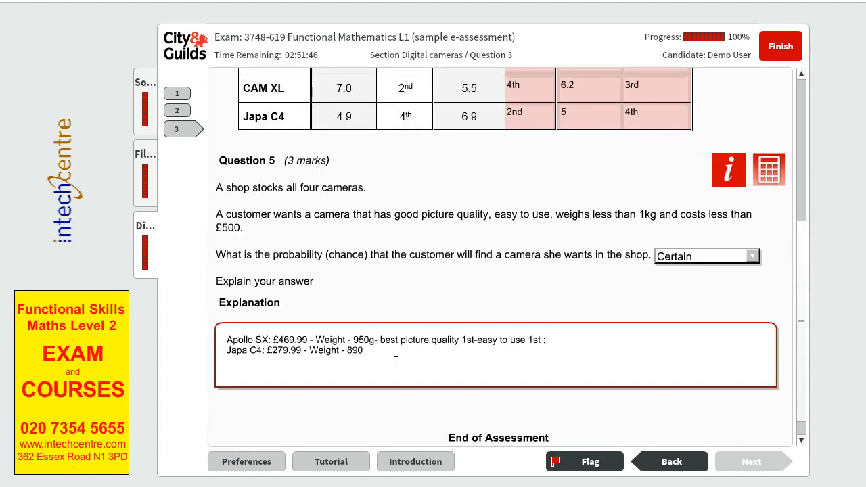
type("A")
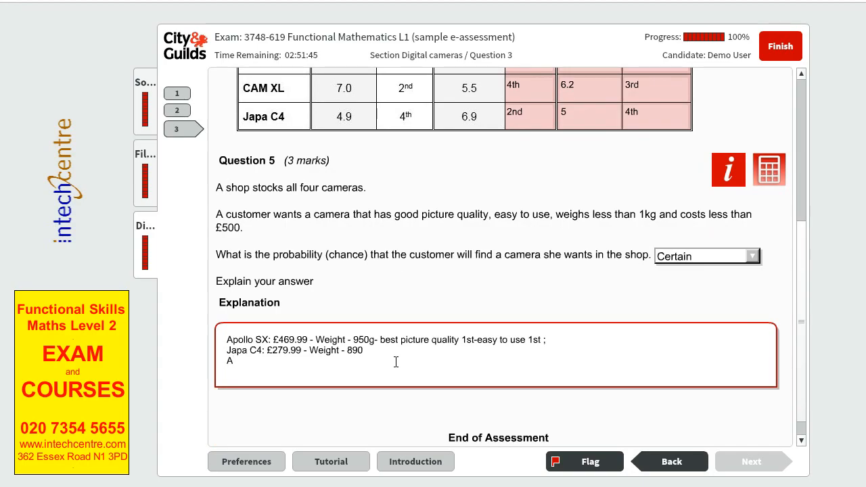
type("pollo SX has all")
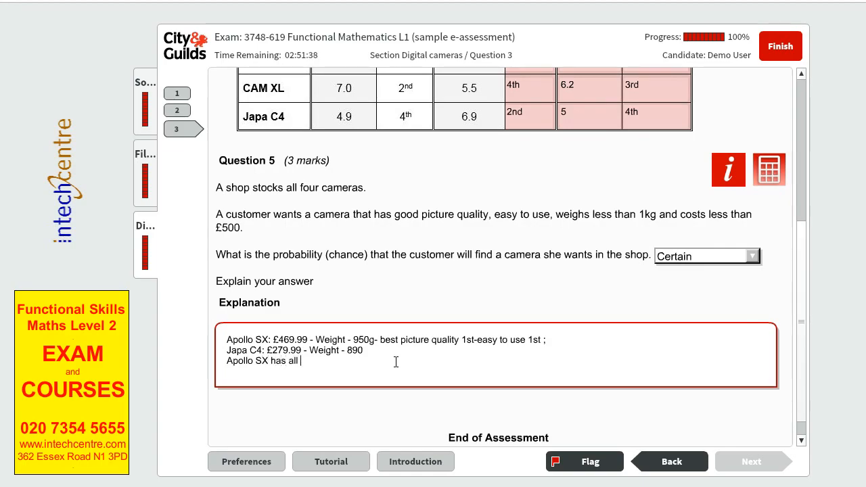
type("th")
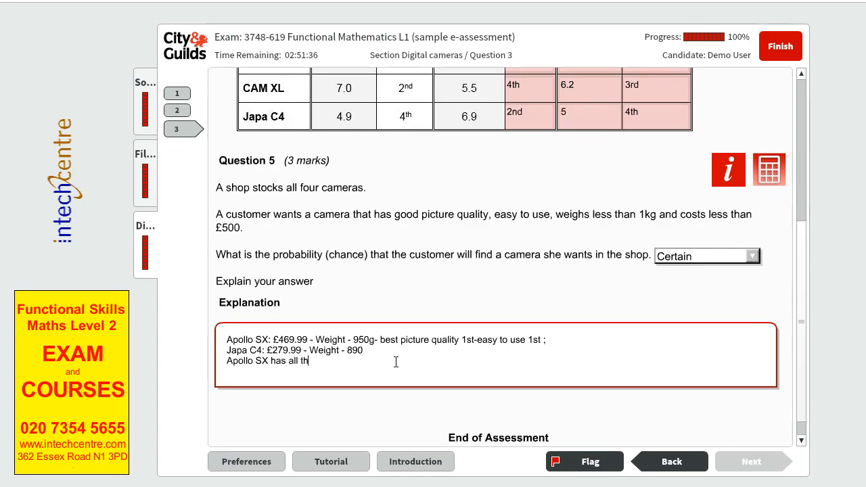
key("Backspace")
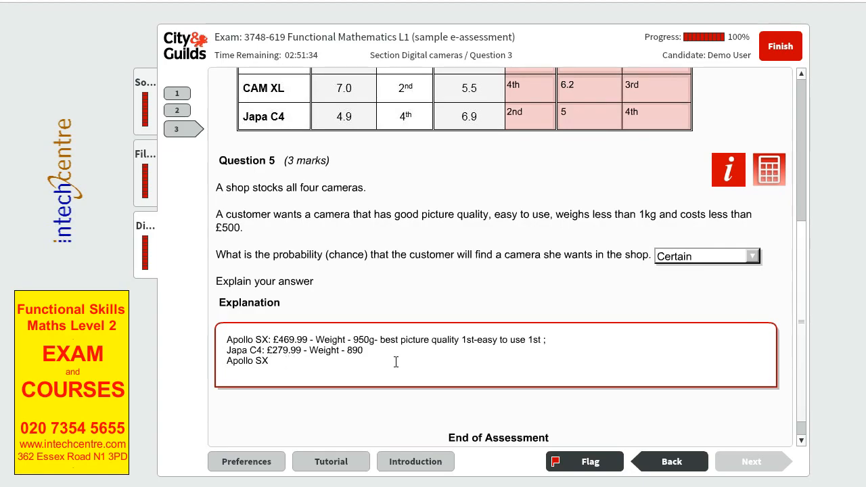
Finish the conclusion: Apollo SX meets all of the criteria set by the customer
type("meets a")
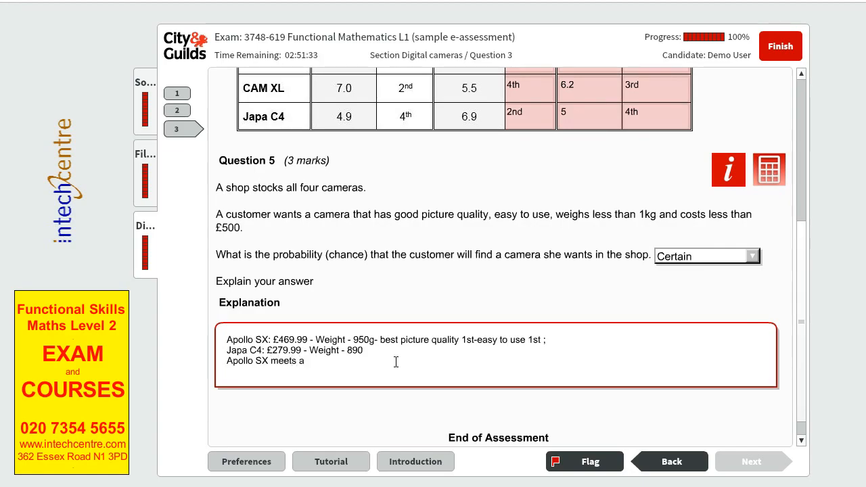
type("ll of the c")
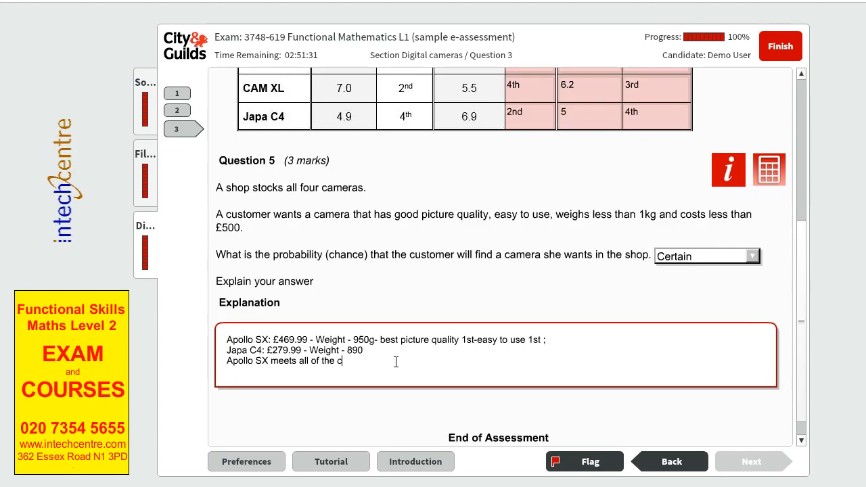
type("riteria")
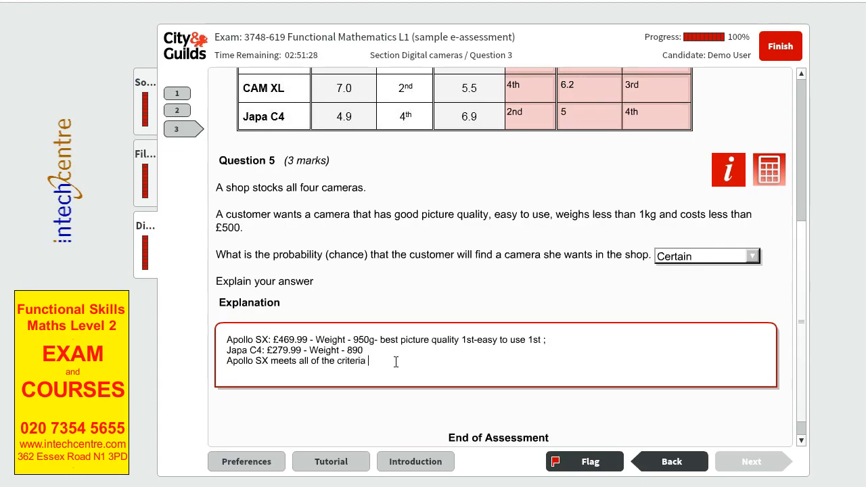
type("set be the customer")
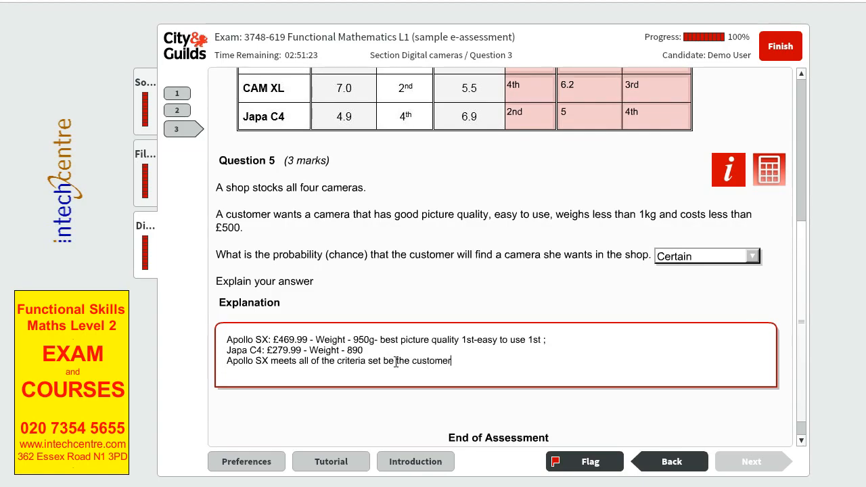
type(".")
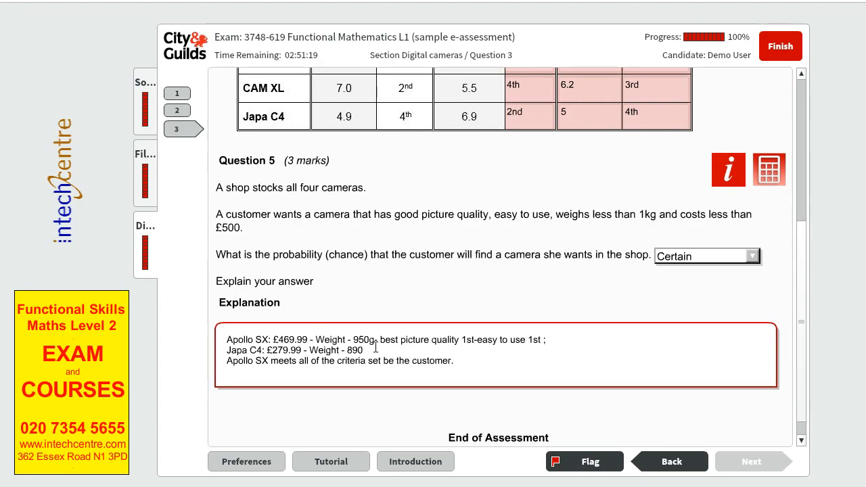
left_click_drag(227, 339, 362, 349)
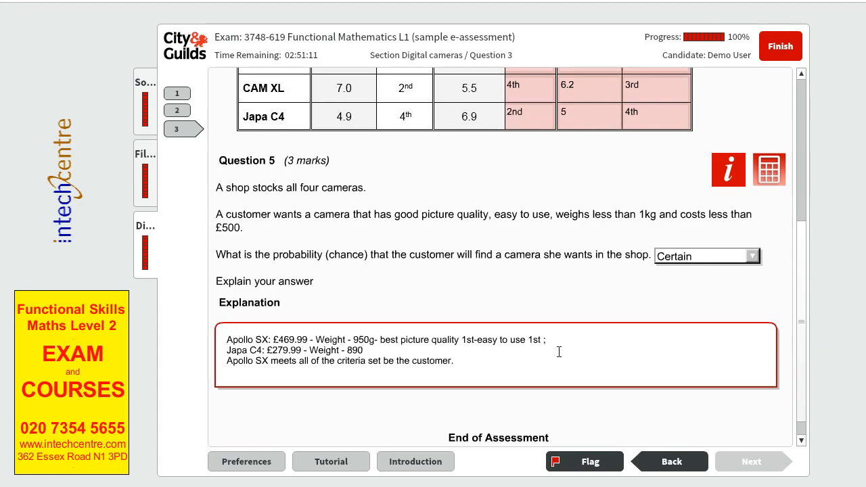
scroll("down", 3)
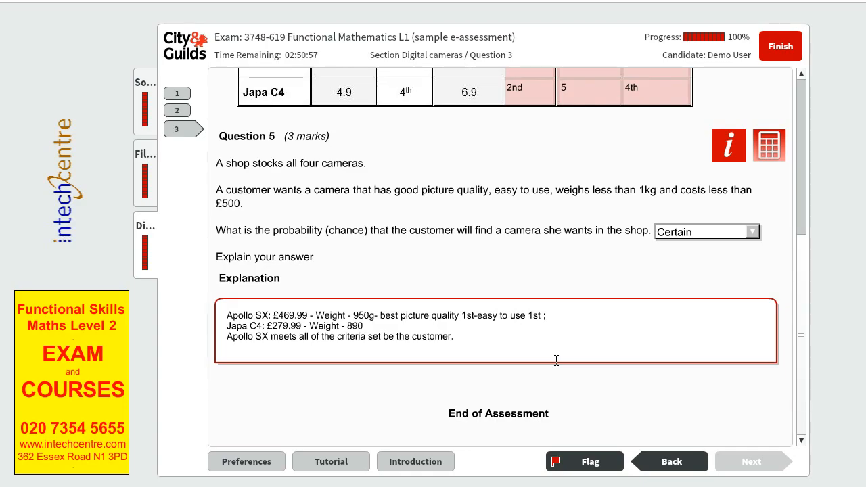
left_click(363, 325)
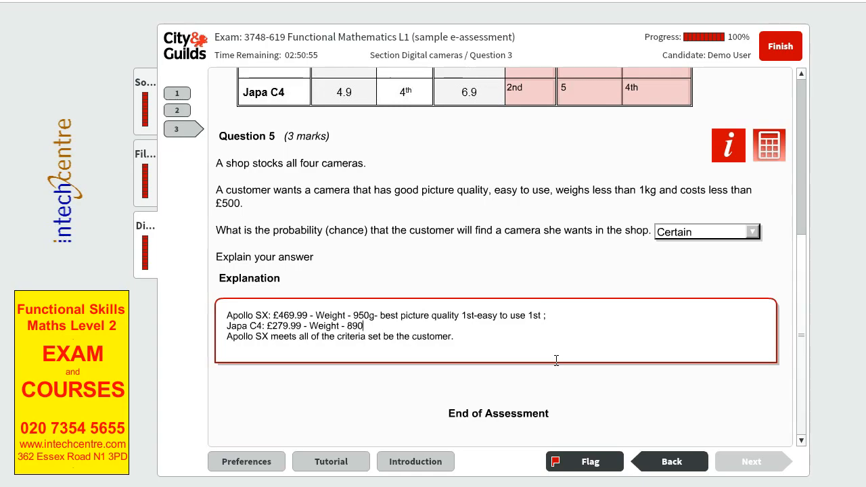